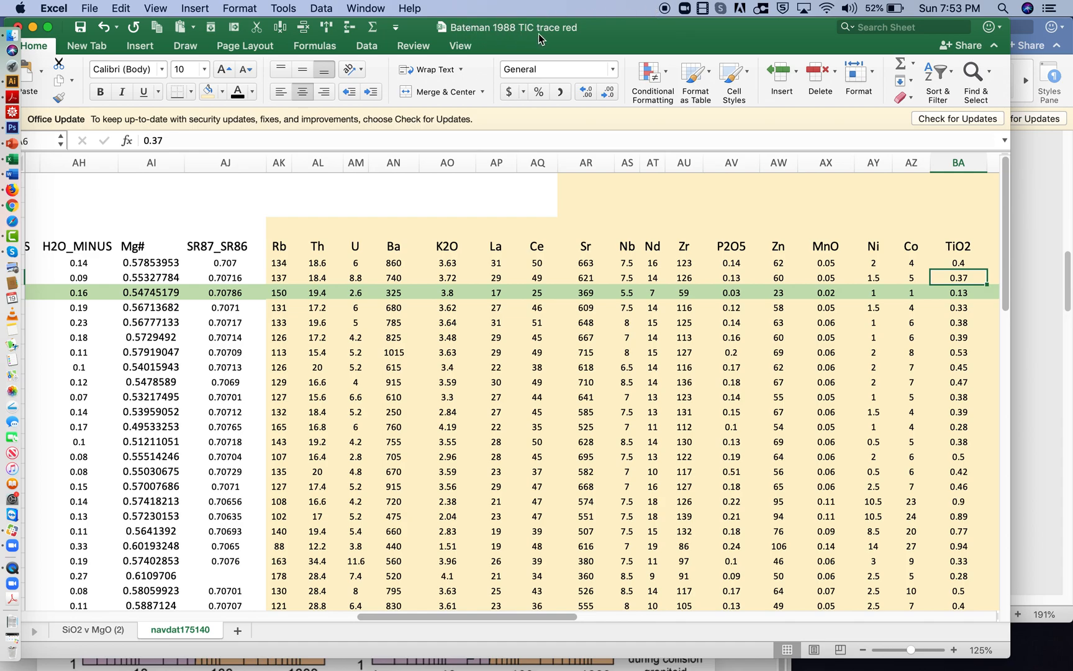
{"action": "mouse_move", "coordinate": [596, 173]}
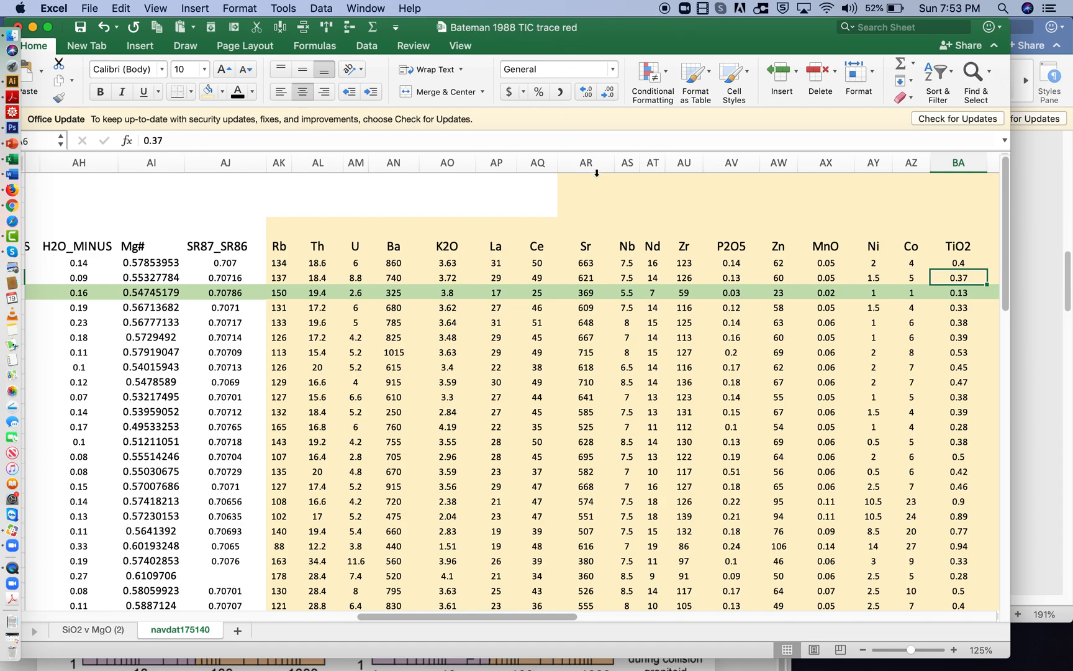
{"action": "mouse_move", "coordinate": [1032, 224]}
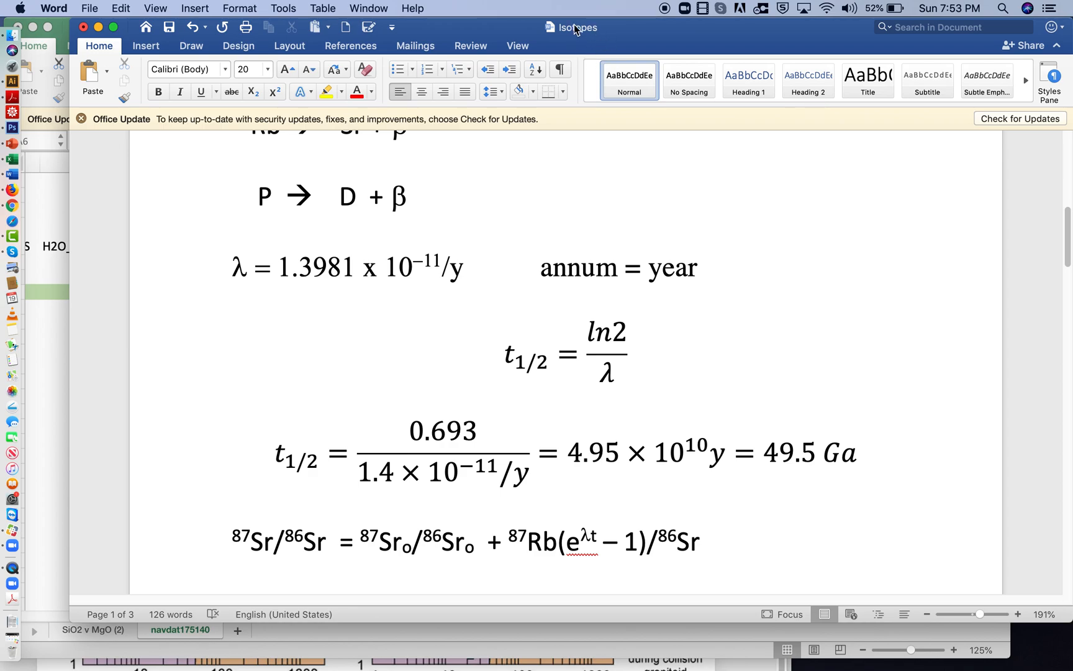
In the Word Isotopes notes, place the cursor at the end of the 87Sr/86Sr isochron equation line.
{"action": "left_click", "coordinate": [713, 541]}
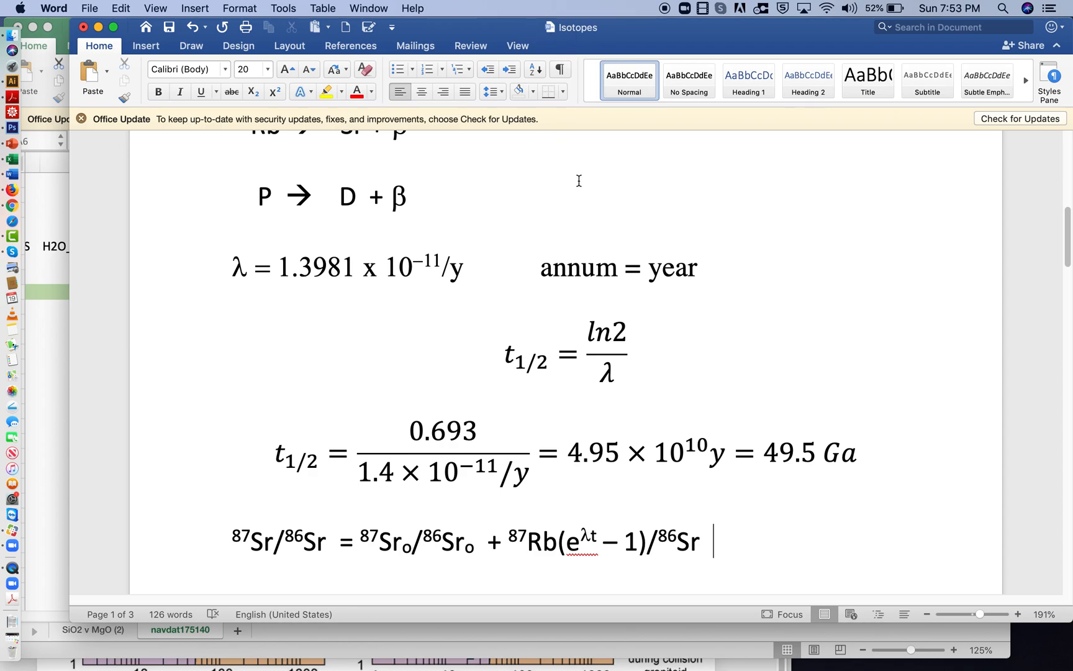
{"action": "mouse_move", "coordinate": [297, 358]}
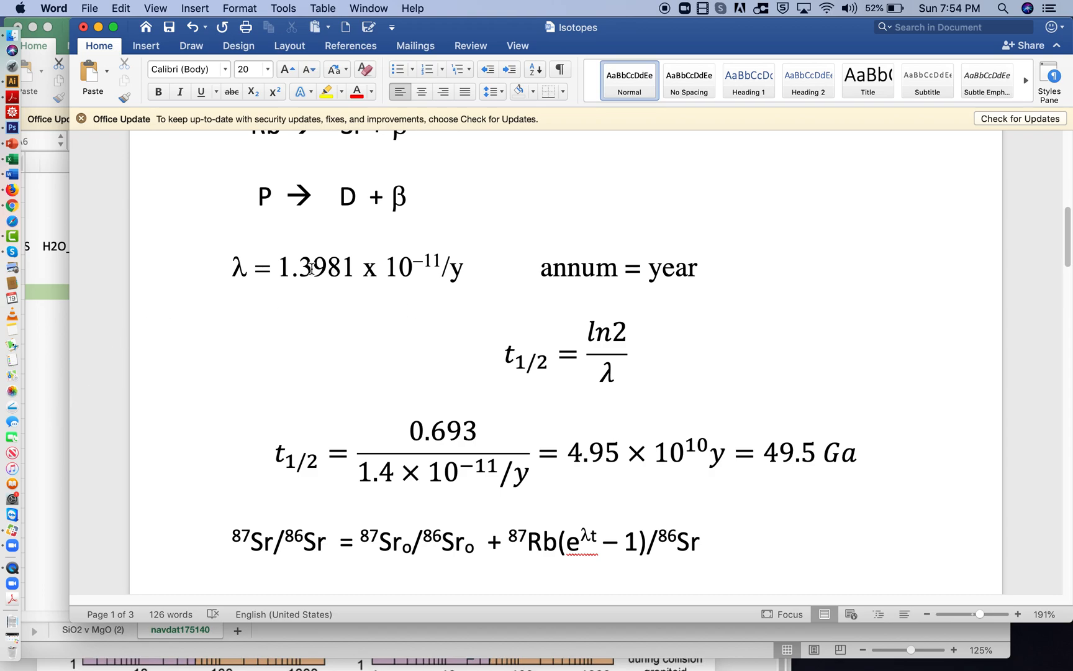
{"action": "left_click_drag", "start_coordinate": [277, 267], "coordinate": [442, 267]}
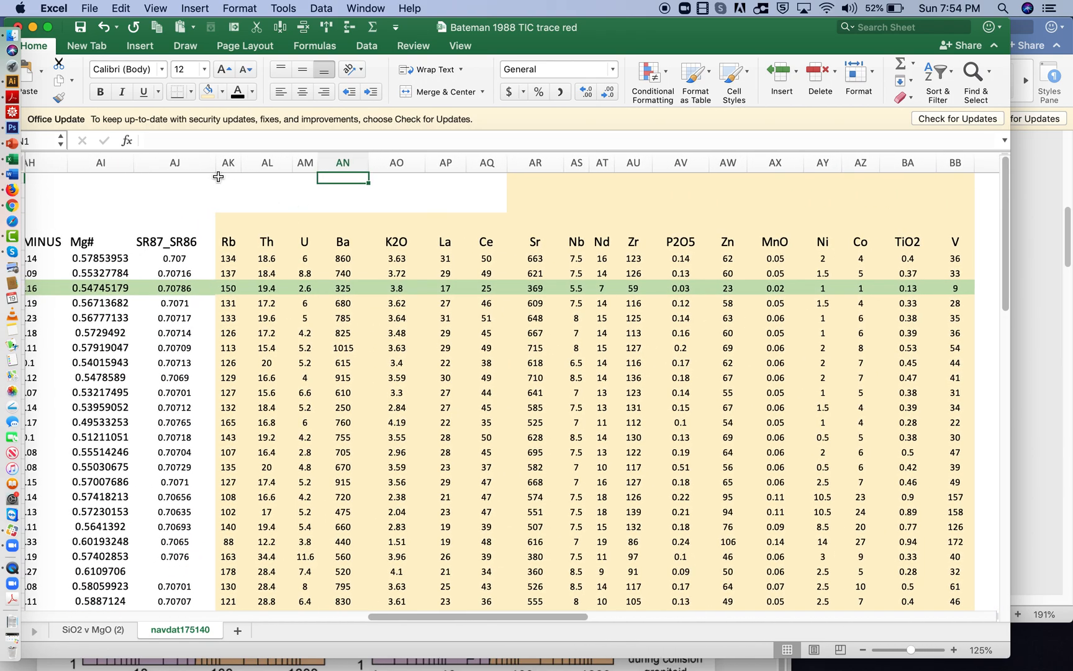
Label AL1 'decay constant', enter =1.3981*10^-11 in AL2 and '1/y' in AM2.
{"action": "left_click", "coordinate": [174, 163]}
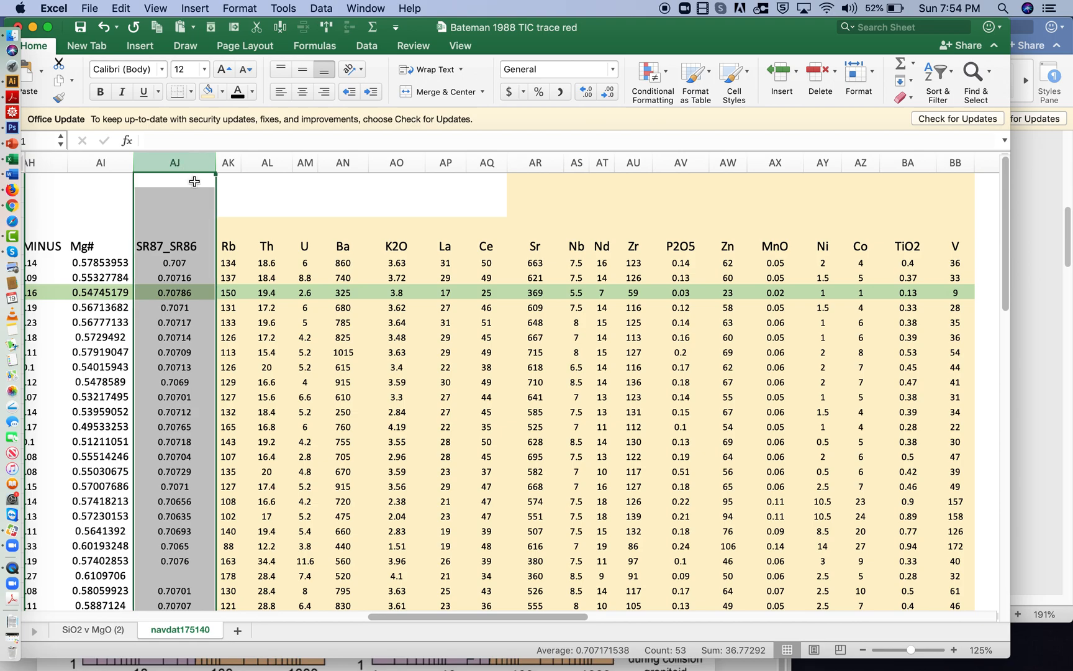
{"action": "left_click", "coordinate": [266, 180]}
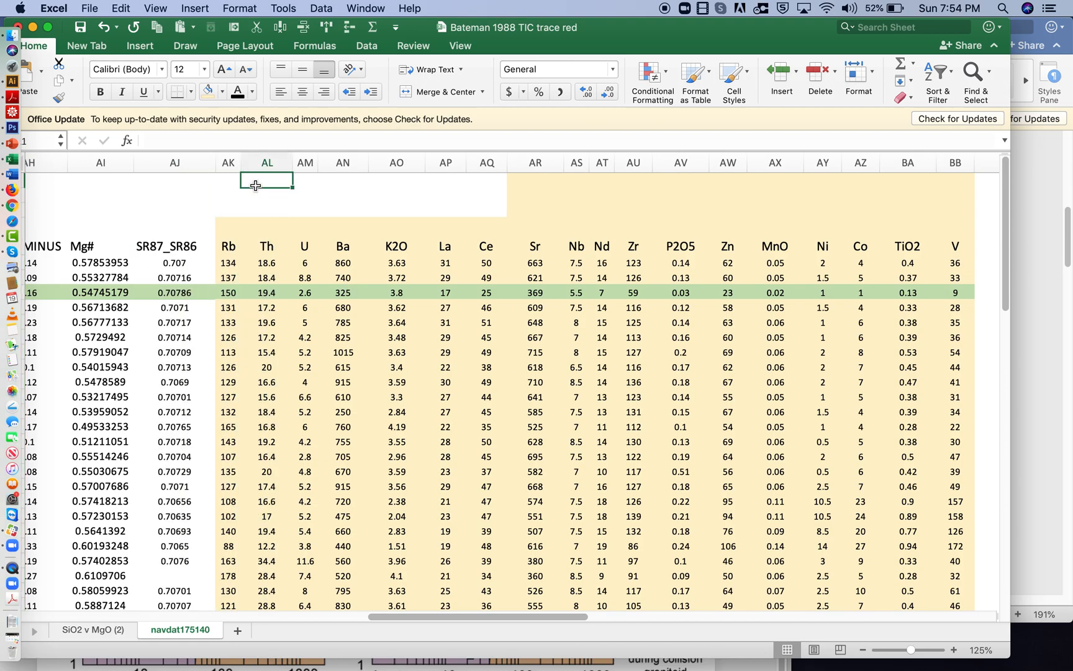
{"action": "type", "text": "decay constant"}
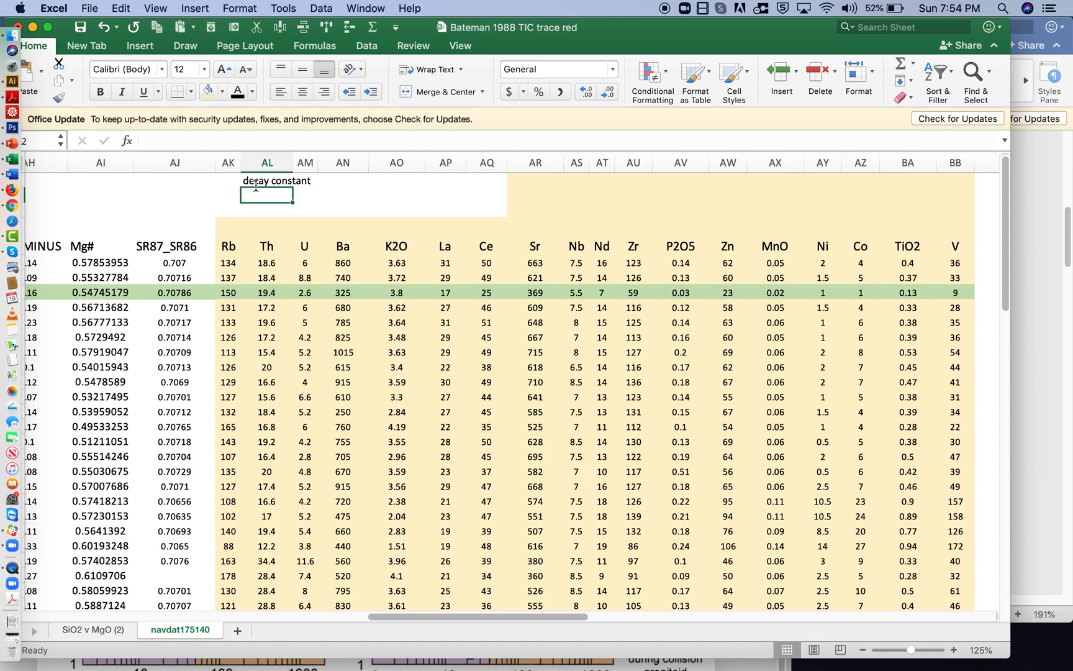
{"action": "type", "text": "=1."}
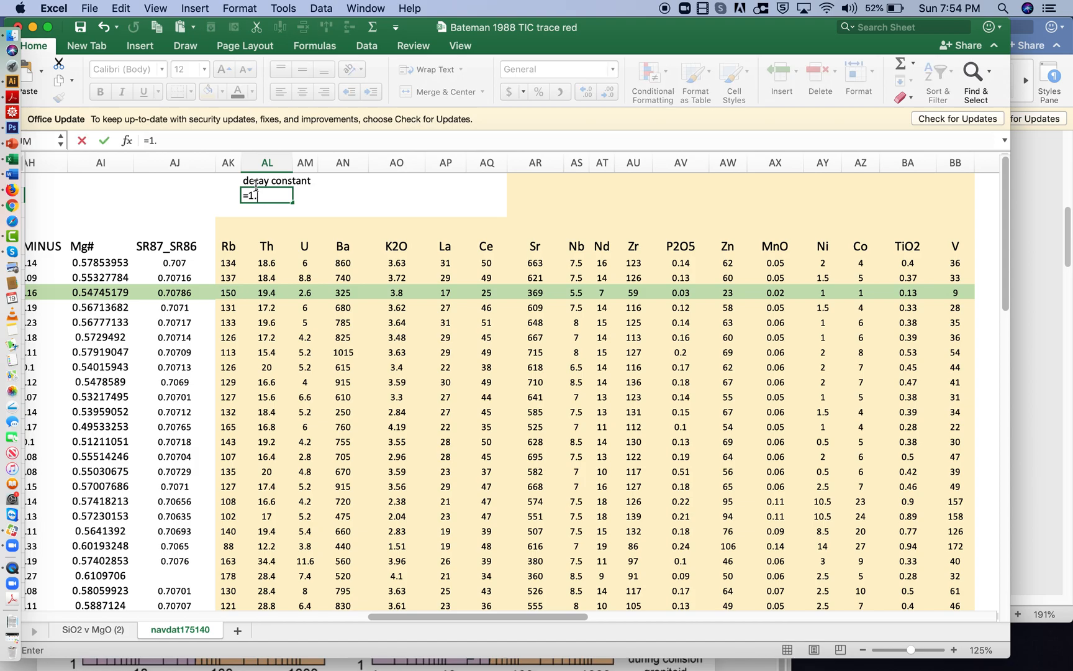
{"action": "type", "text": "3981"}
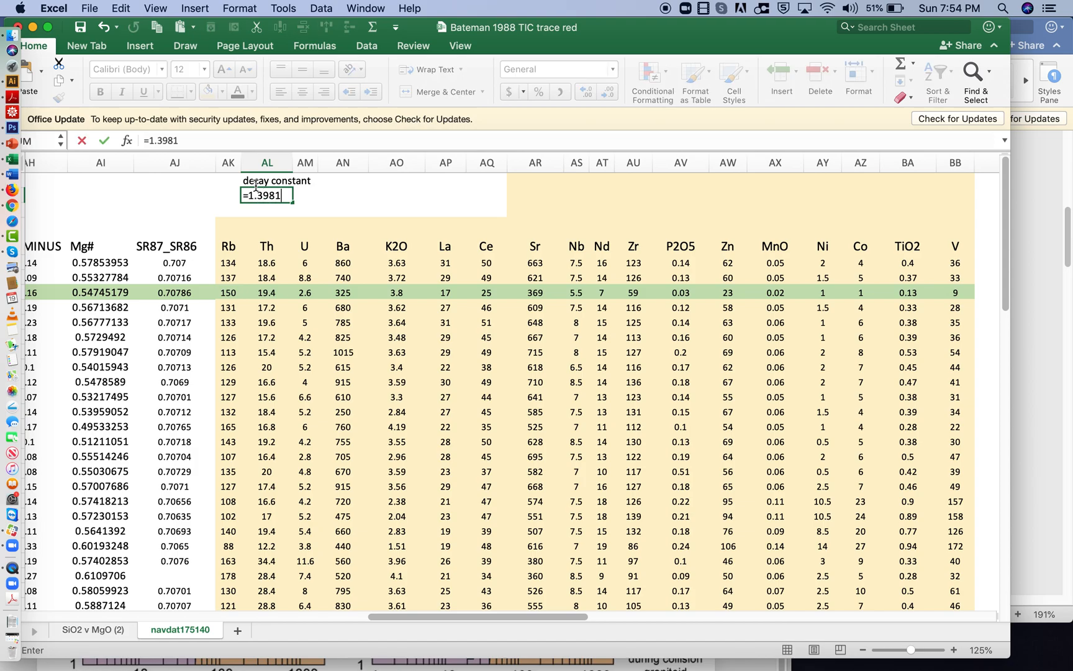
{"action": "type", "text": "*"}
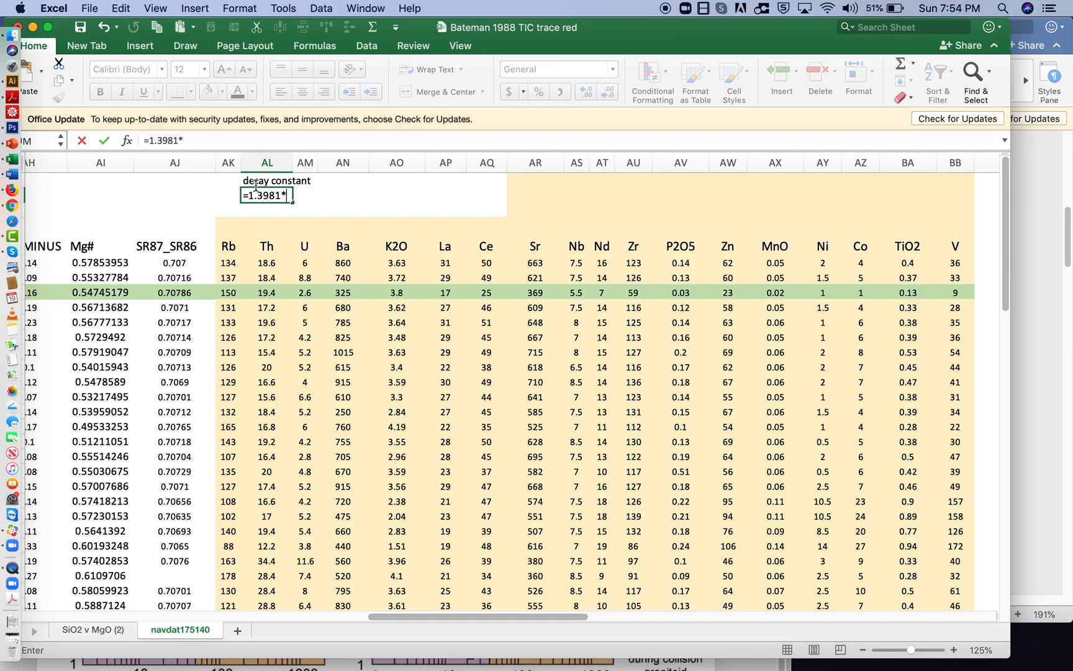
{"action": "type", "text": "10^"}
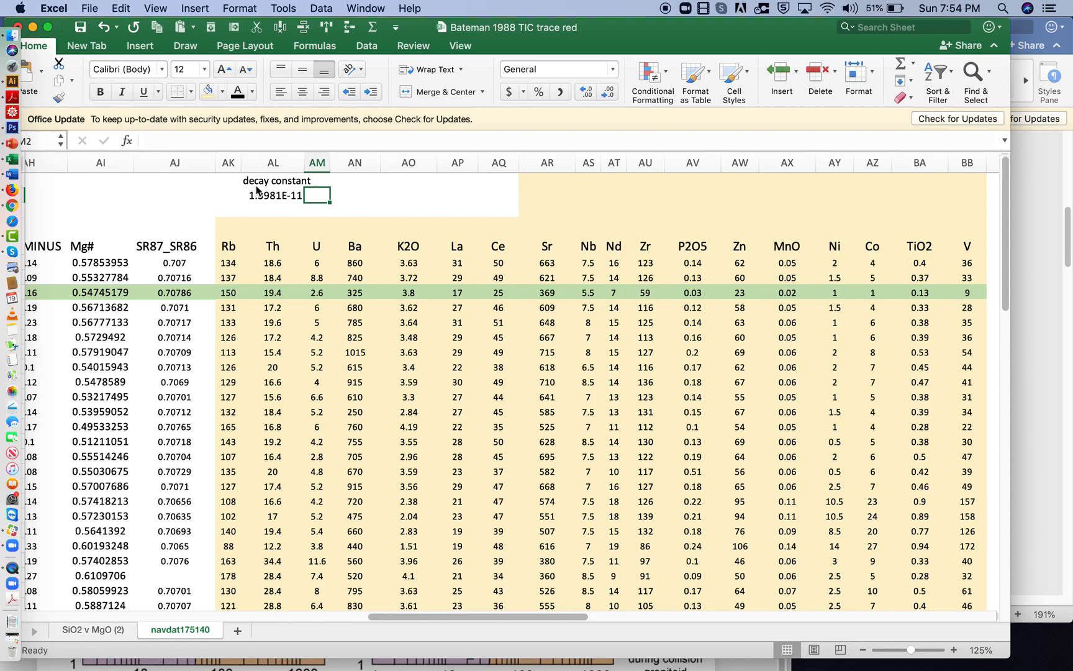
{"action": "type", "text": "1/y"}
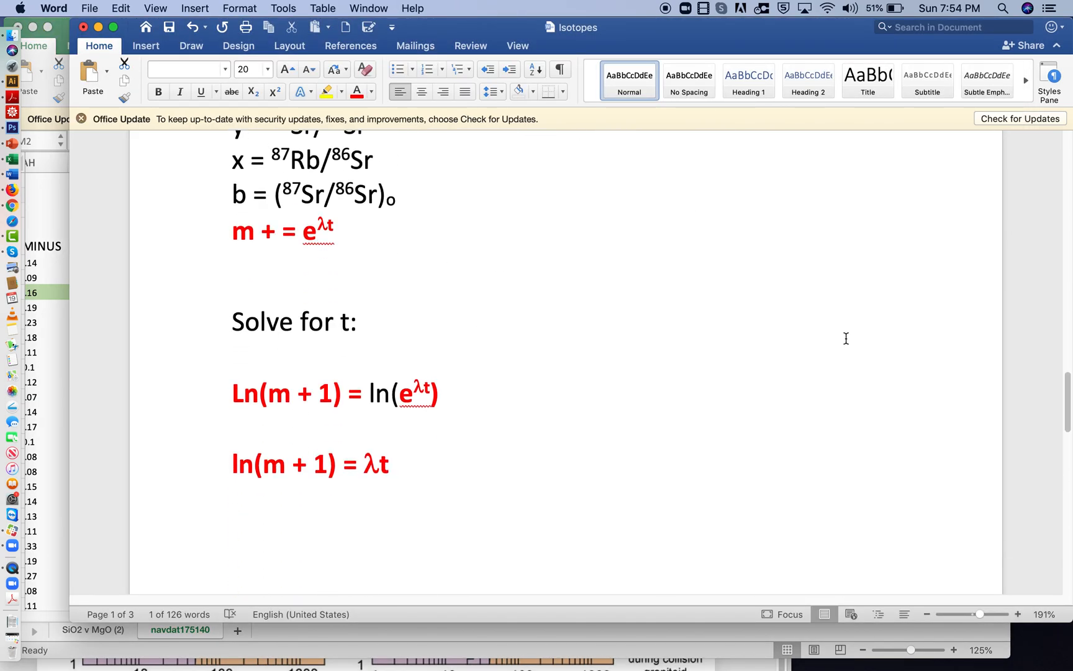
Scroll the Isotopes notes down to t = ln(m + 1)/λ, then back to the isochron equation.
{"action": "scroll", "scroll_direction": "down", "scroll_amount": 3}
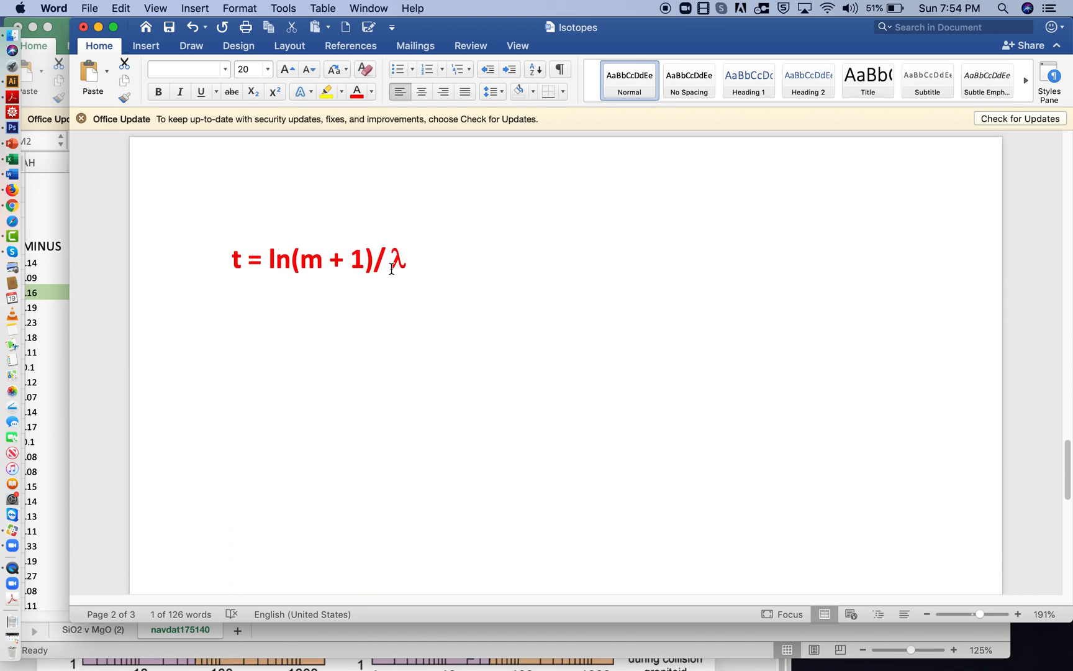
{"action": "mouse_move", "coordinate": [320, 269]}
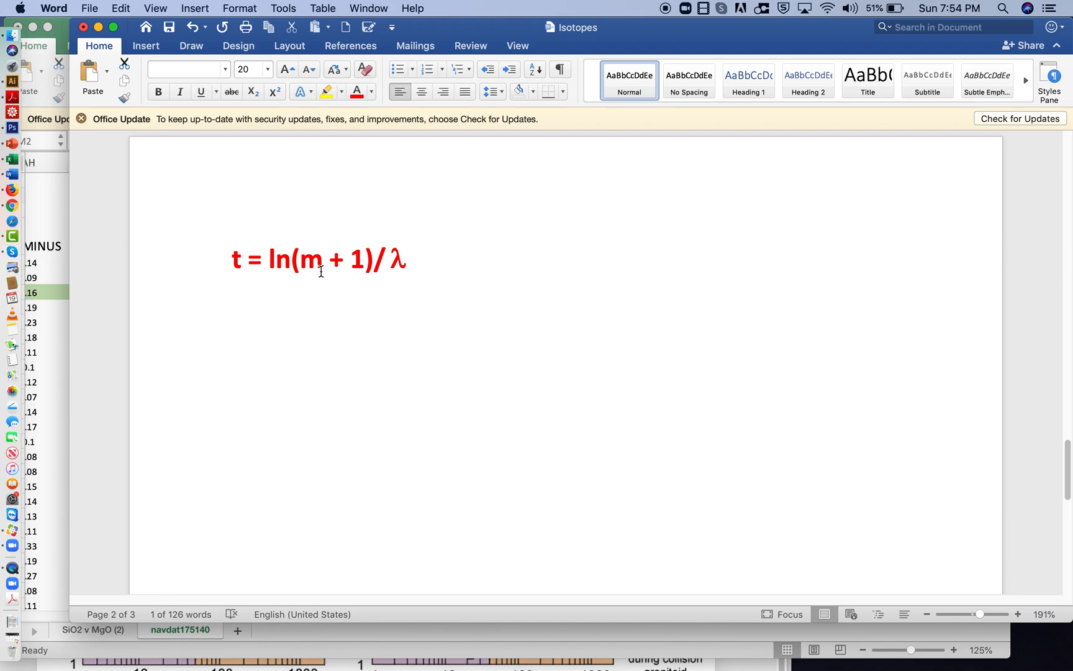
{"action": "double_click", "coordinate": [311, 259]}
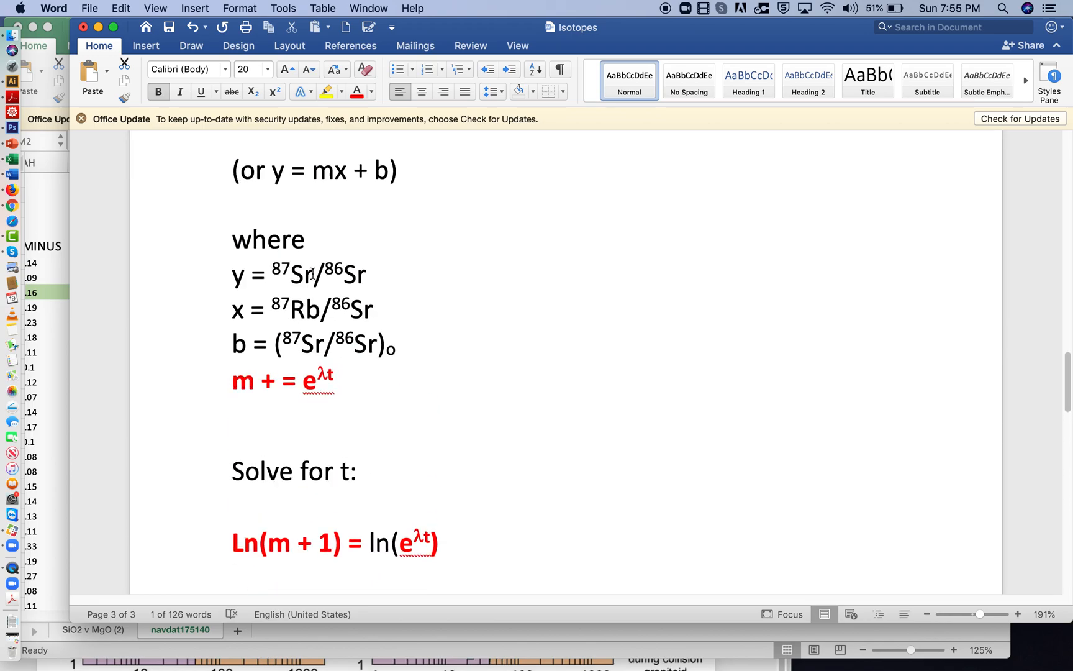
{"action": "scroll", "scroll_direction": "up", "scroll_amount": 3}
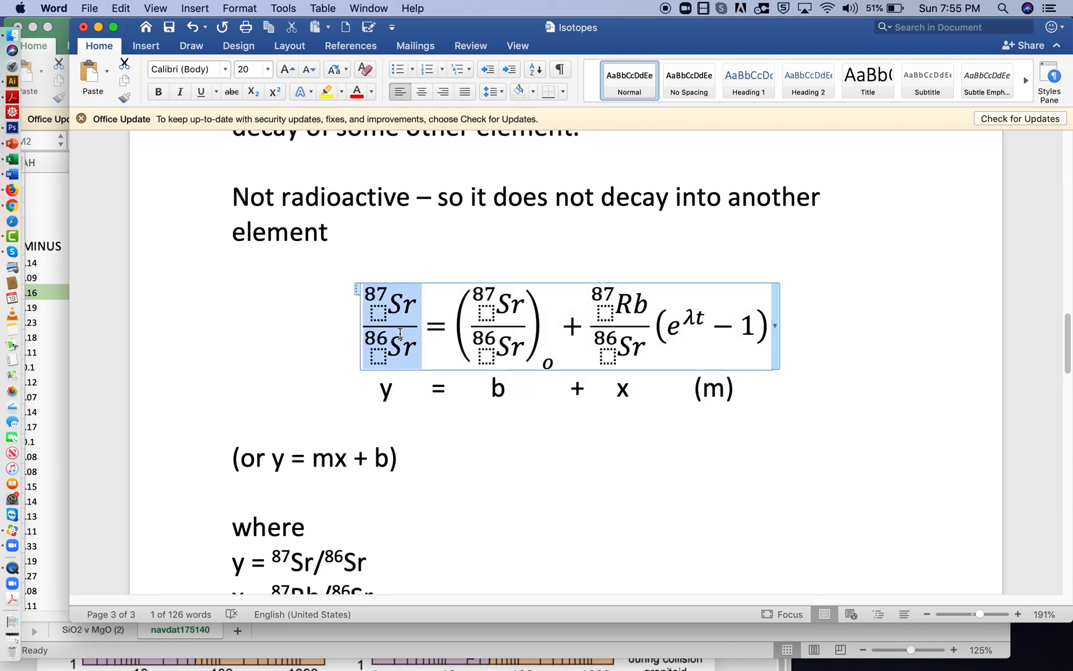
{"action": "left_click", "coordinate": [619, 324]}
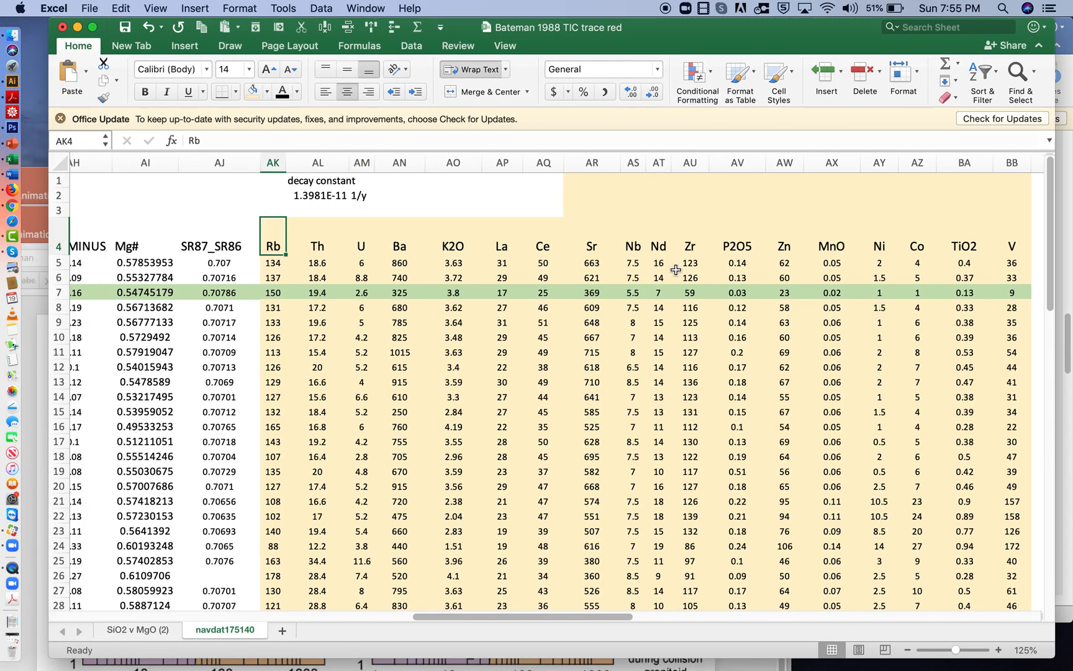
Check the Rb column, then select the SR87_SR86 column (AJ) to insert a new column.
{"action": "left_click", "coordinate": [590, 235]}
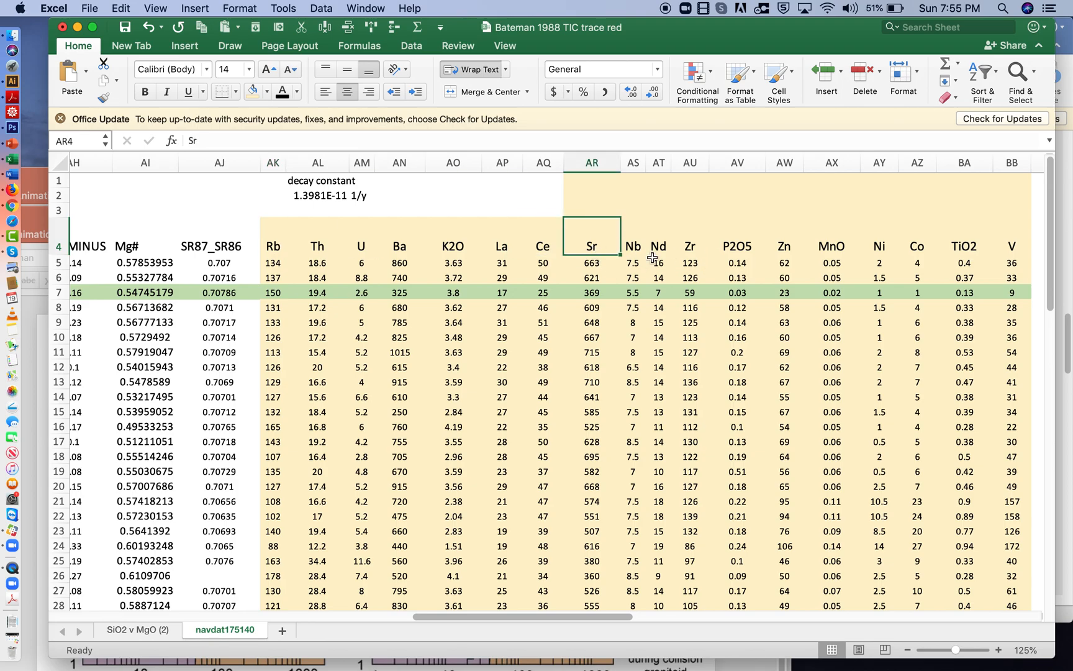
{"action": "scroll", "scroll_direction": "left", "scroll_amount": 3}
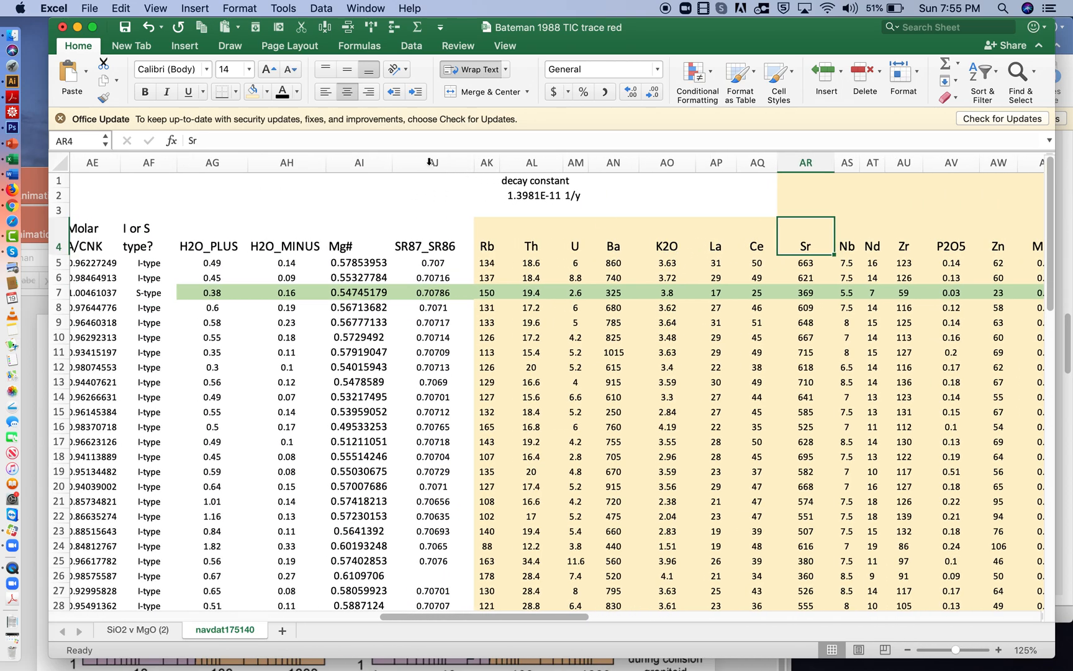
{"action": "left_click", "coordinate": [432, 162]}
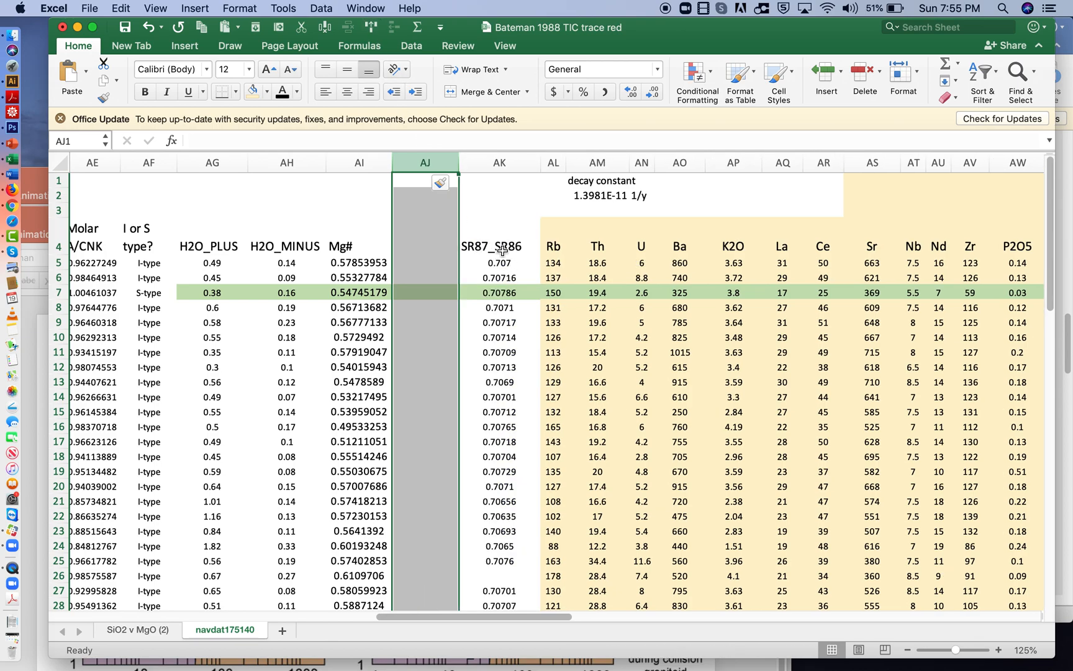
Head the new column Rb/Sr, enter =AL5/AS5 and fill it down for all samples.
{"action": "left_click", "coordinate": [424, 246]}
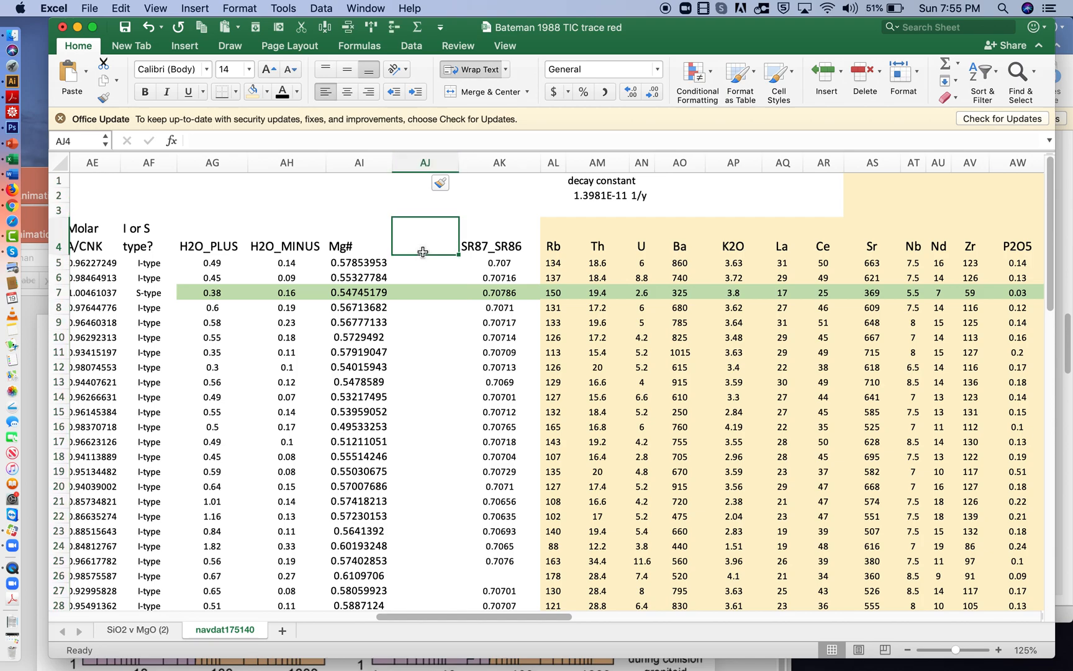
{"action": "type", "text": "Rb/Sr"}
{"action": "left_click", "coordinate": [425, 263]}
{"action": "type", "text": "="}
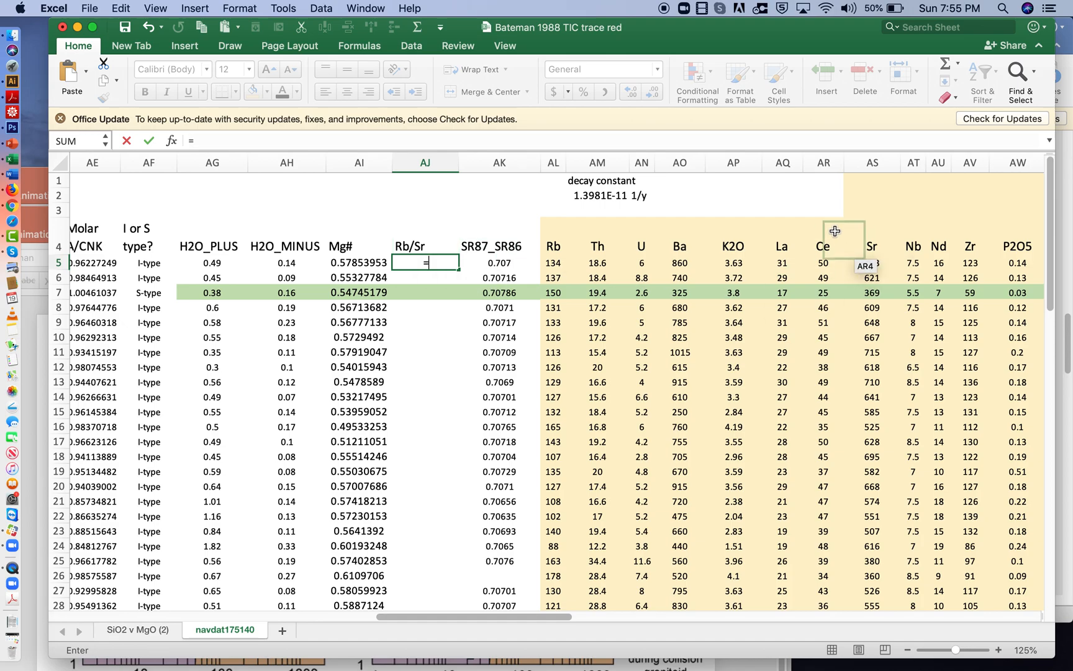
{"action": "left_click", "coordinate": [552, 263]}
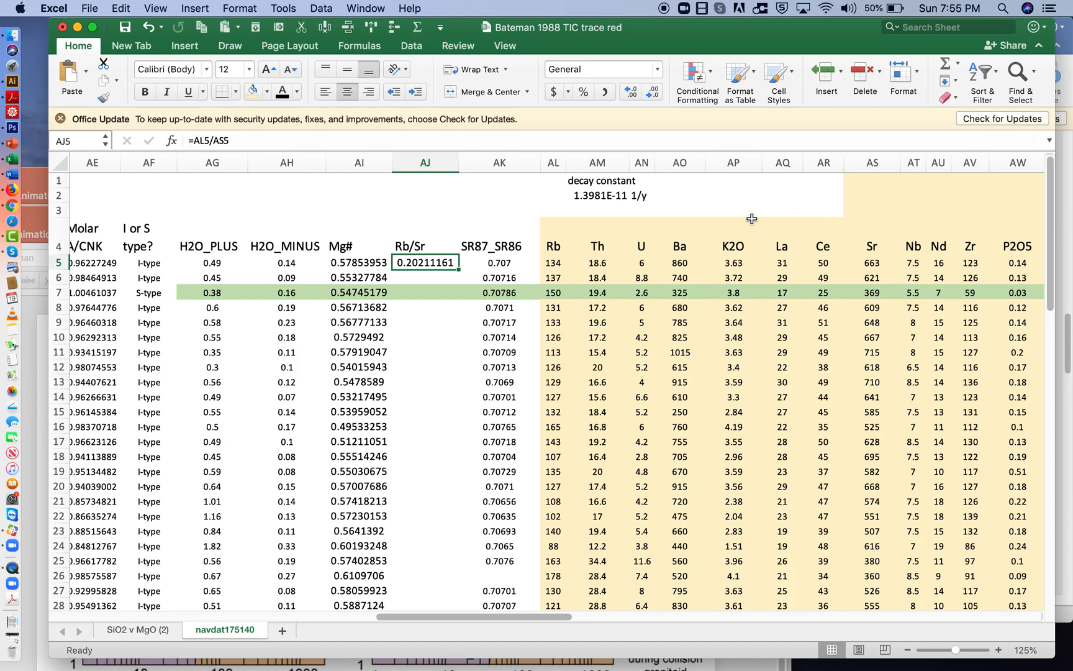
{"action": "mouse_move", "coordinate": [818, 263]}
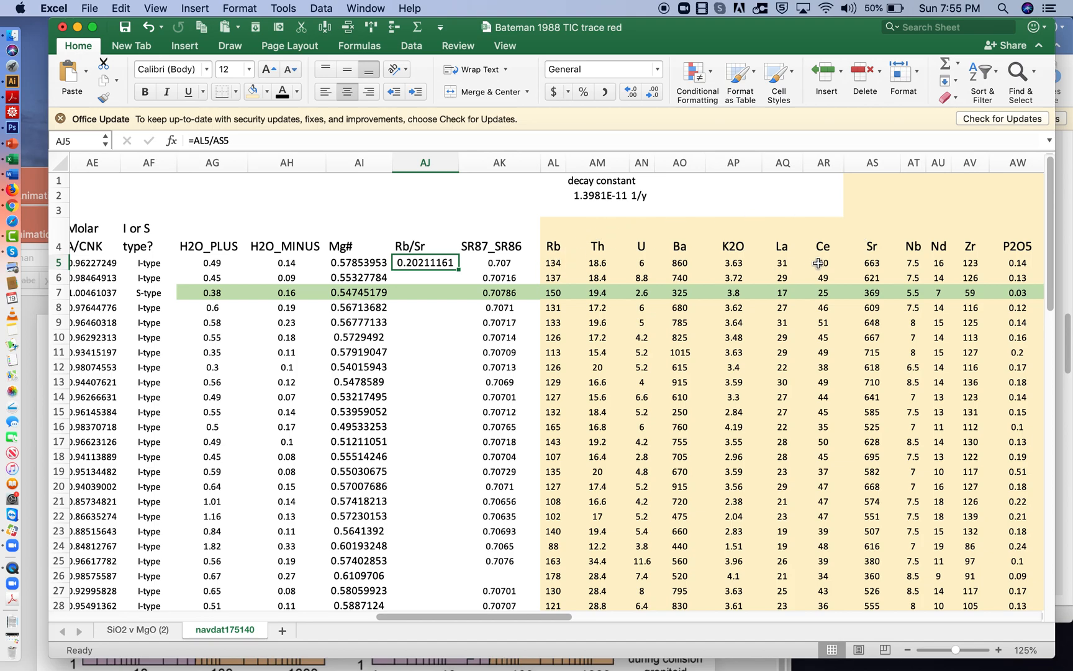
{"action": "left_click", "coordinate": [871, 245]}
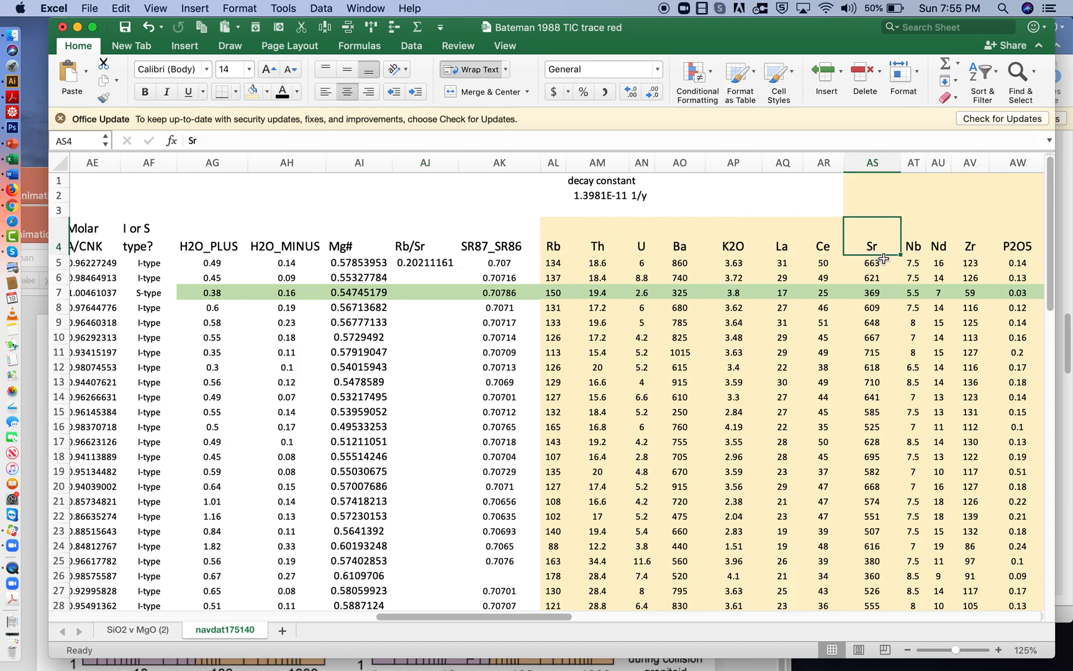
{"action": "mouse_move", "coordinate": [313, 256]}
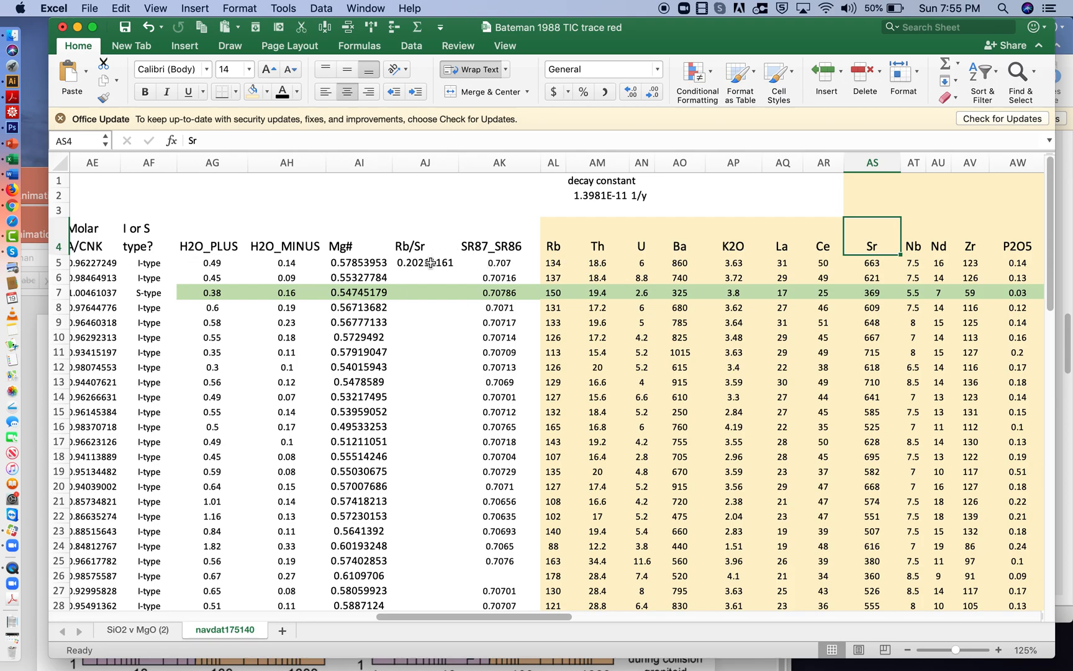
{"action": "mouse_move", "coordinate": [445, 267]}
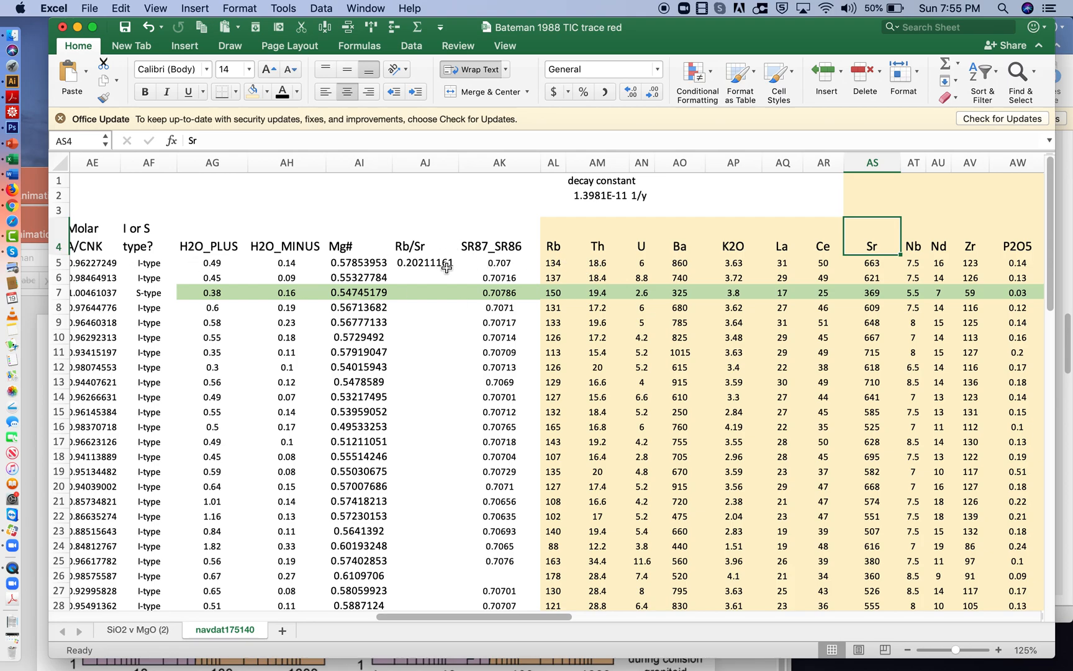
{"action": "left_click", "coordinate": [424, 262]}
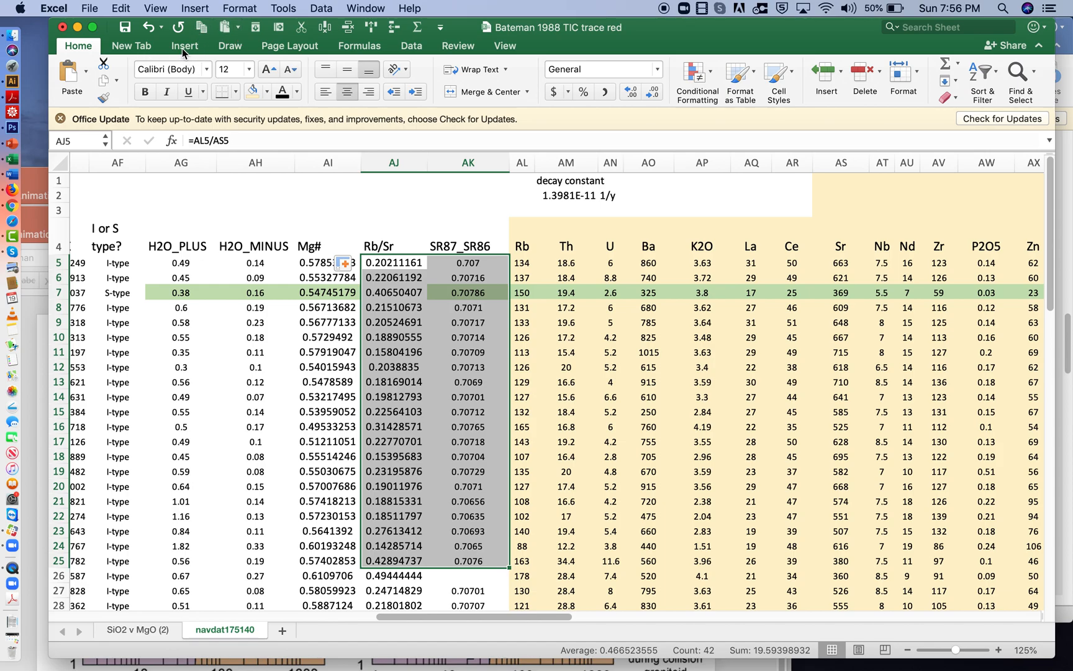
Insert a scatter chart of AJ5:AK25 with axis titles Rb/Sr and 87Sr/86Sr.
{"action": "left_click", "coordinate": [183, 45]}
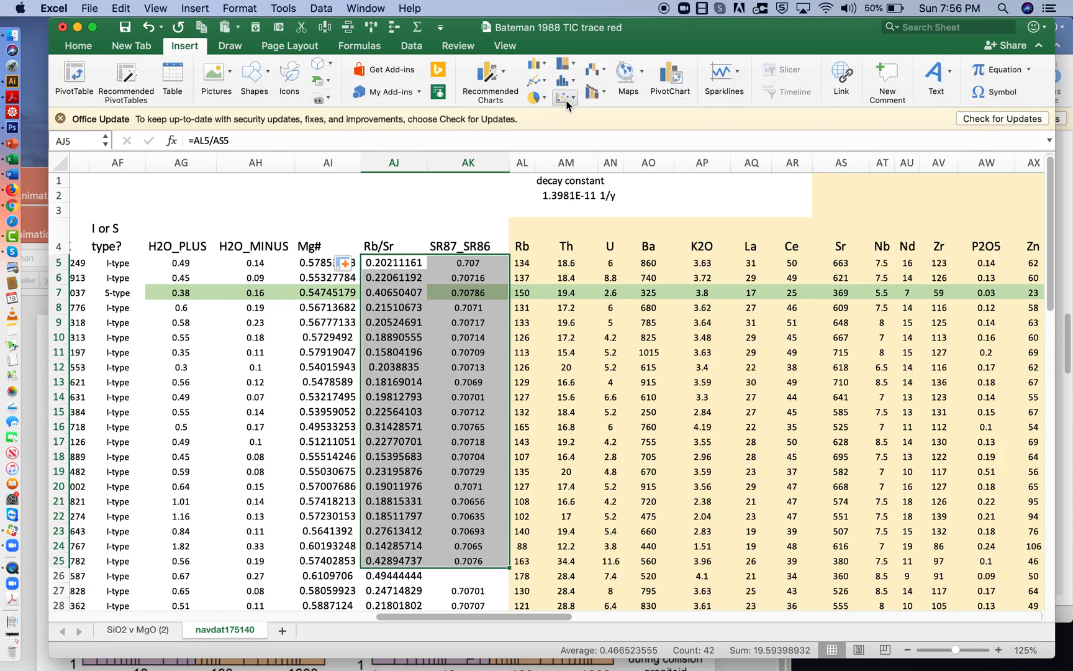
{"action": "left_click", "coordinate": [566, 98]}
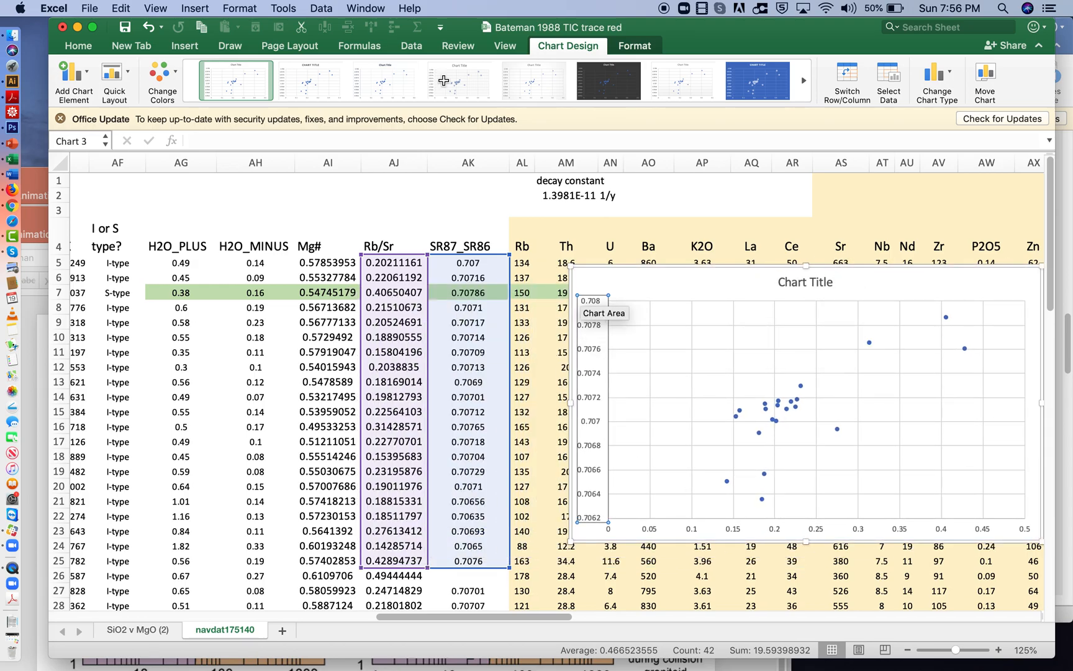
{"action": "left_click", "coordinate": [73, 75]}
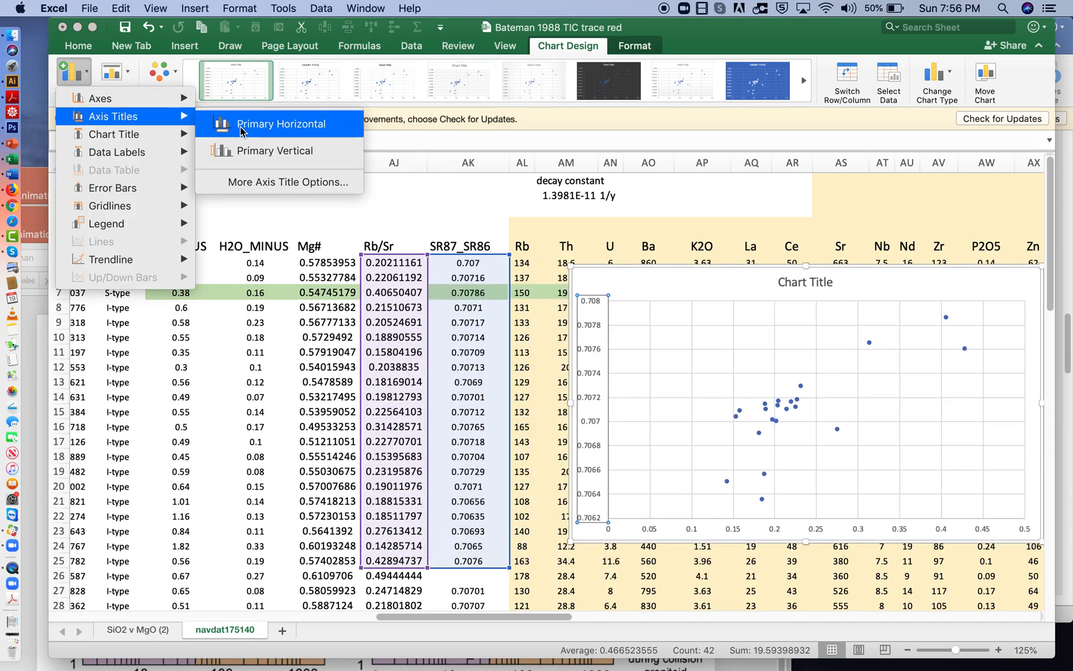
{"action": "left_click", "coordinate": [281, 124]}
{"action": "type", "text": "Rb/Sr"}
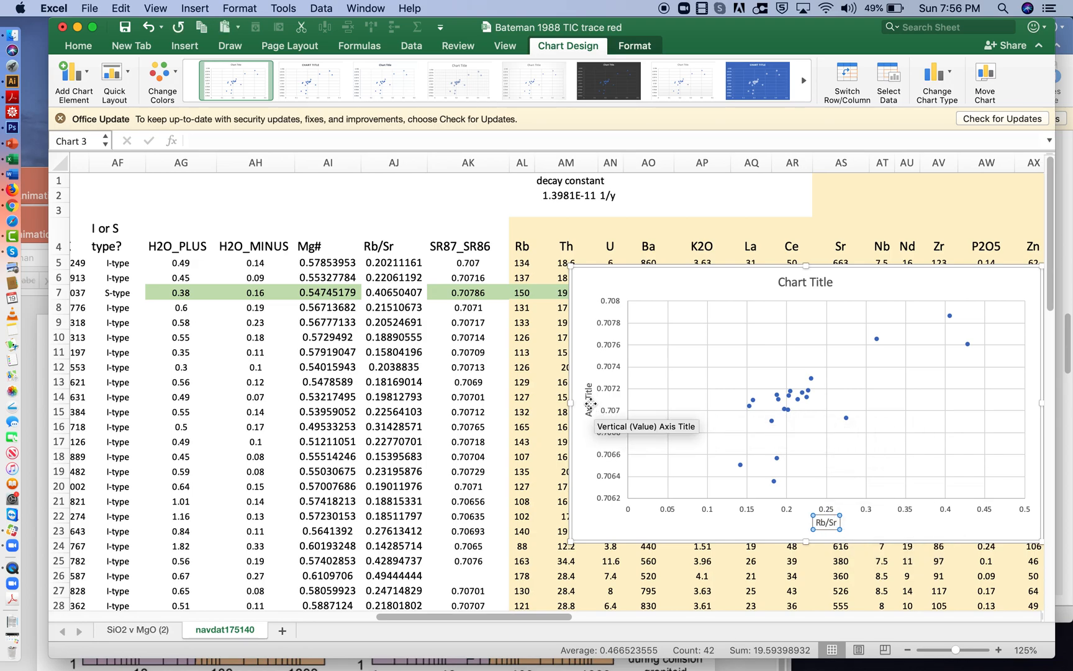
{"action": "left_click", "coordinate": [589, 400]}
{"action": "type", "text": "87/86"}
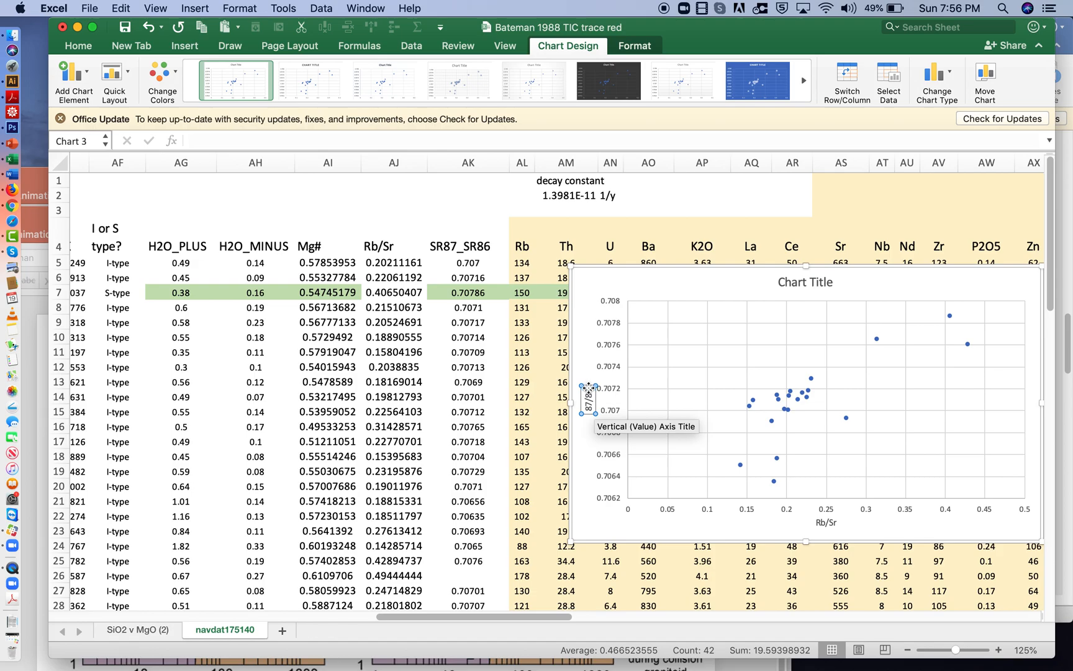
{"action": "mouse_move", "coordinate": [602, 402]}
{"action": "type", "text": "Sr"}
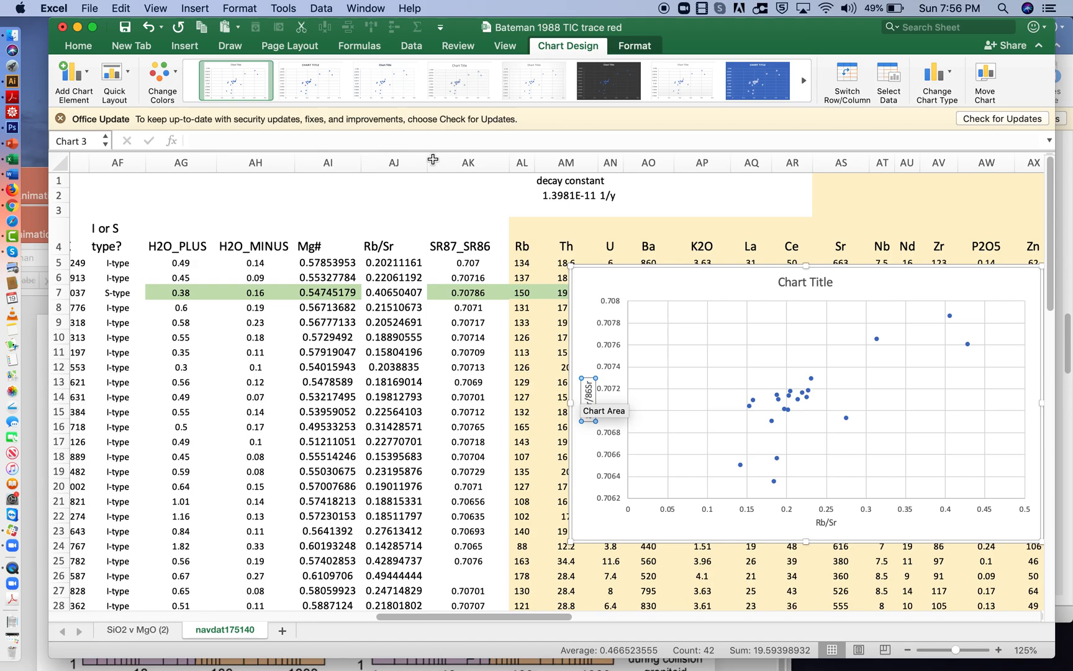
Enlarge the font size of both axis titles and both axes' numbers.
{"action": "left_click", "coordinate": [77, 46]}
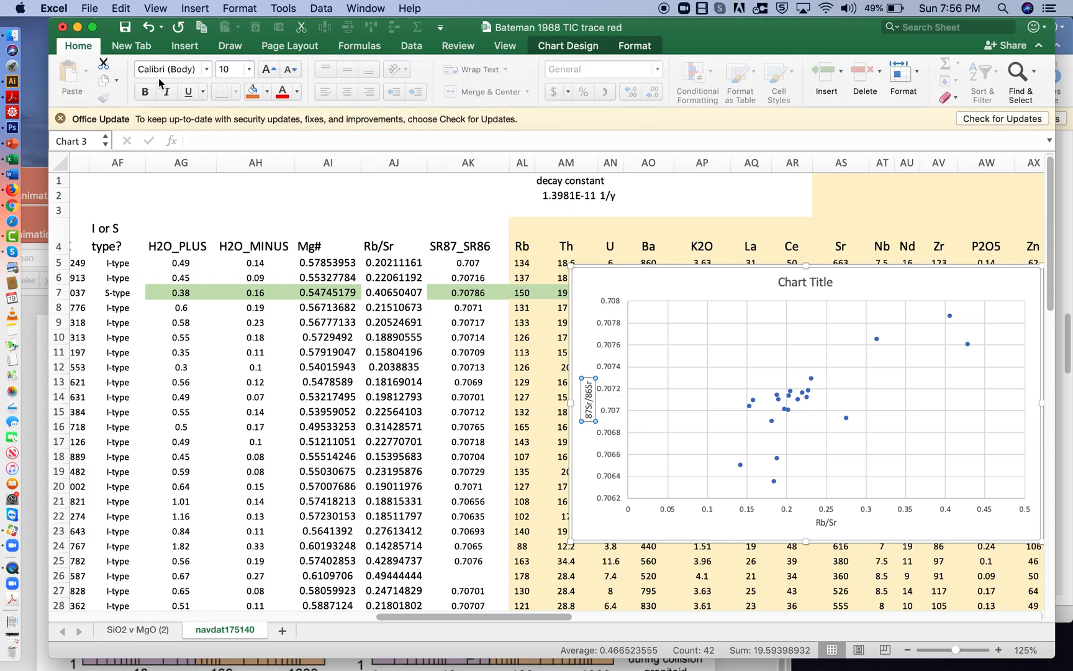
{"action": "left_click", "coordinate": [243, 68]}
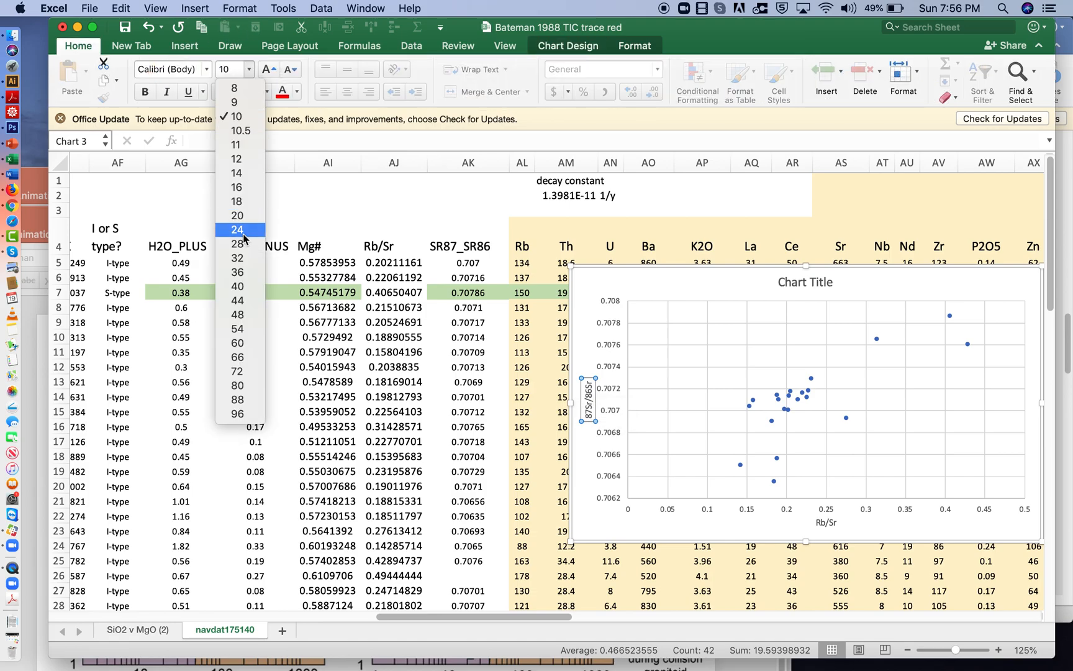
{"action": "left_click", "coordinate": [234, 101]}
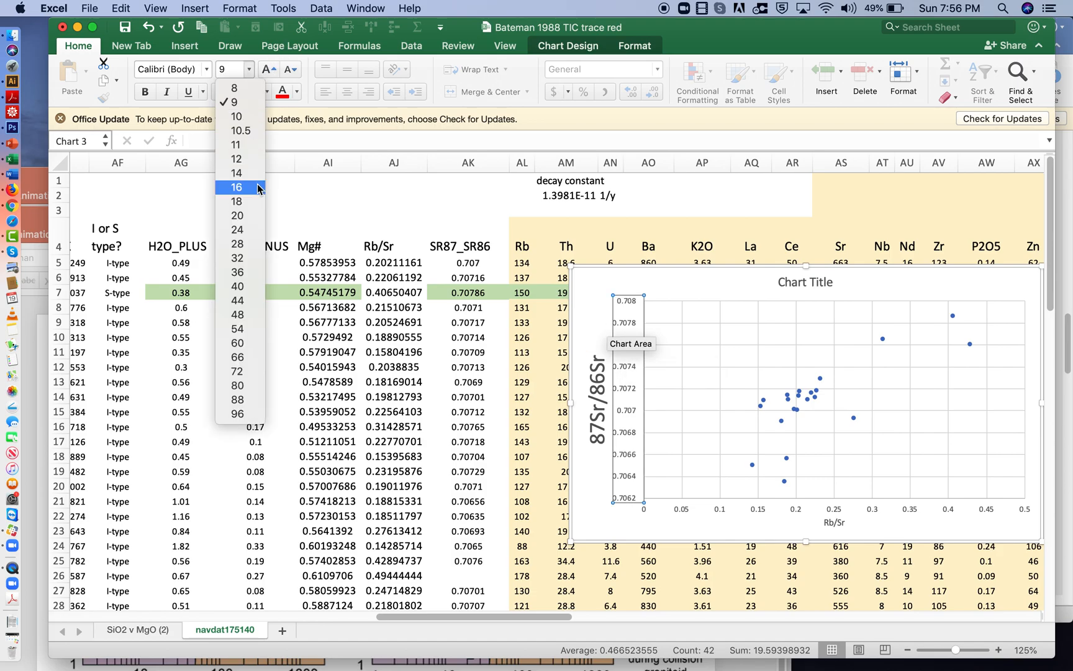
{"action": "left_click", "coordinate": [237, 186]}
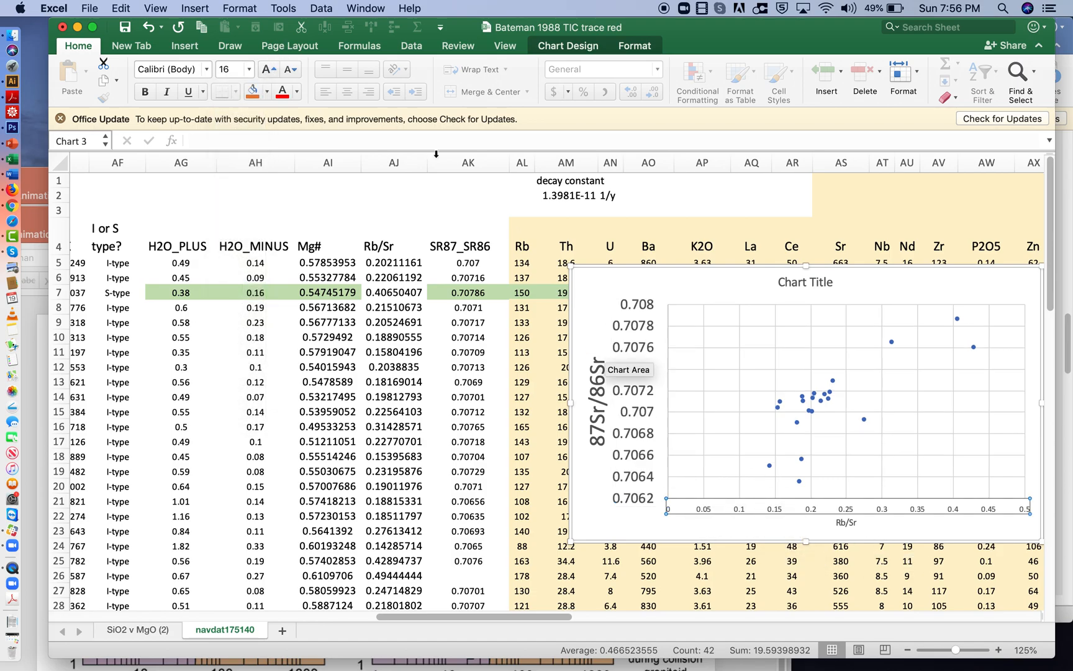
{"action": "left_click", "coordinate": [251, 69]}
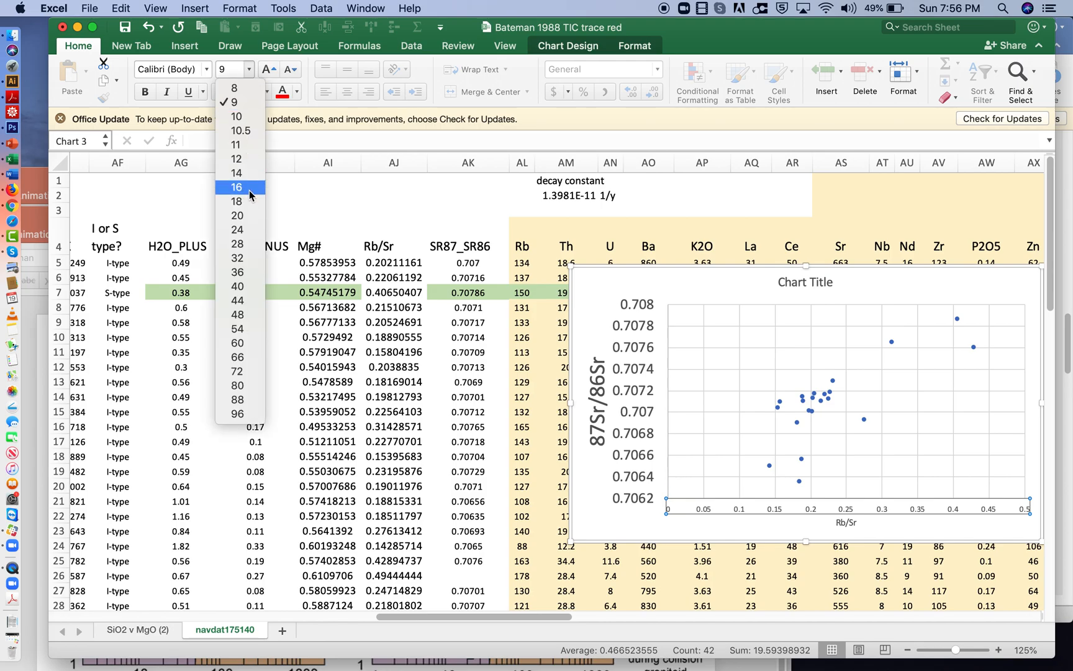
{"action": "left_click", "coordinate": [236, 116]}
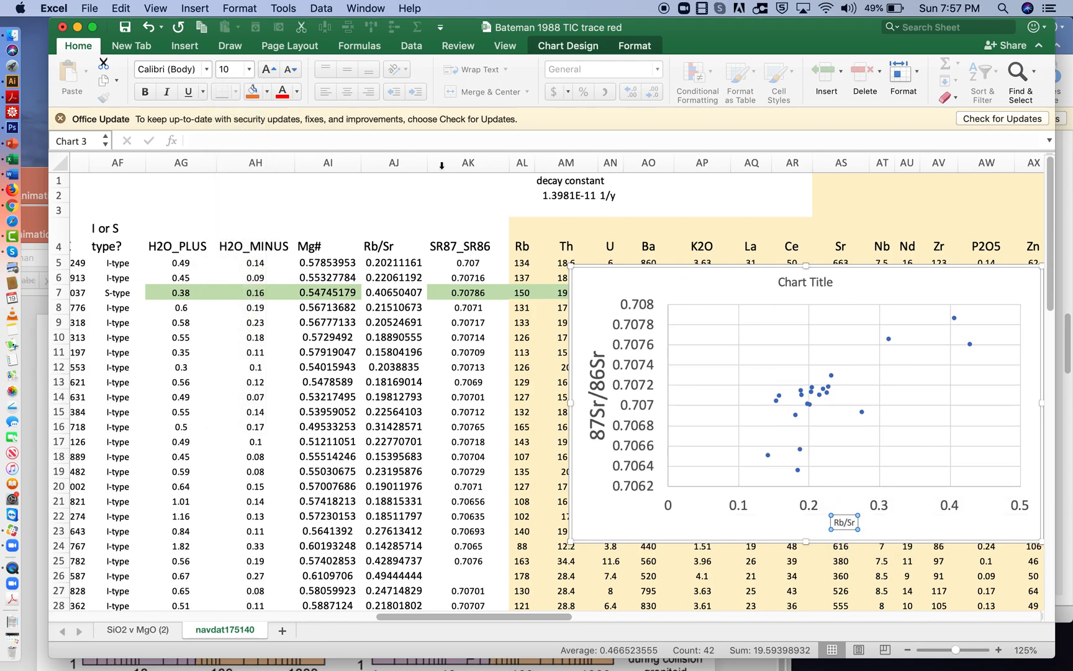
{"action": "left_click", "coordinate": [230, 69]}
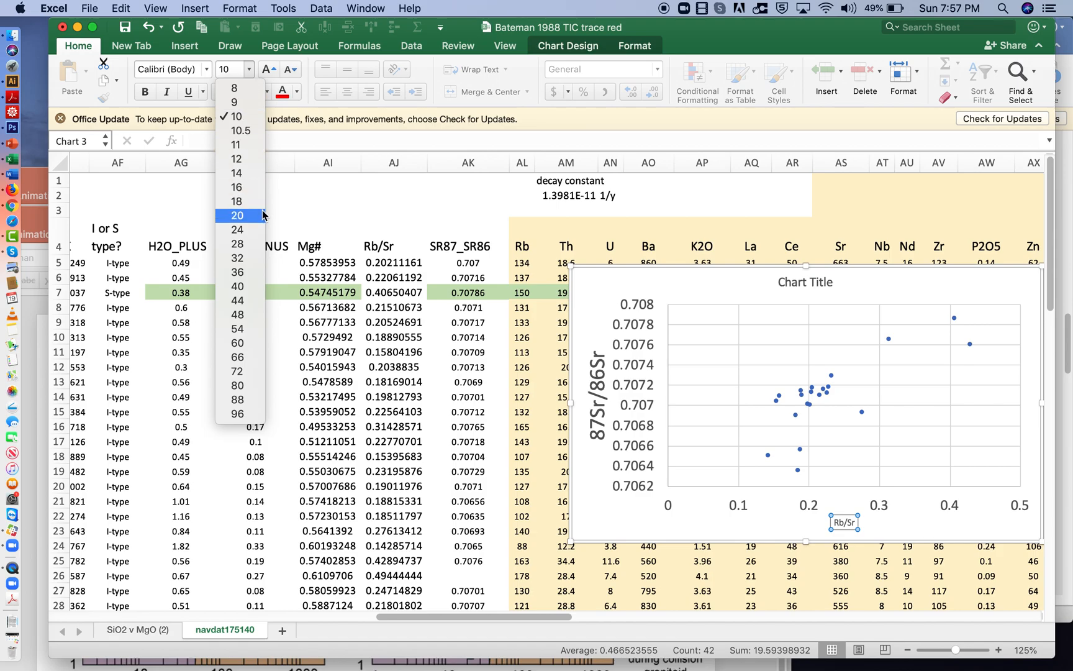
{"action": "left_click", "coordinate": [236, 215]}
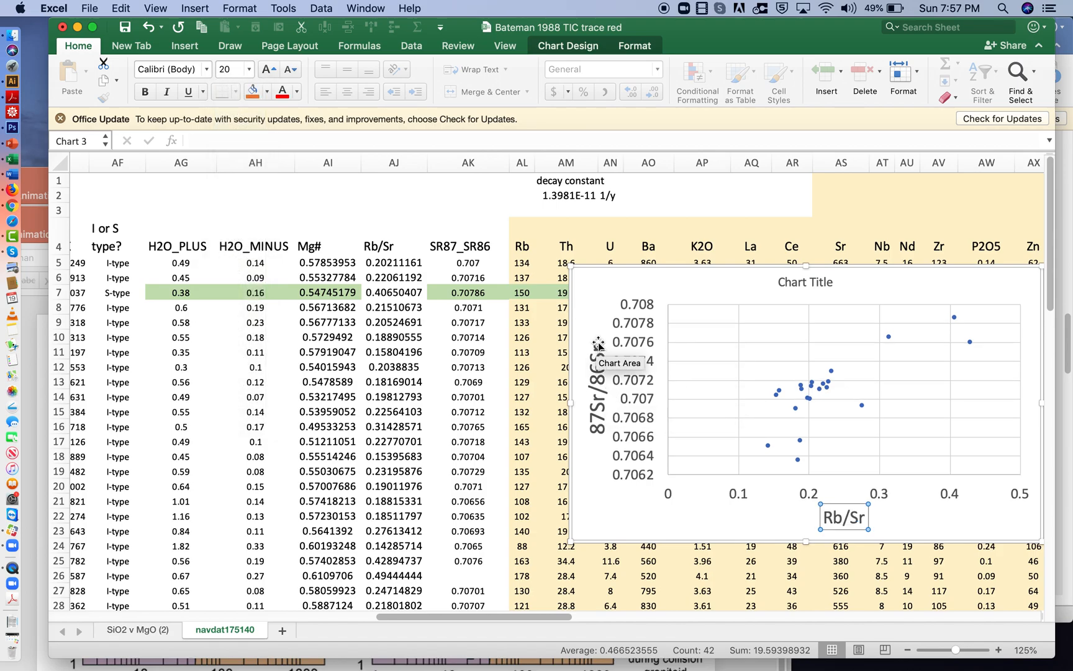
{"action": "mouse_move", "coordinate": [599, 351]}
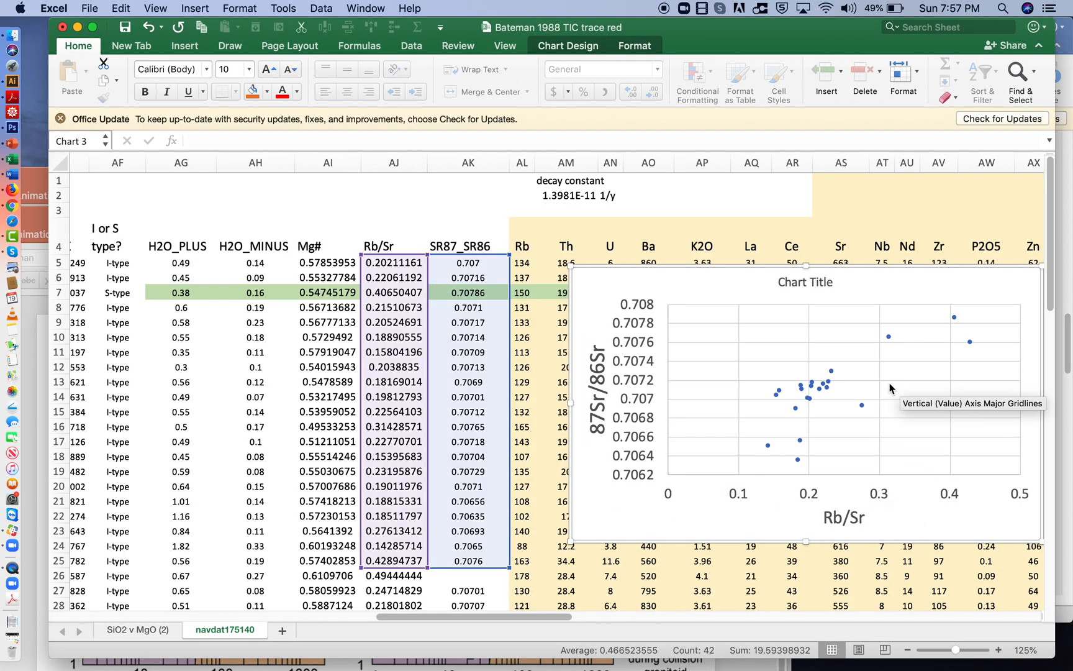
{"action": "mouse_move", "coordinate": [749, 270]}
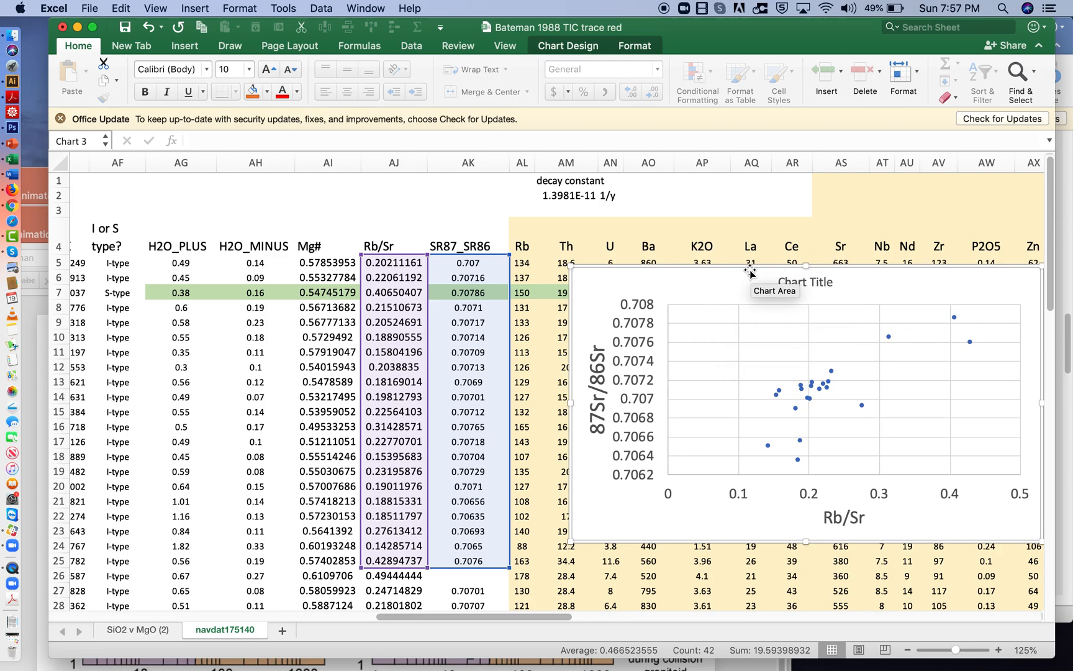
Delete the placeholder Chart Title and select the plotted data series.
{"action": "left_click", "coordinate": [805, 281]}
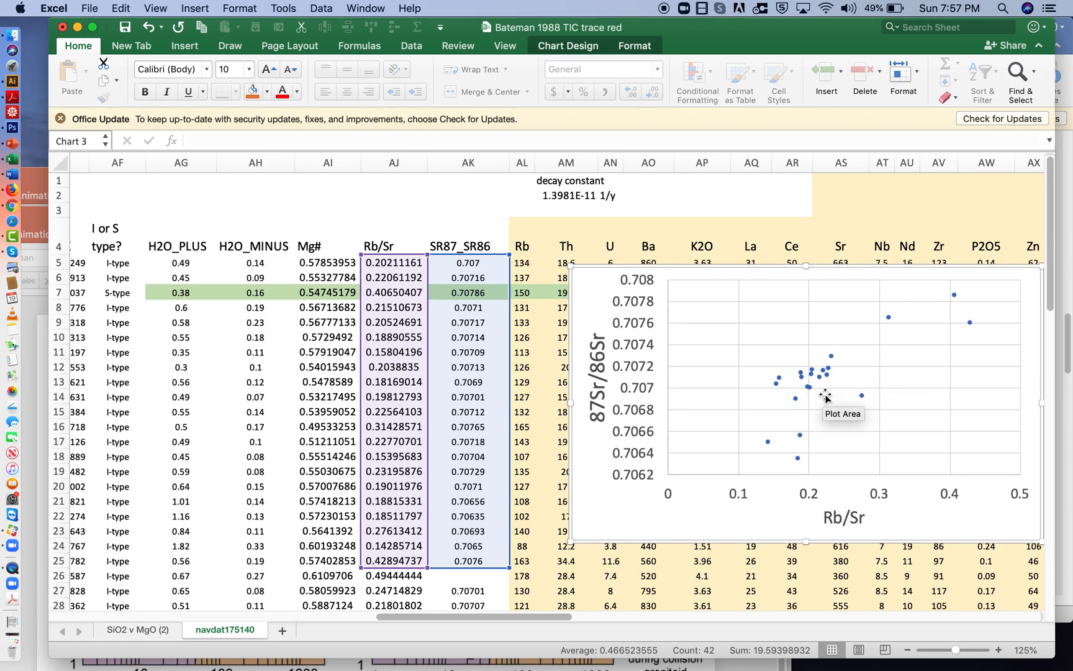
{"action": "mouse_move", "coordinate": [265, 217]}
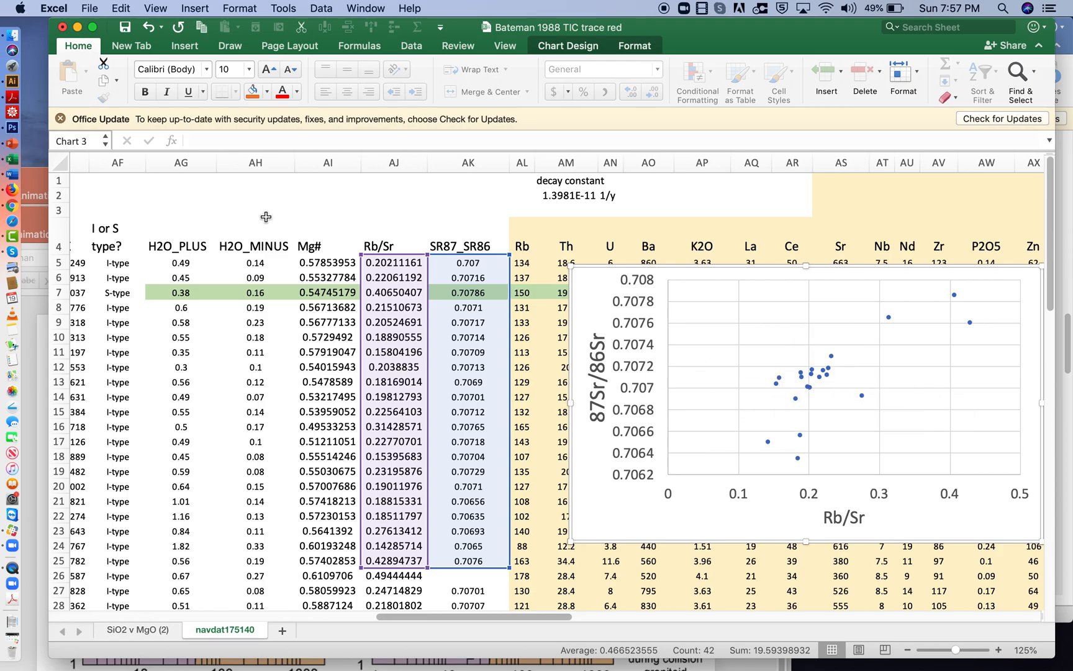
{"action": "mouse_move", "coordinate": [829, 361]}
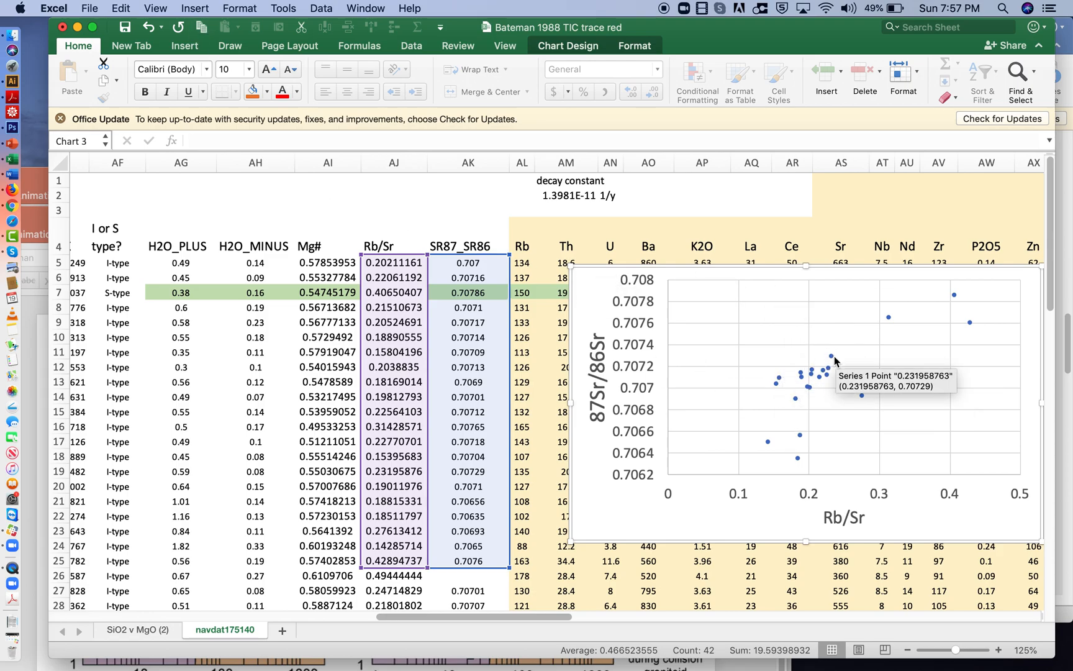
{"action": "left_click", "coordinate": [842, 373]}
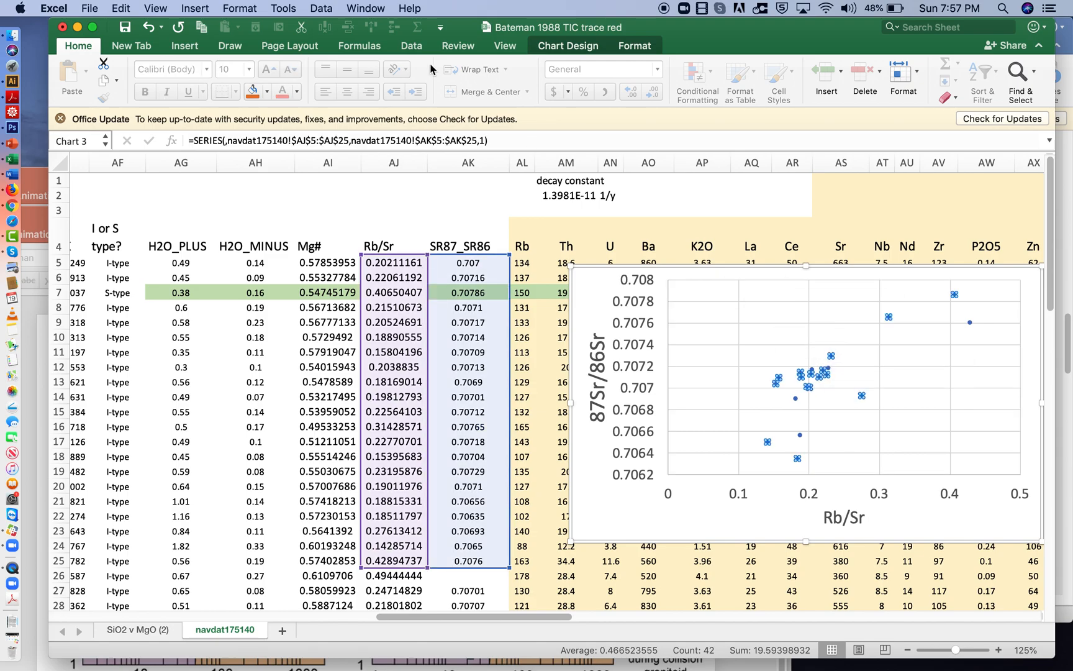
Add a Linear trendline through the scatter points from Add Chart Element.
{"action": "left_click", "coordinate": [568, 45]}
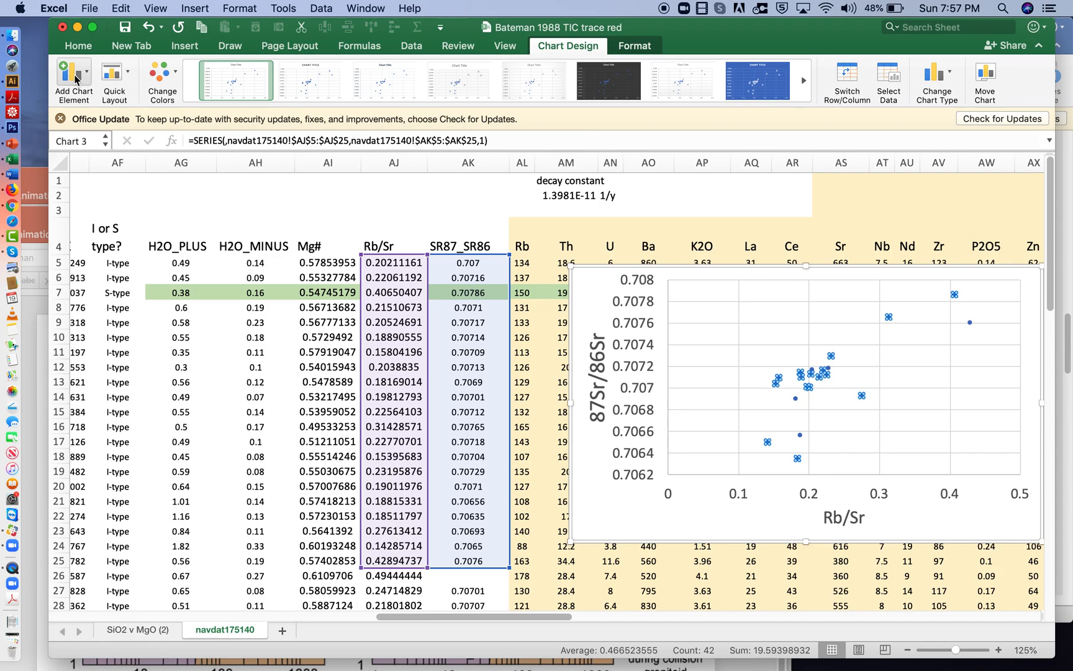
{"action": "left_click", "coordinate": [73, 71]}
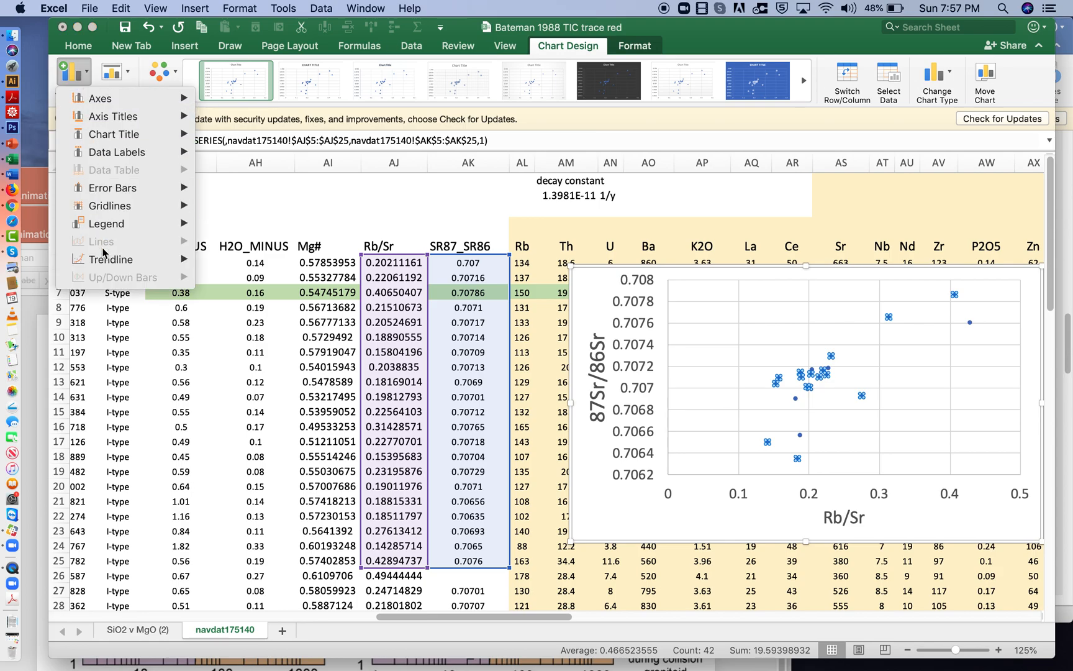
{"action": "mouse_move", "coordinate": [113, 259]}
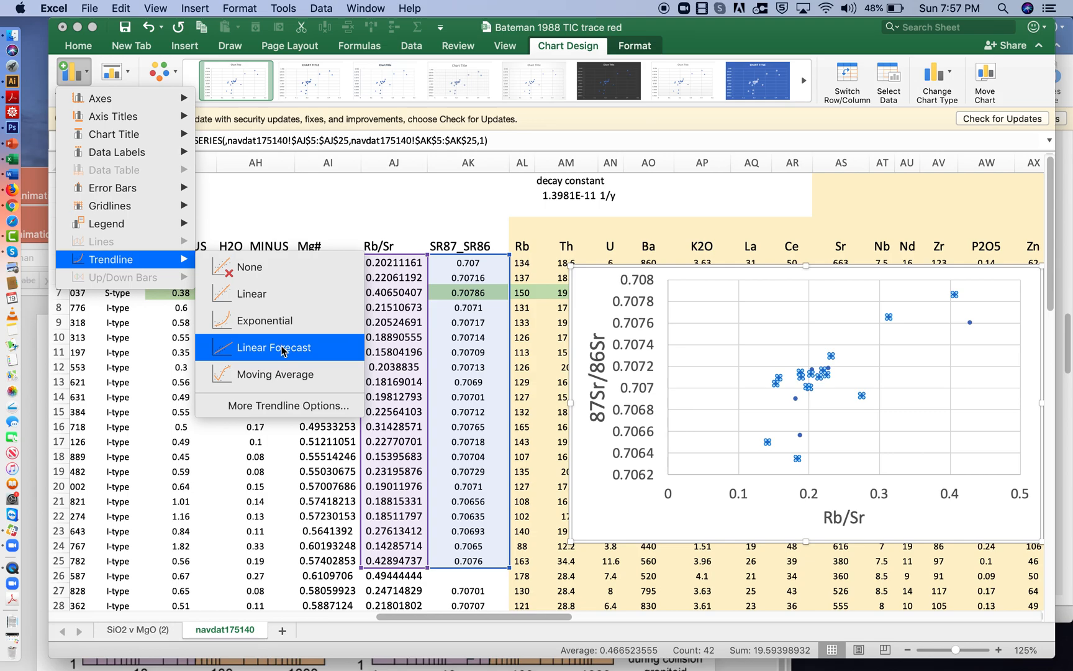
{"action": "mouse_move", "coordinate": [275, 294]}
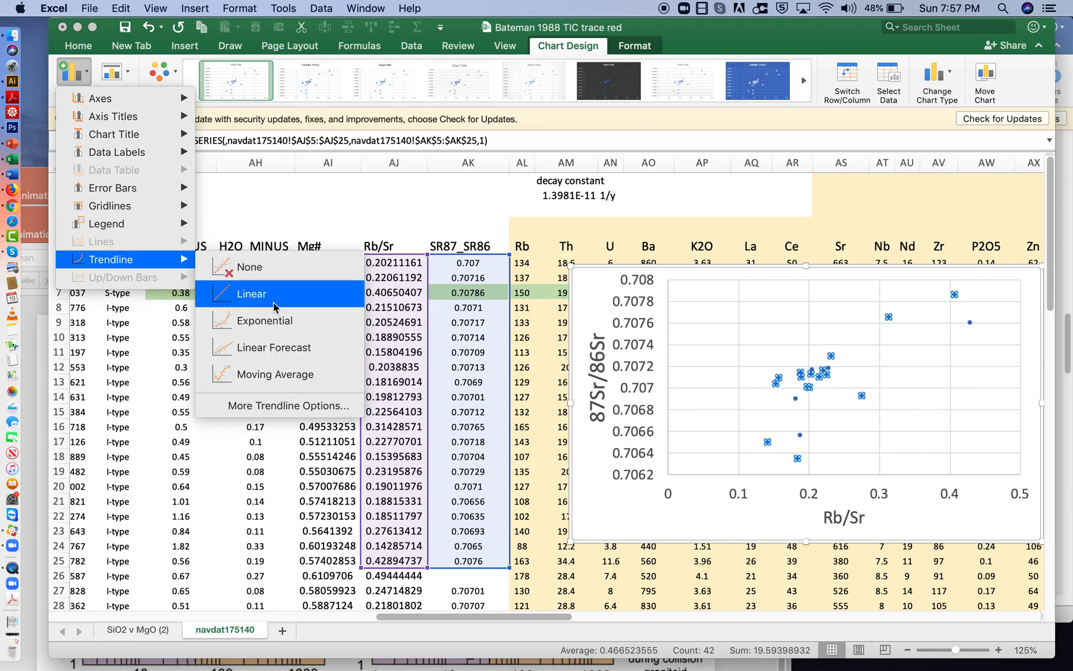
{"action": "left_click", "coordinate": [251, 293]}
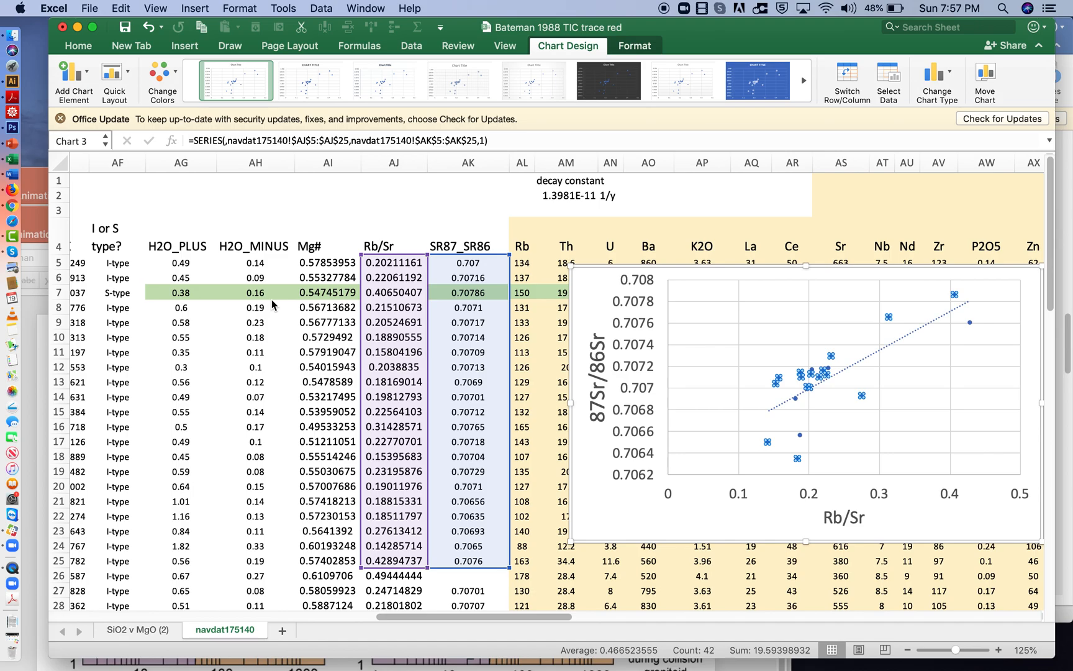
{"action": "left_click", "coordinate": [74, 80]}
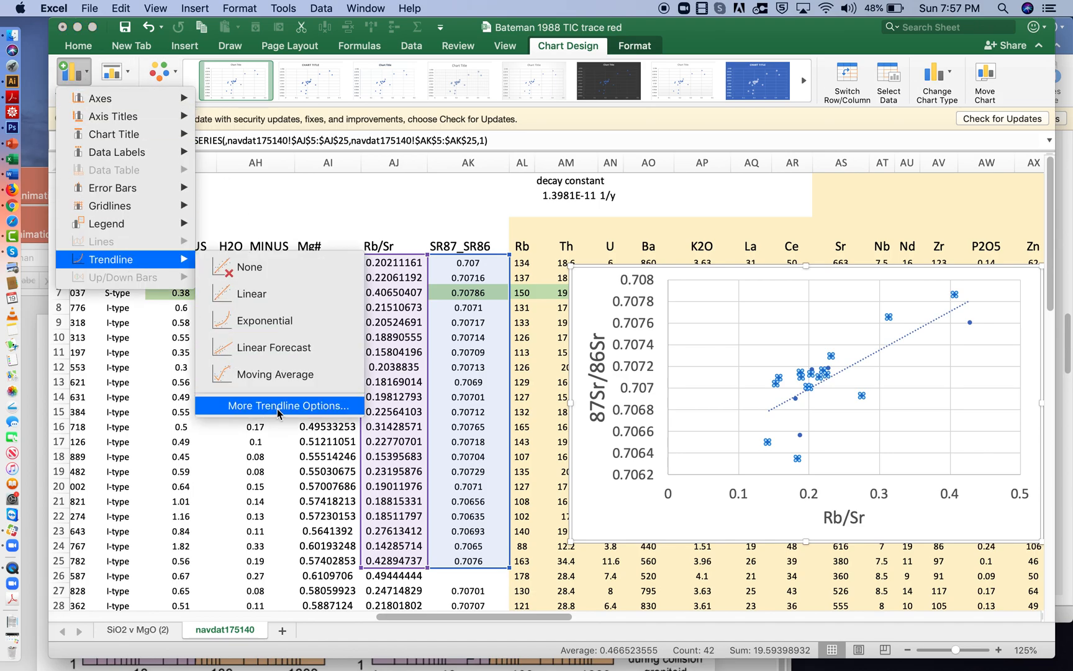
Display the trendline equation y = 0.0036x + 0.7063 and drag it to the top-left.
{"action": "left_click", "coordinate": [286, 405]}
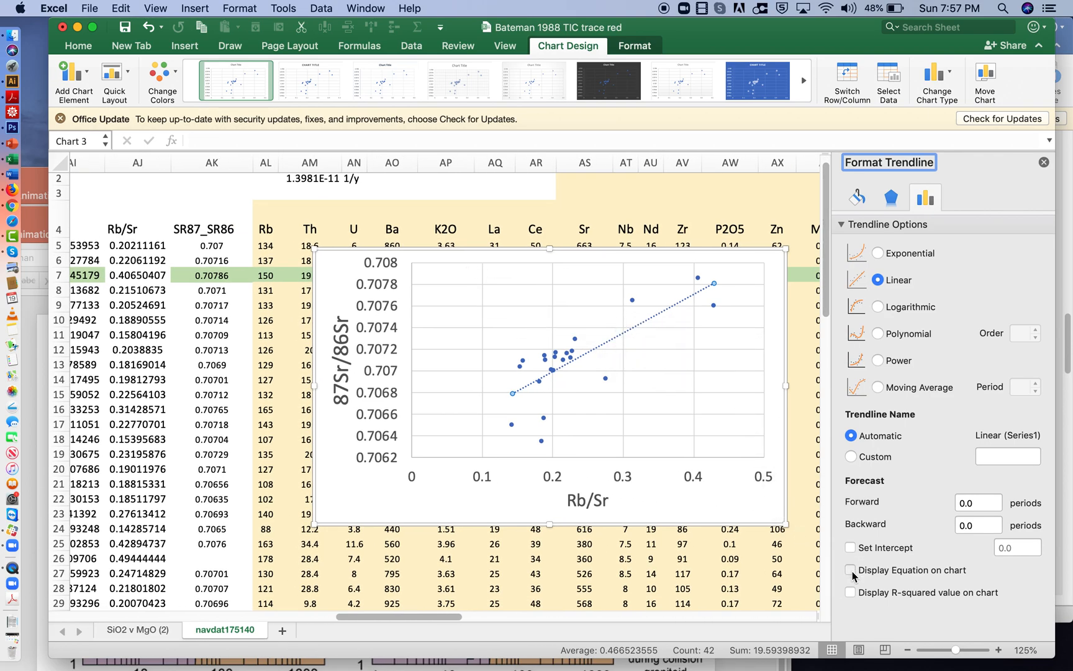
{"action": "left_click", "coordinate": [852, 570]}
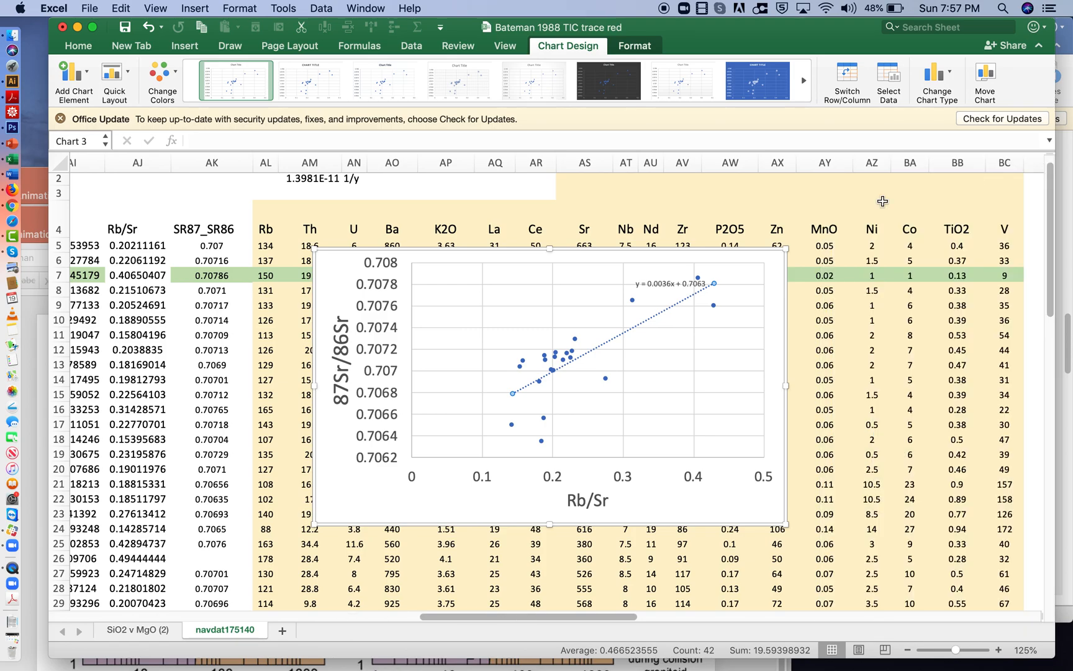
{"action": "left_click_drag", "start_coordinate": [670, 282], "coordinate": [514, 297]}
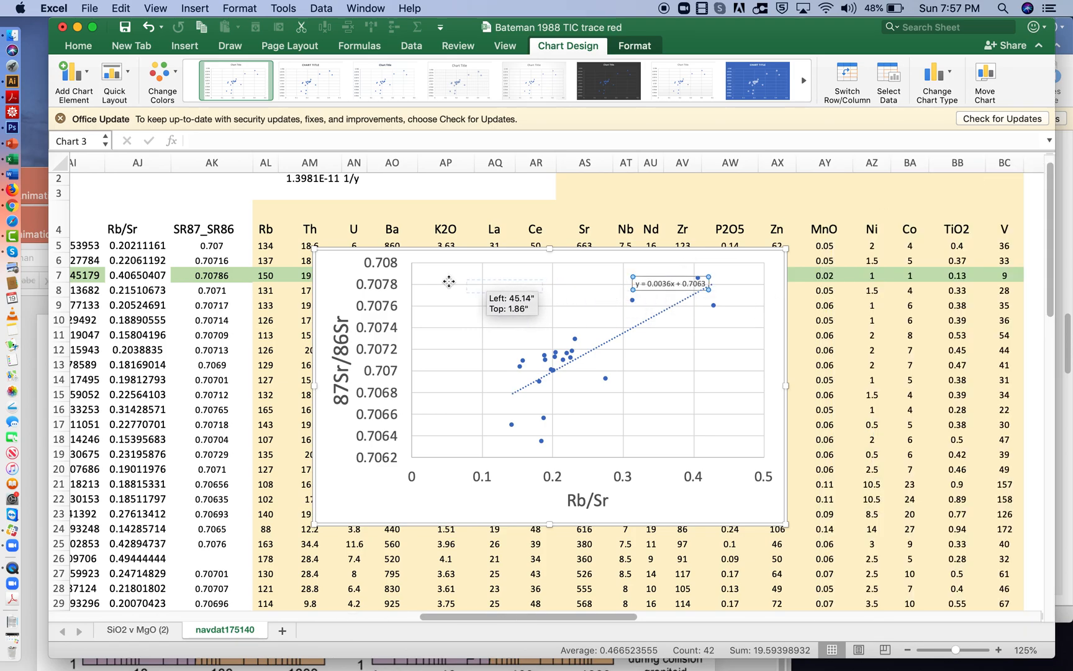
{"action": "left_click_drag", "start_coordinate": [671, 283], "coordinate": [465, 285]}
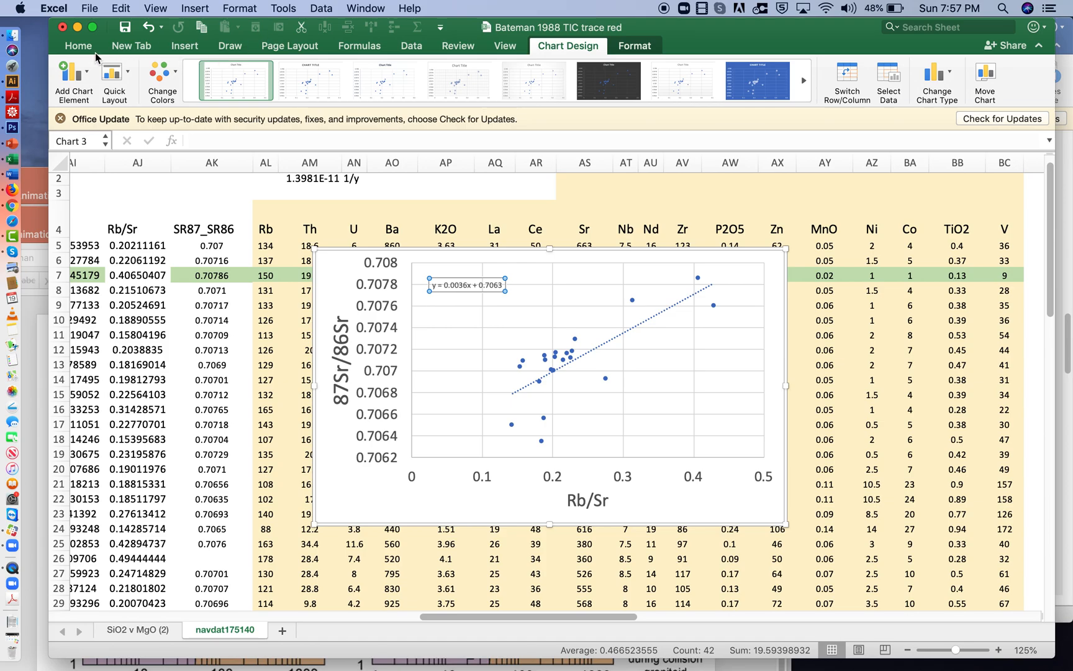
Set the trendline equation label to 18 point and highlight its slope value.
{"action": "left_click", "coordinate": [77, 46]}
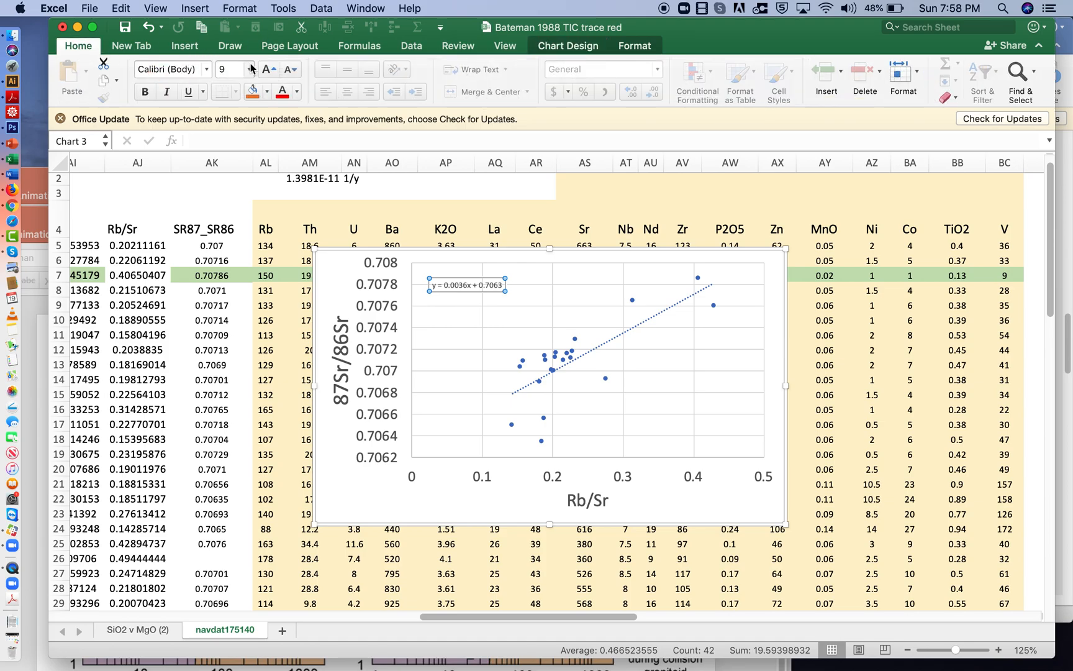
{"action": "left_click", "coordinate": [249, 69]}
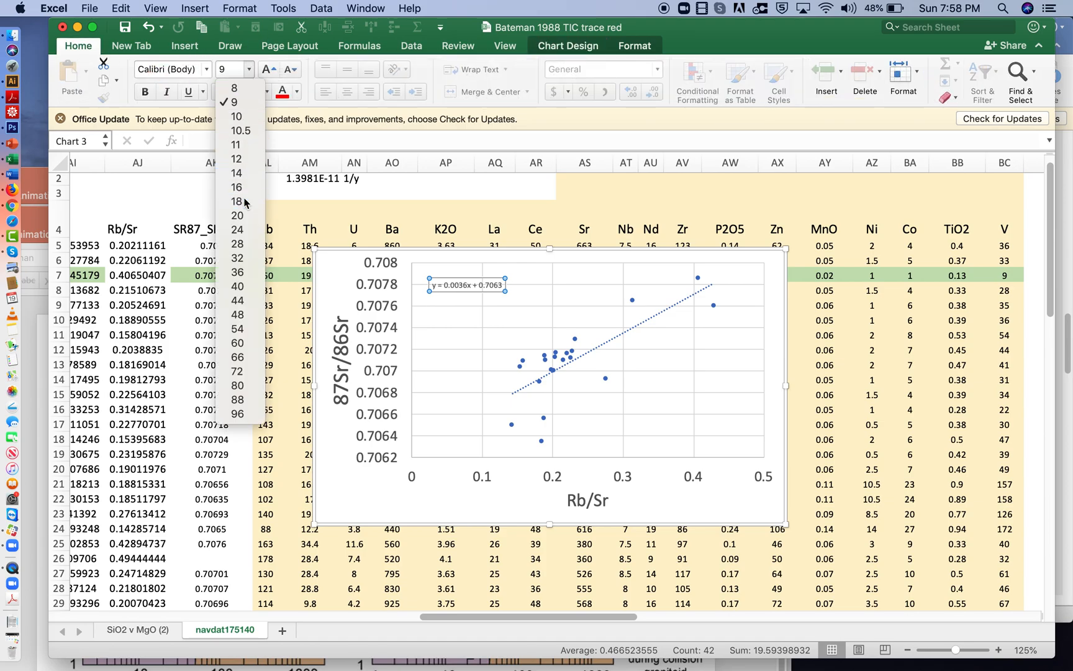
{"action": "left_click", "coordinate": [237, 201]}
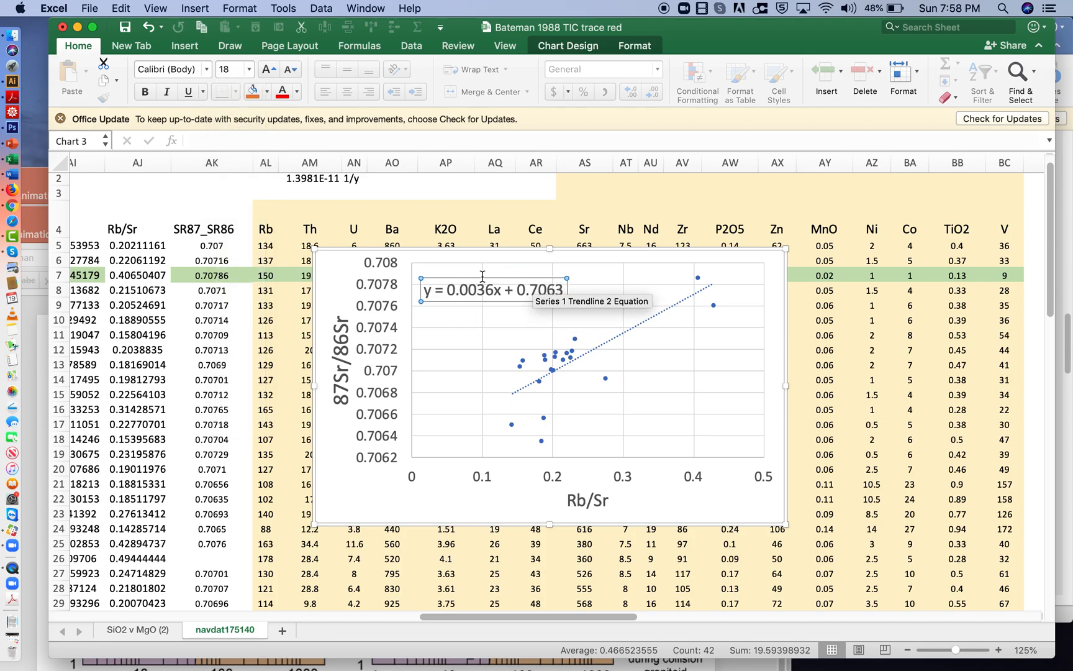
{"action": "mouse_move", "coordinate": [476, 335]}
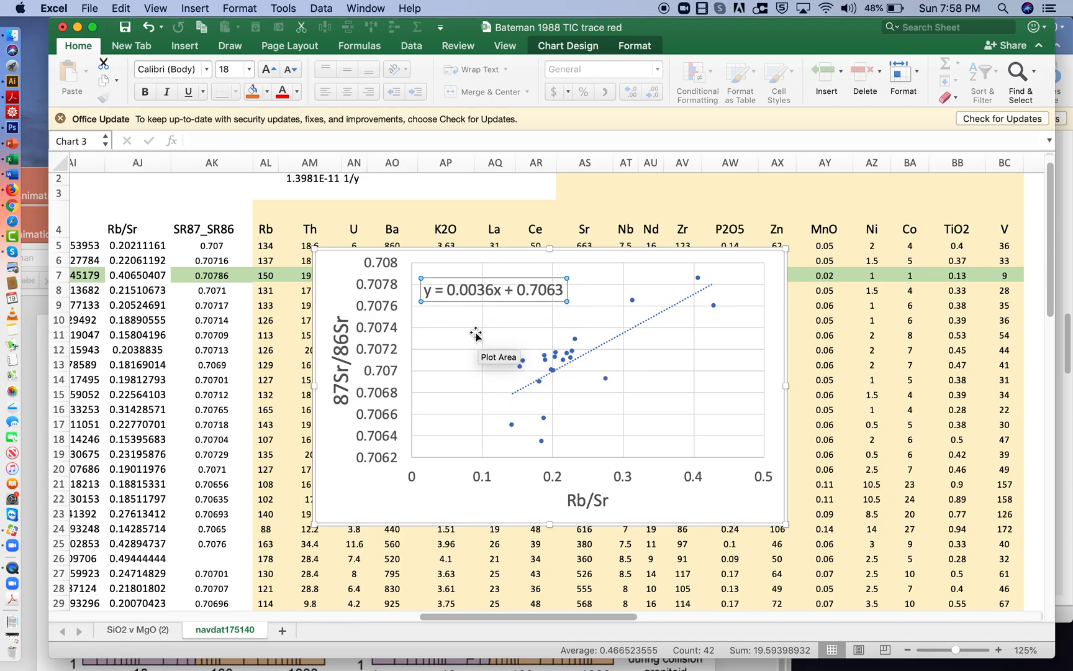
{"action": "left_click", "coordinate": [467, 294]}
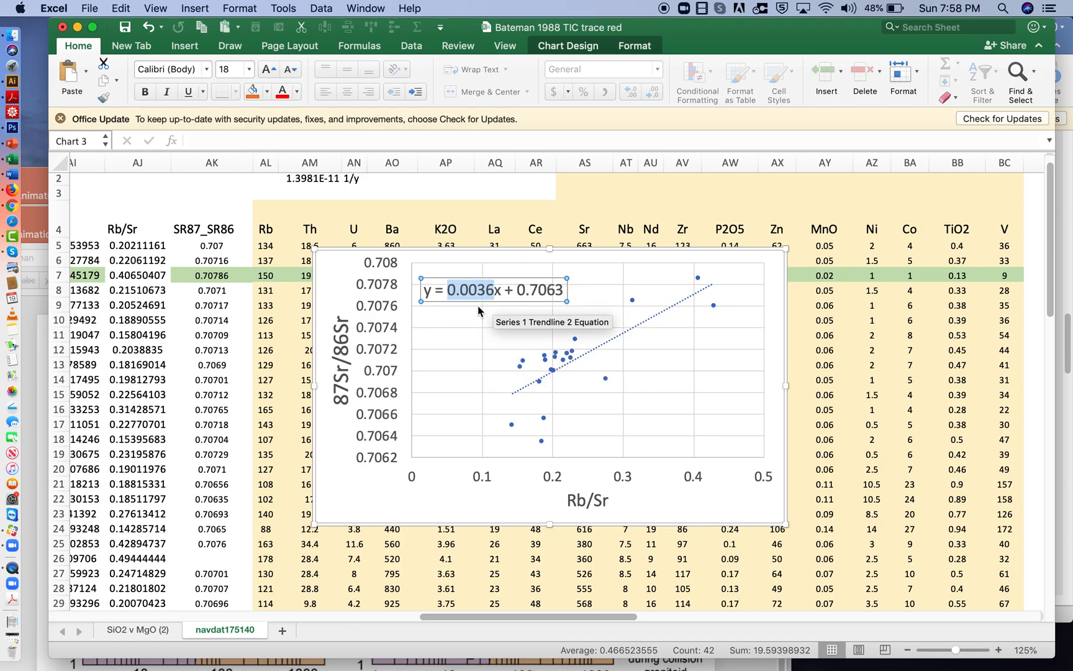
{"action": "mouse_move", "coordinate": [504, 303]}
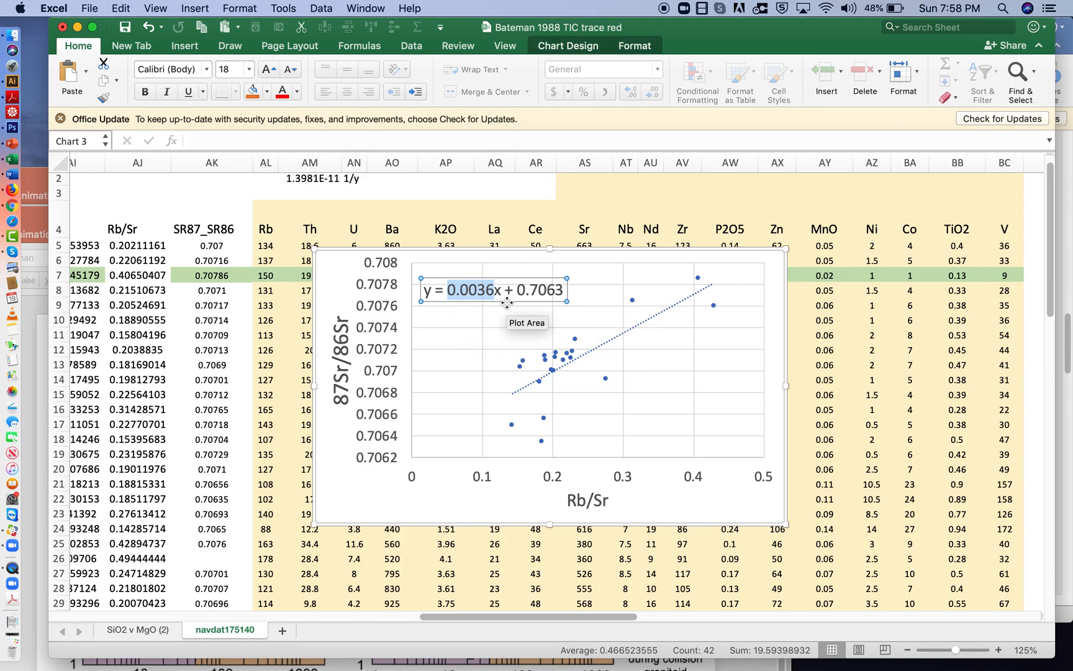
{"action": "left_click", "coordinate": [444, 181]}
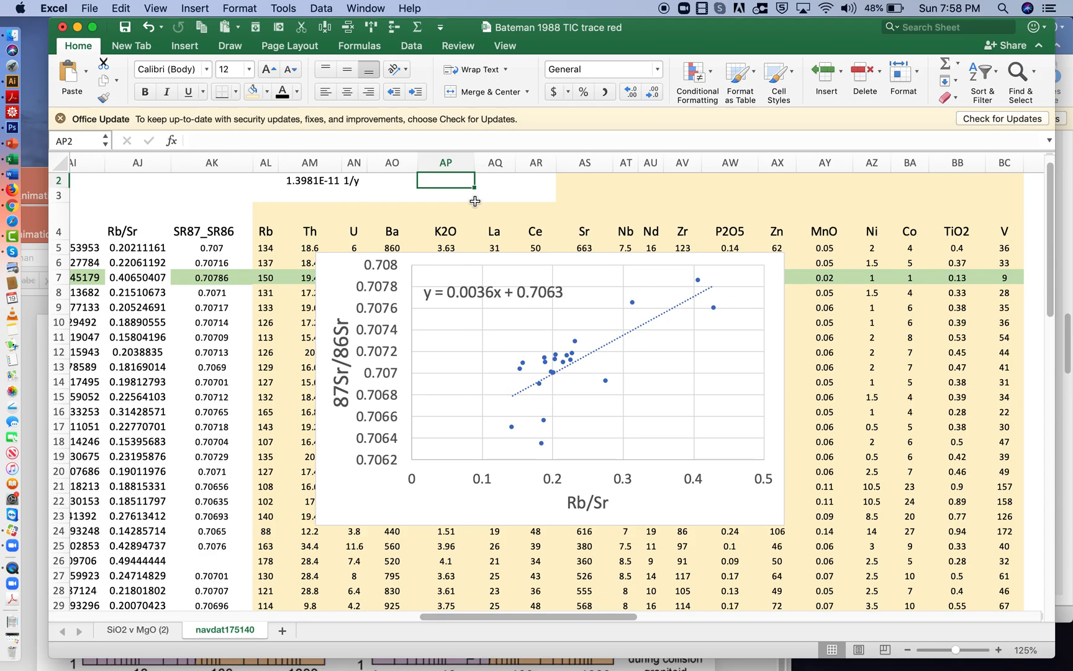
Label m and t, enter slope 0.0036, and compute t as =LN(AP3+1)/AM2.
{"action": "type", "text": "m"}
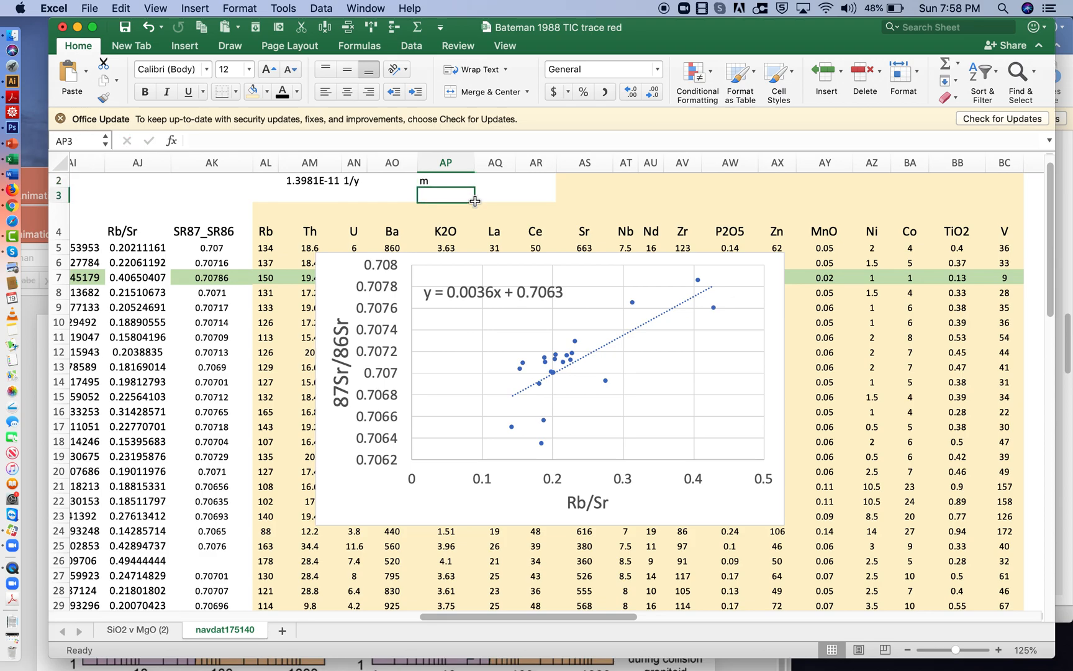
{"action": "type", "text": "0.0036"}
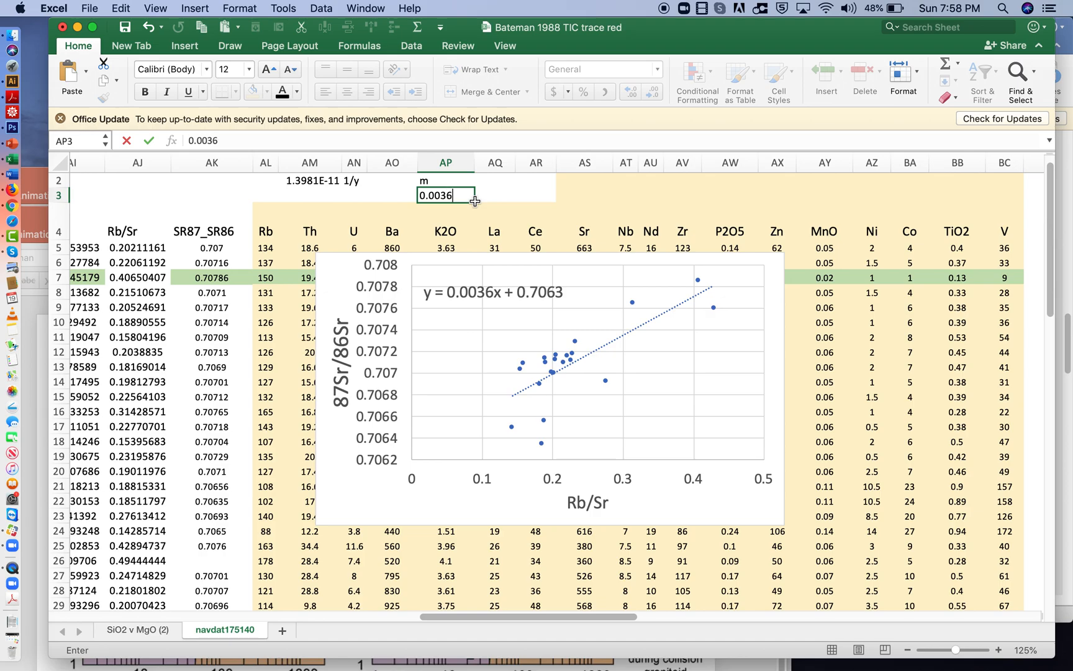
{"action": "left_click", "coordinate": [535, 180]}
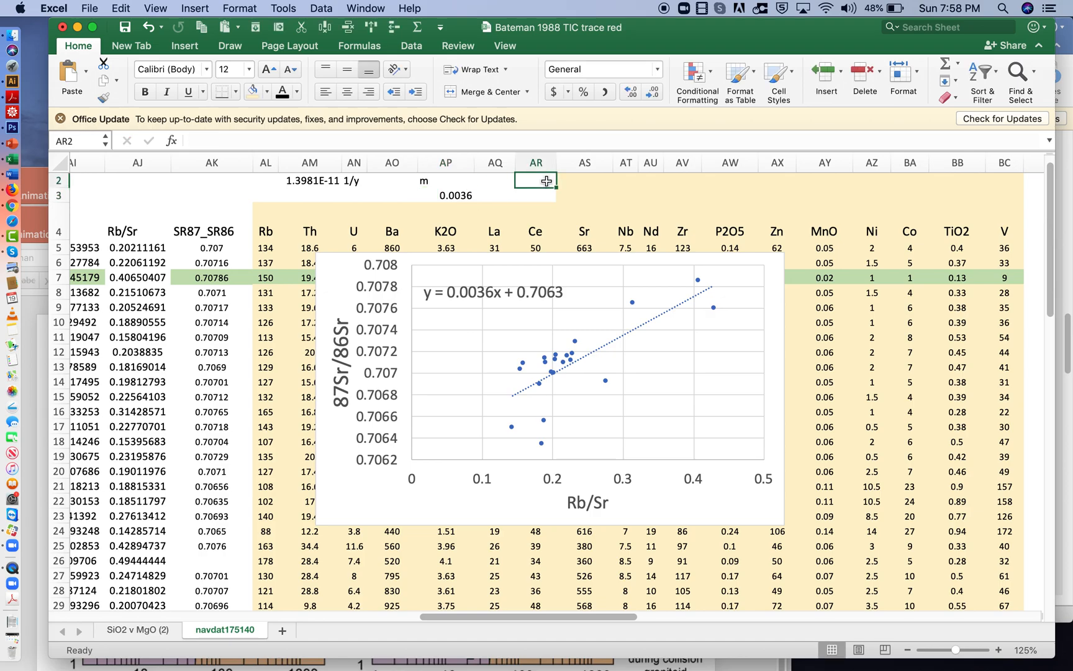
{"action": "type", "text": "t"}
{"action": "left_click", "coordinate": [535, 195]}
{"action": "type", "text": "="}
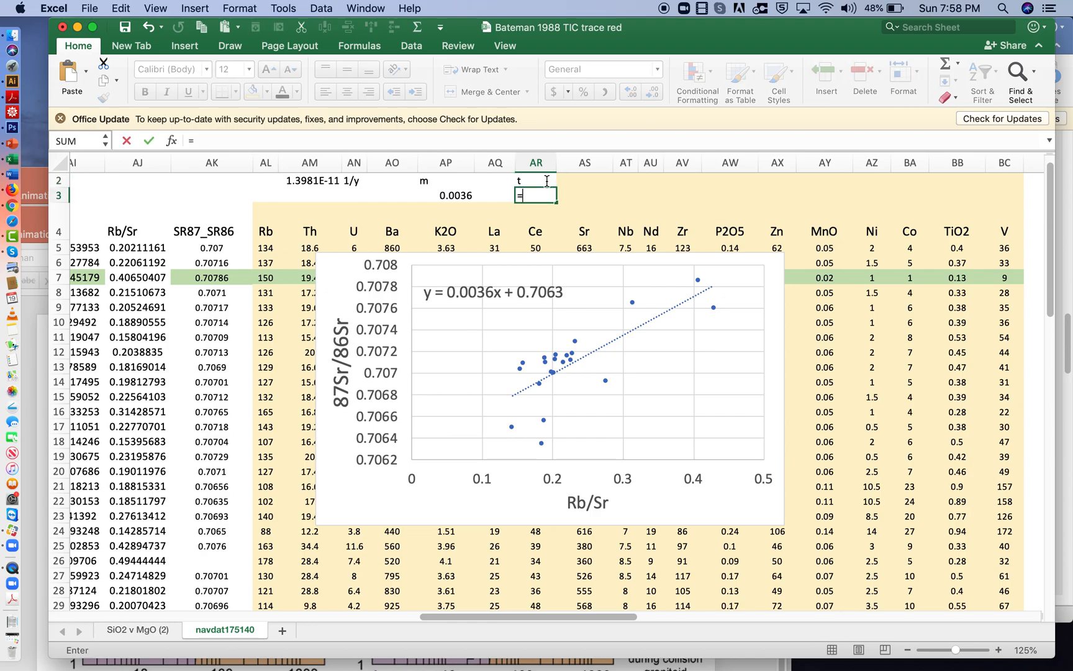
{"action": "type", "text": "ln("}
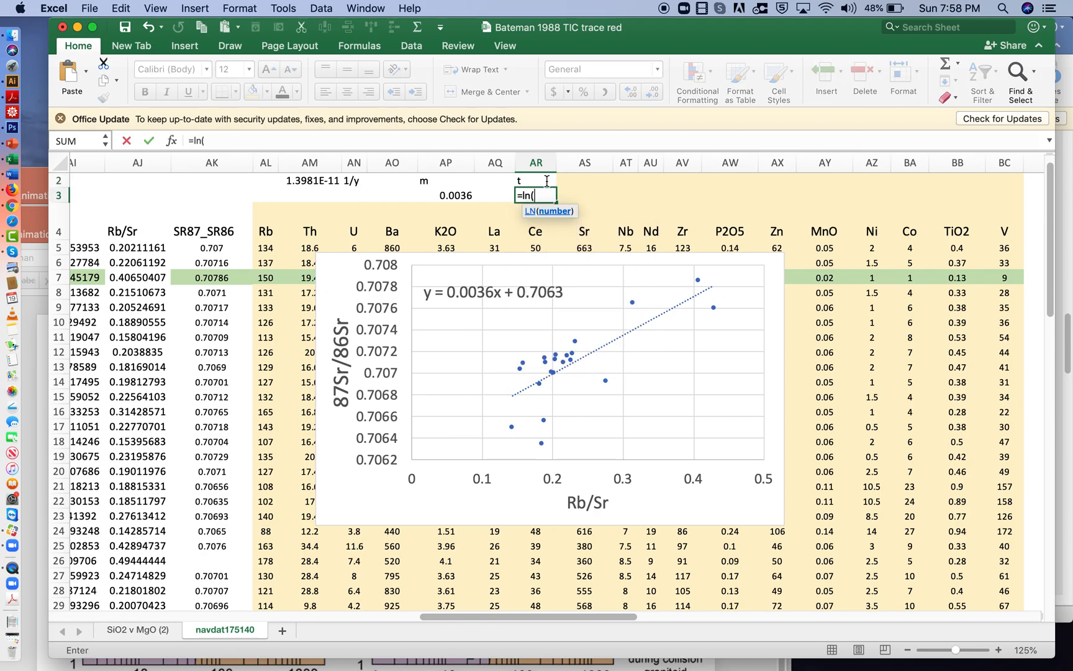
{"action": "left_click", "coordinate": [445, 195]}
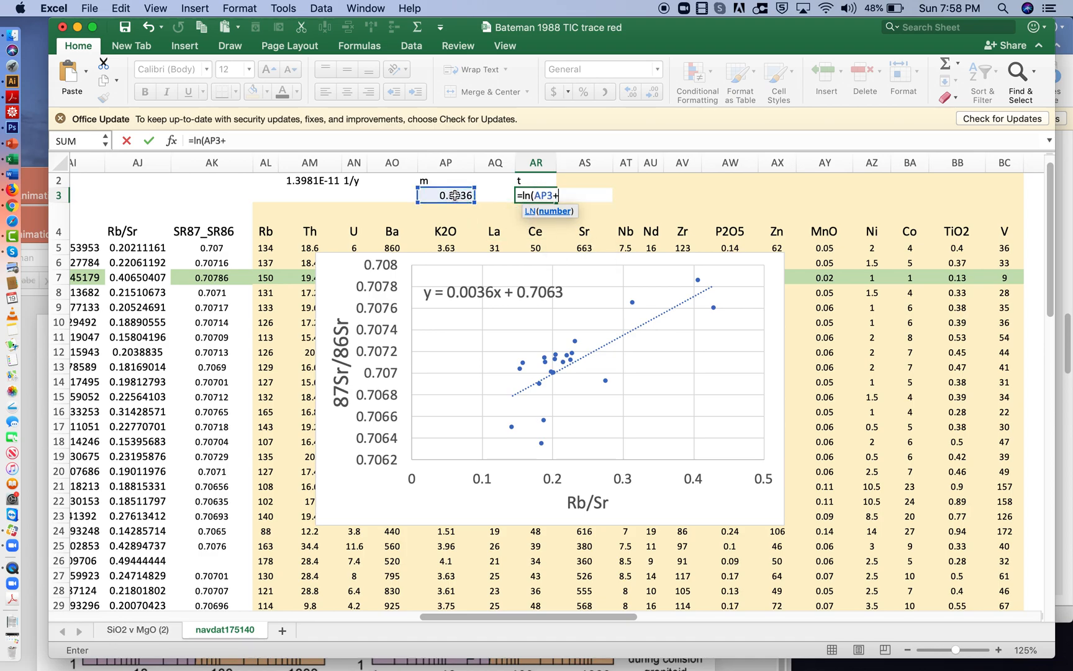
{"action": "type", "text": "1)/AM2"}
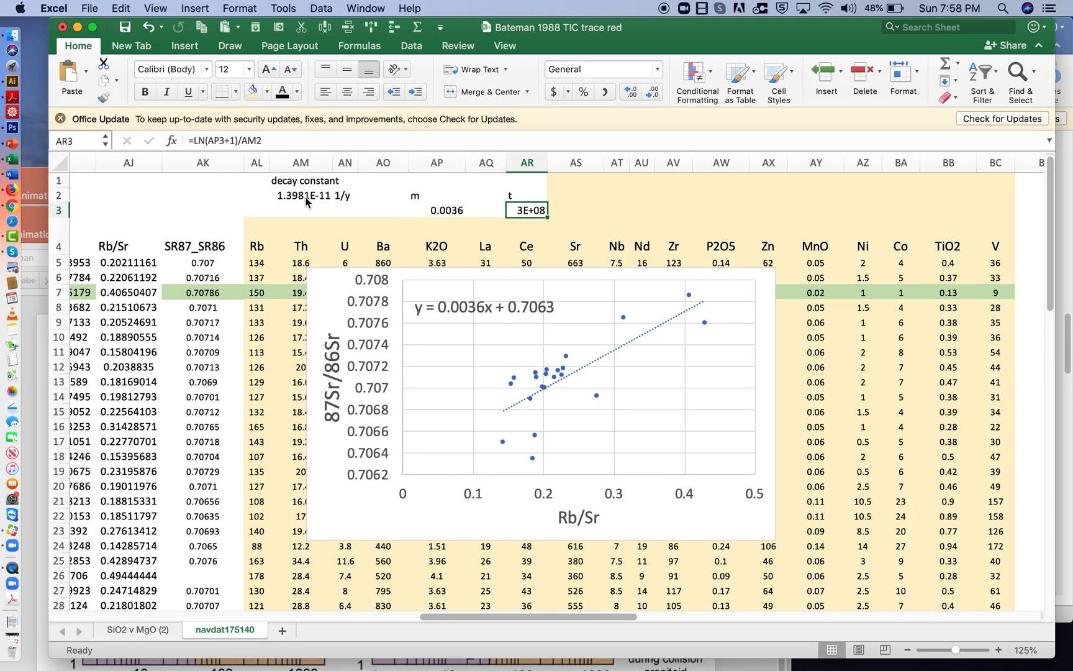
Label t with 'y' and add an 'age (Ma)' cell =AR3/10^6 showing 257.03.
{"action": "left_click", "coordinate": [574, 209]}
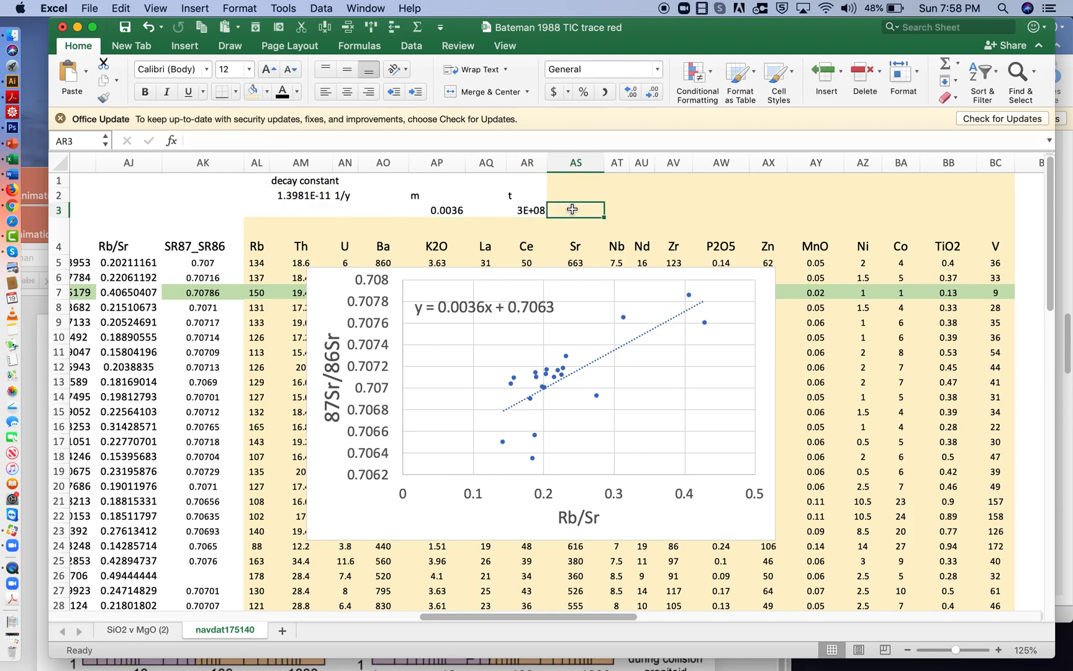
{"action": "type", "text": "y"}
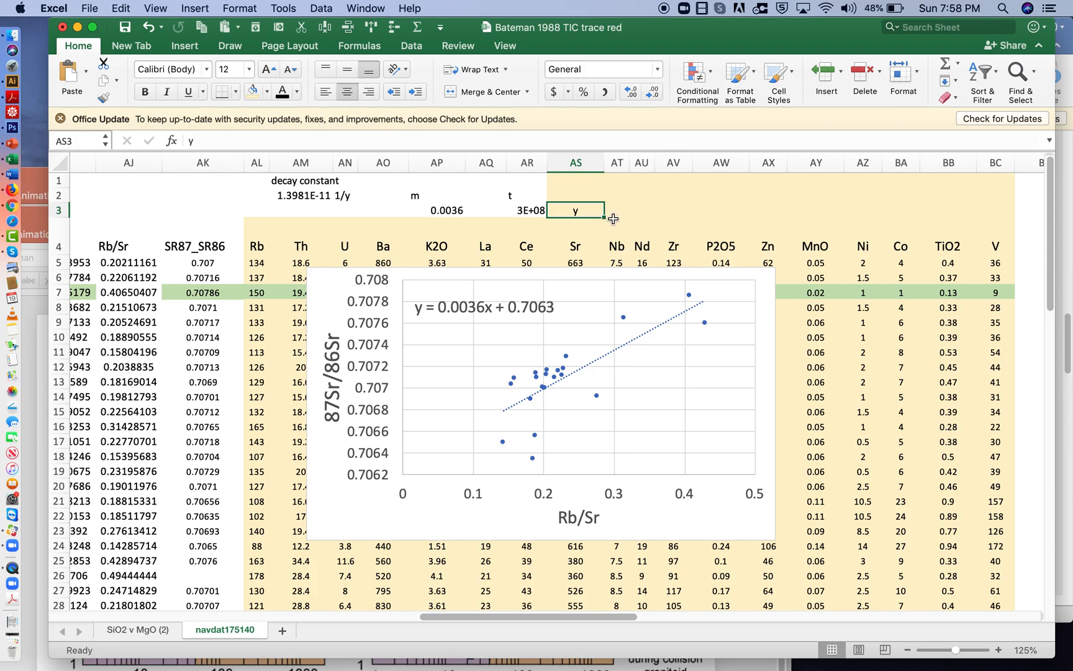
{"action": "mouse_move", "coordinate": [669, 195]}
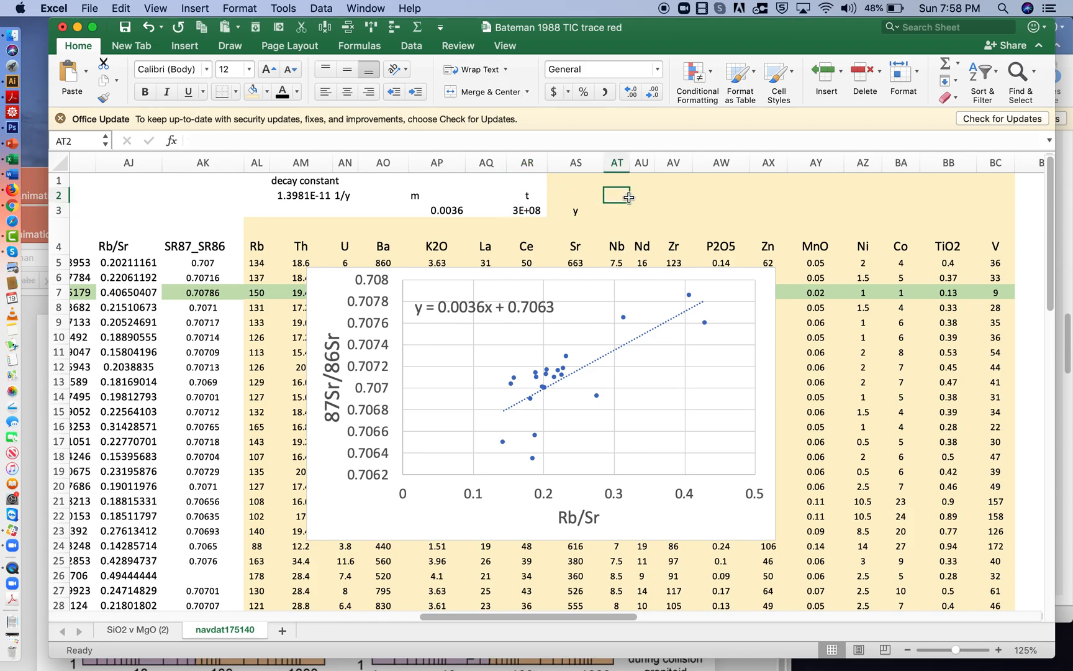
{"action": "type", "text": "age (Ma"}
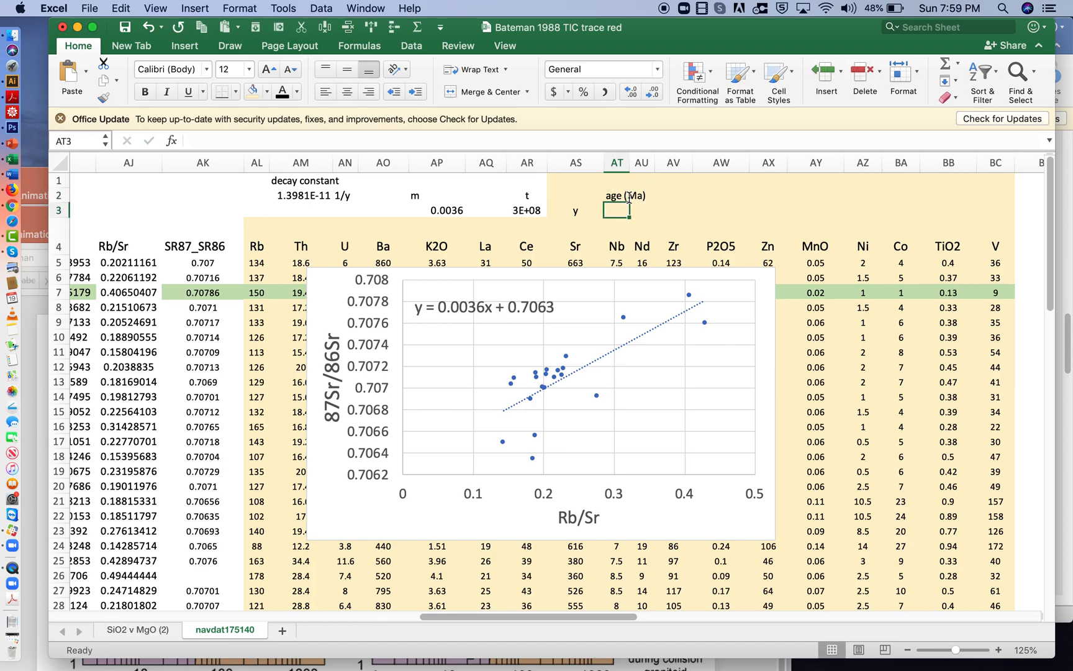
{"action": "left_click", "coordinate": [526, 209]}
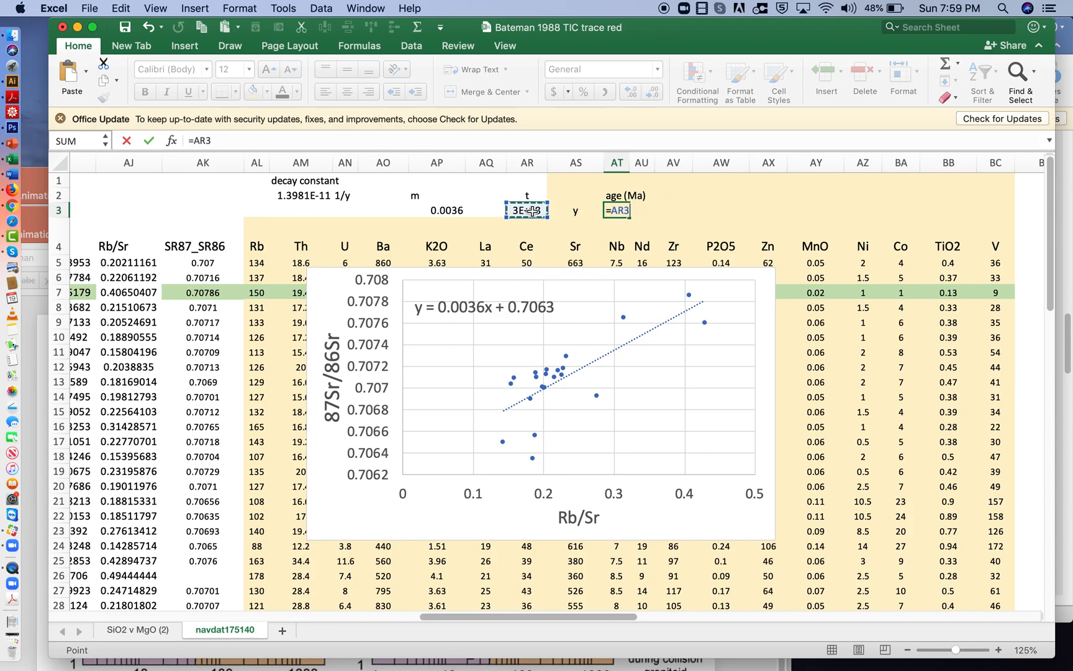
{"action": "type", "text": "/10^6"}
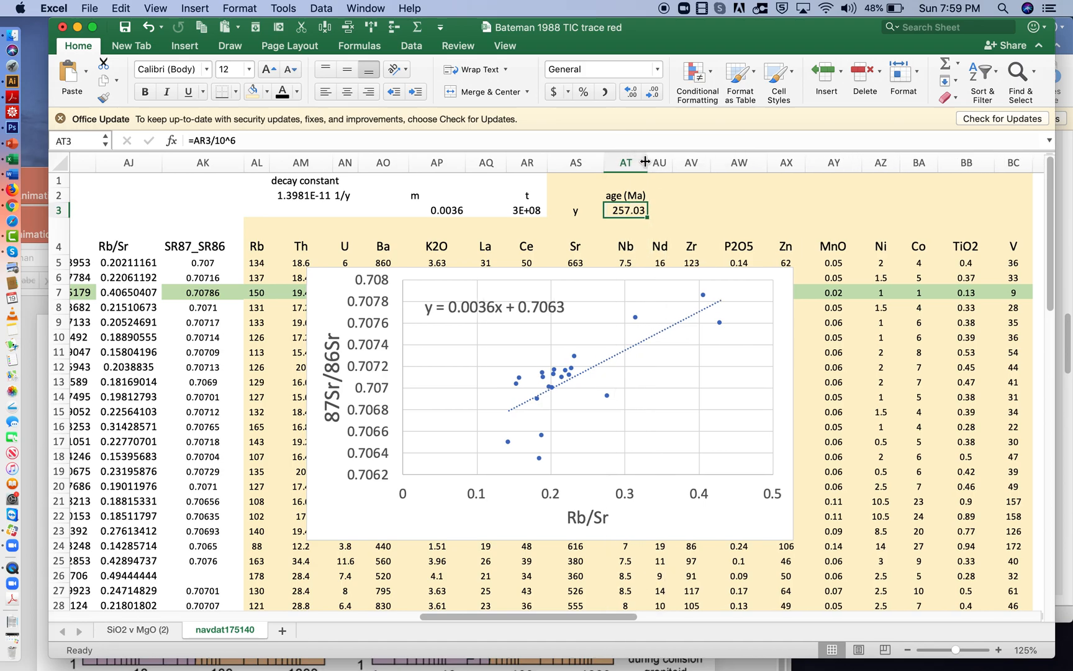
{"action": "mouse_move", "coordinate": [649, 272]}
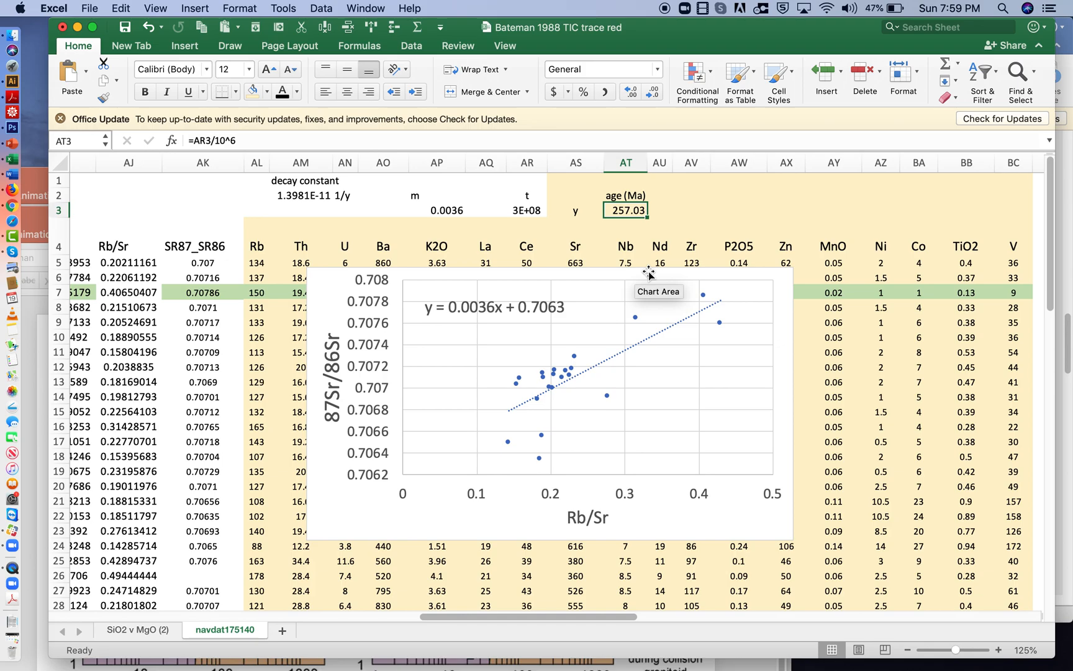
{"action": "mouse_move", "coordinate": [646, 348]}
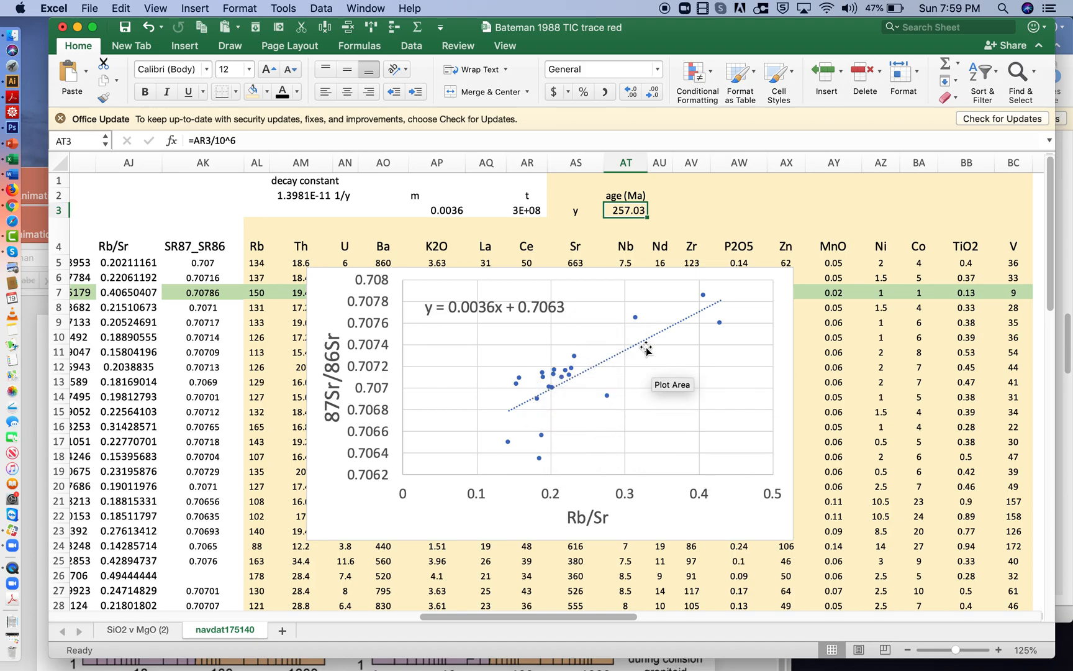
{"action": "mouse_move", "coordinate": [612, 336]}
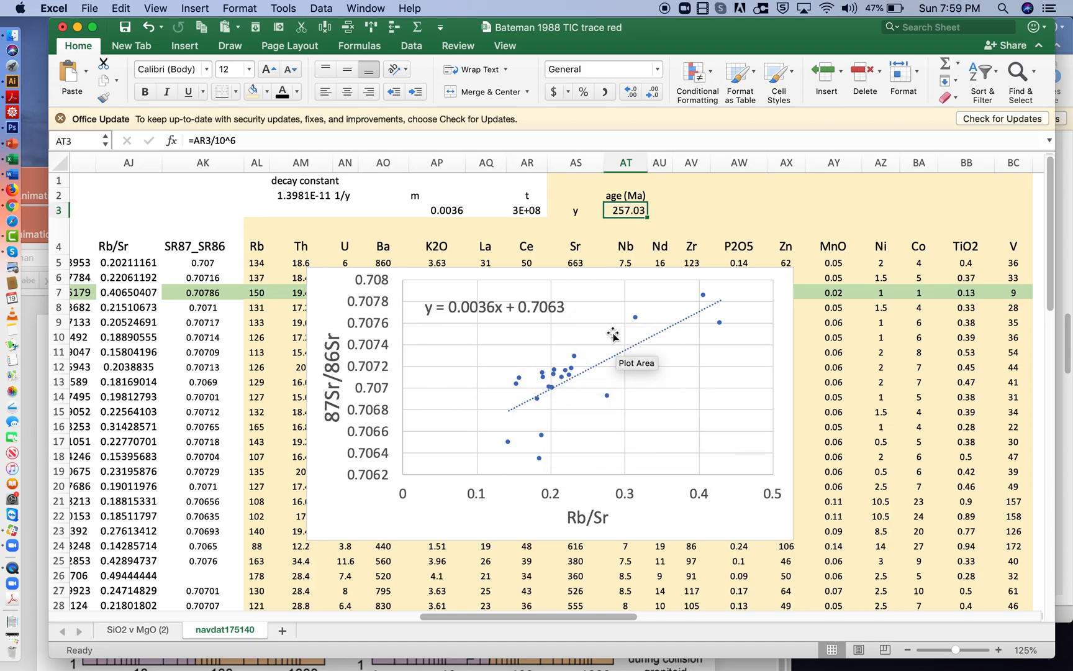
{"action": "mouse_move", "coordinate": [512, 338]}
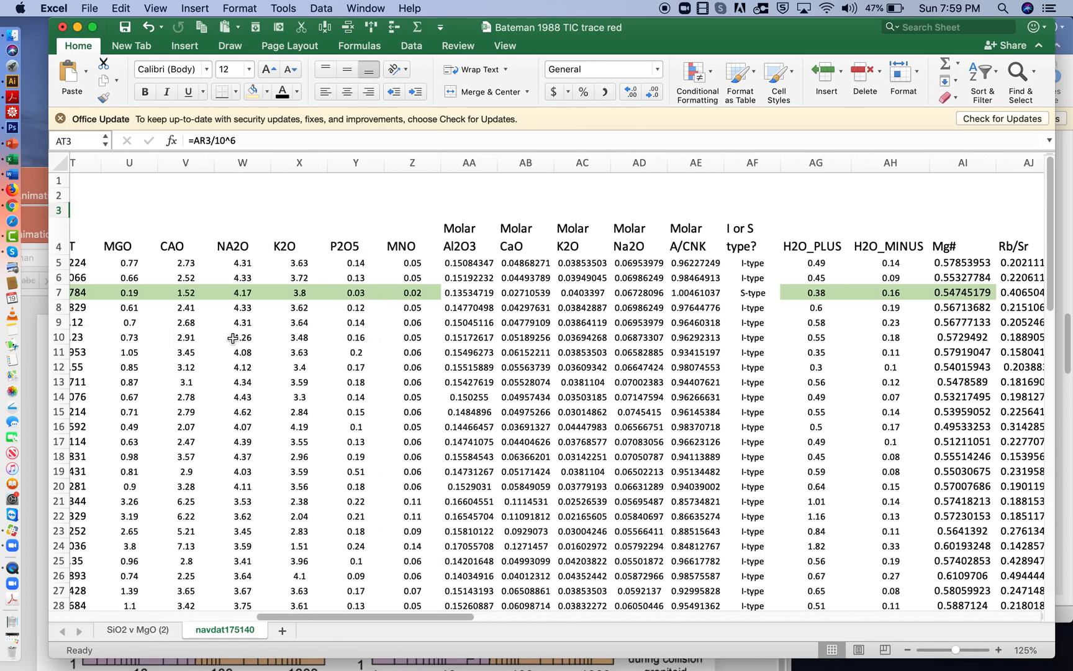
{"action": "scroll", "scroll_direction": "left", "scroll_amount": 3}
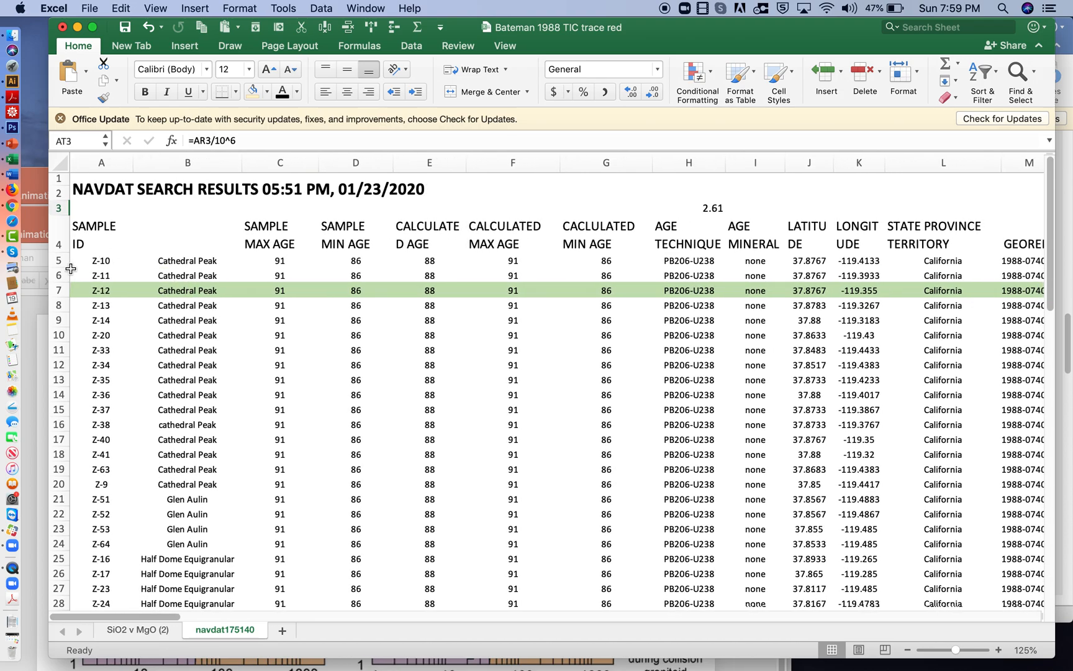
{"action": "scroll", "scroll_direction": "down", "scroll_amount": 3}
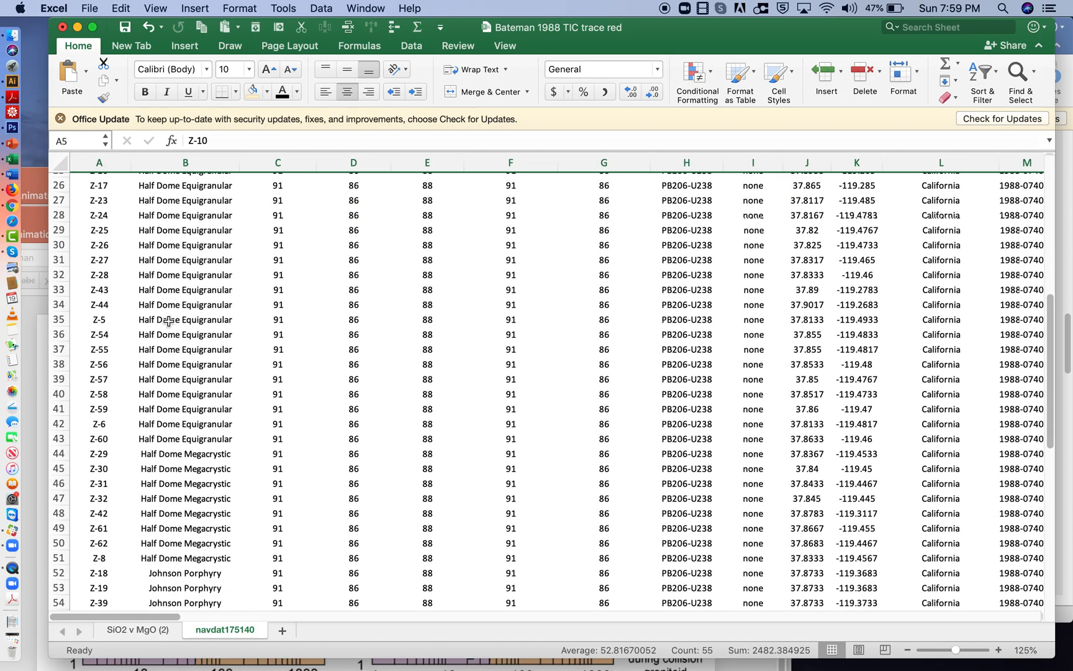
{"action": "scroll", "scroll_direction": "down", "scroll_amount": 3}
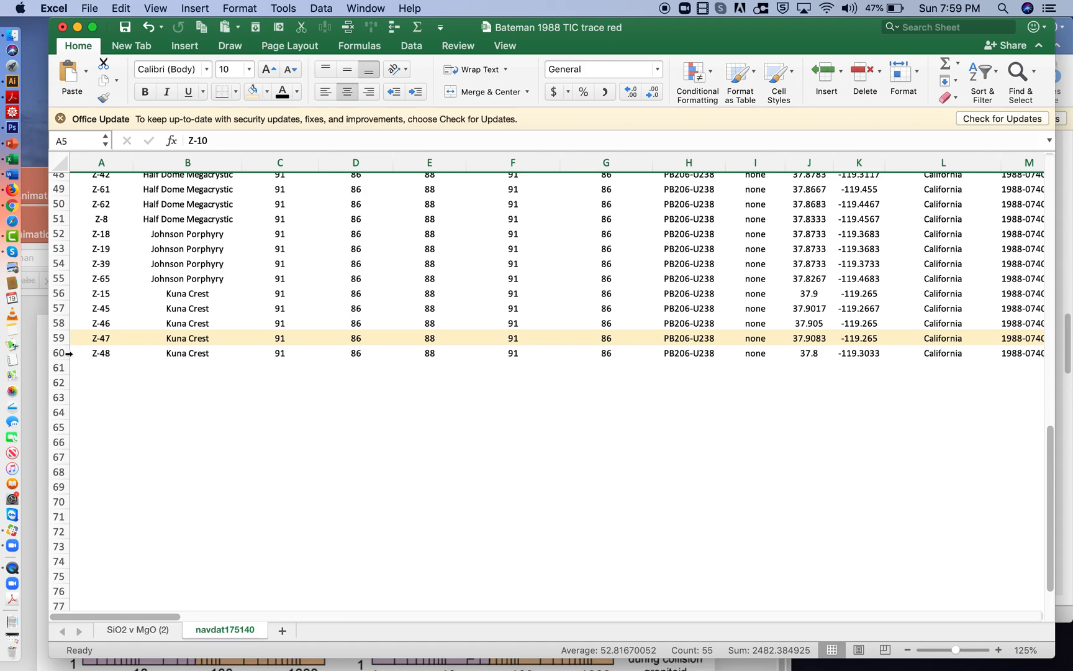
{"action": "left_click", "coordinate": [321, 8]}
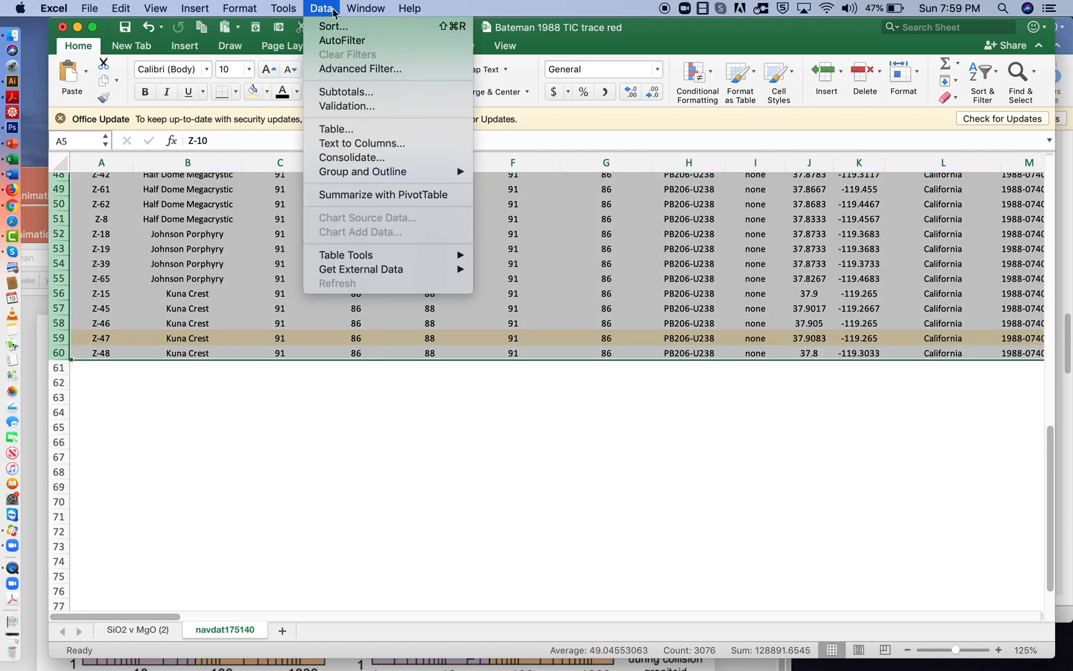
{"action": "left_click", "coordinate": [332, 26]}
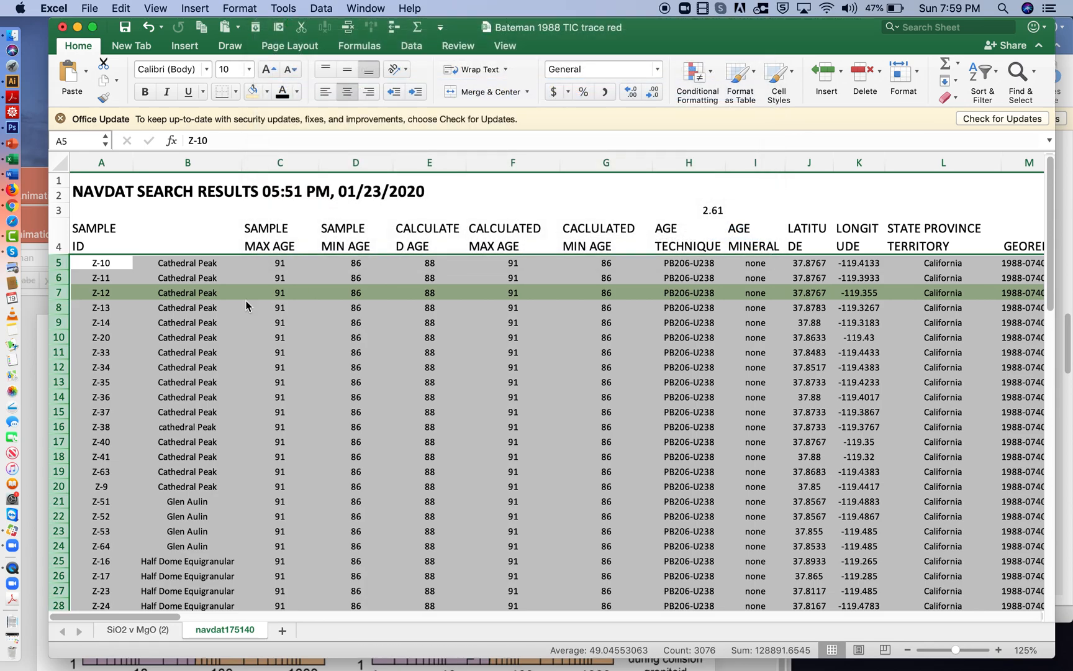
{"action": "left_click", "coordinate": [187, 262]}
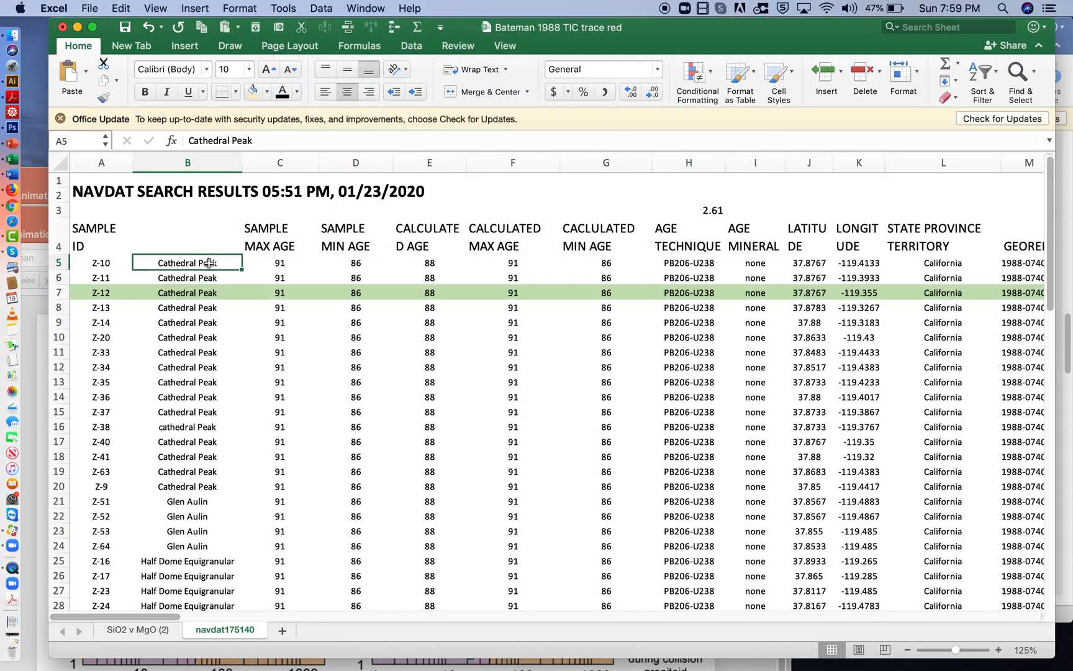
{"action": "left_click_drag", "start_coordinate": [187, 262], "coordinate": [187, 479]}
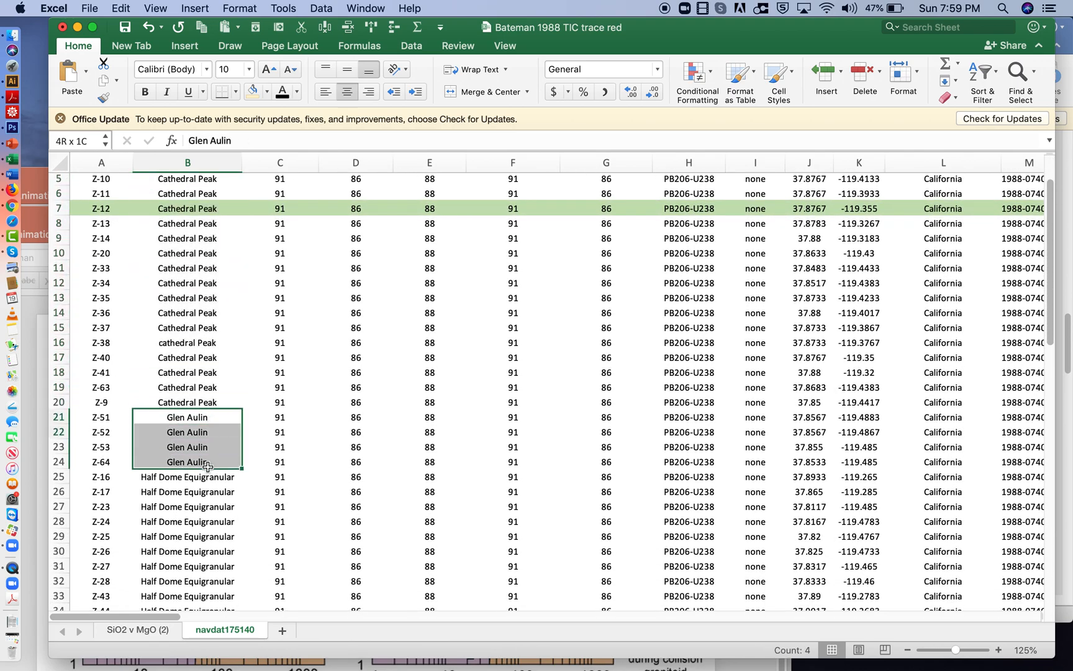
{"action": "scroll", "scroll_direction": "down", "scroll_amount": 3}
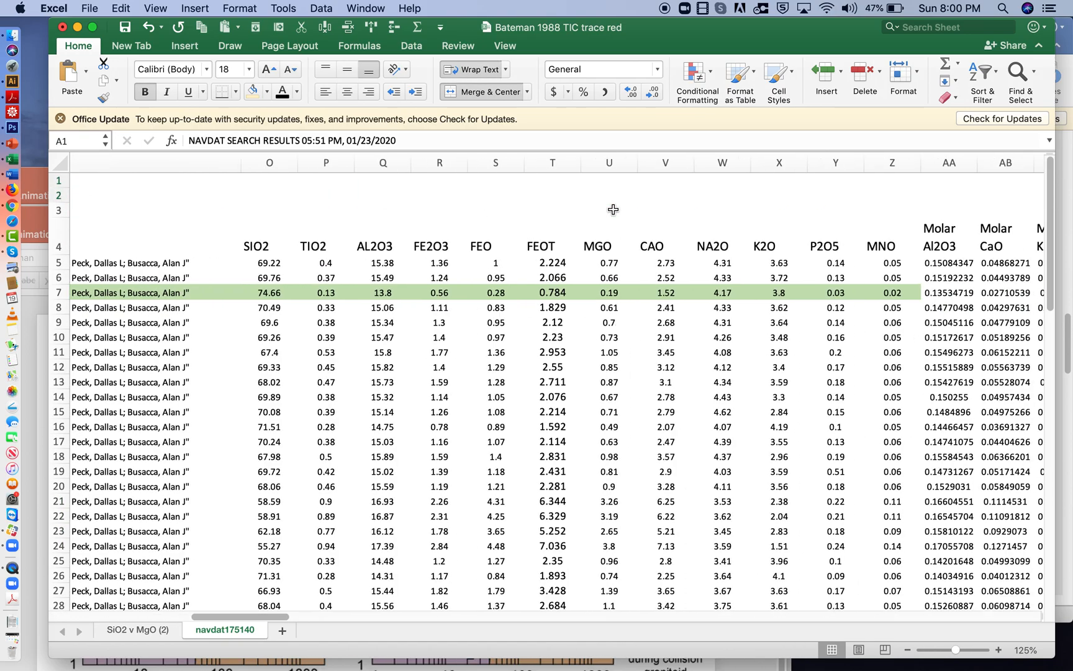
{"action": "scroll", "scroll_direction": "right", "scroll_amount": 3}
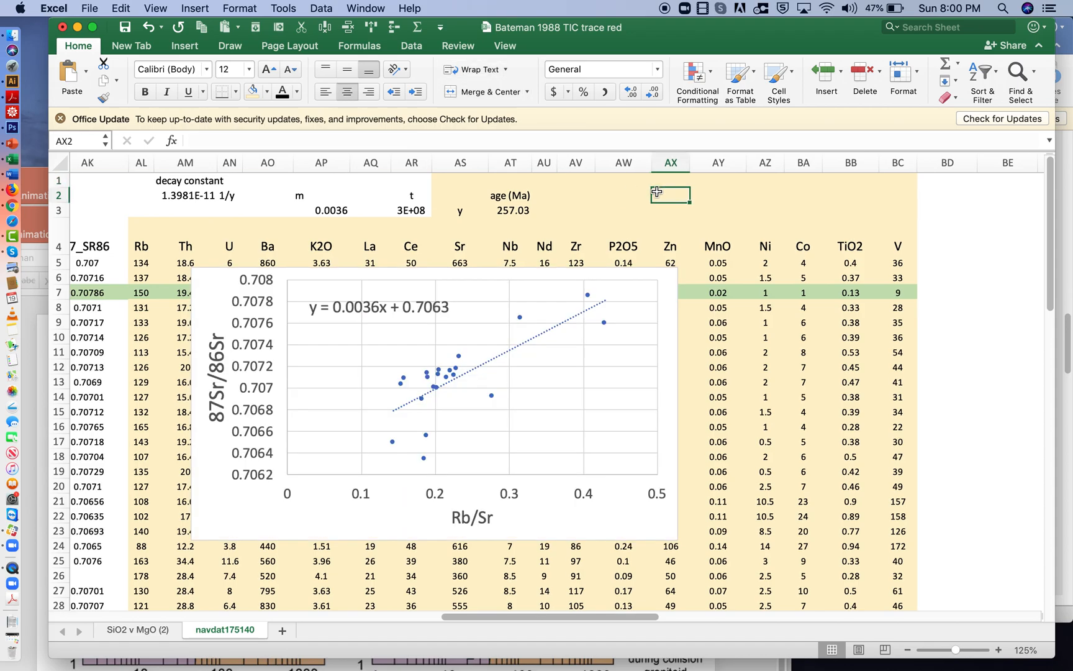
Enter '95 to 80 Ma' in AX2 and check the 257.03 Ma computed age.
{"action": "type", "text": "9"}
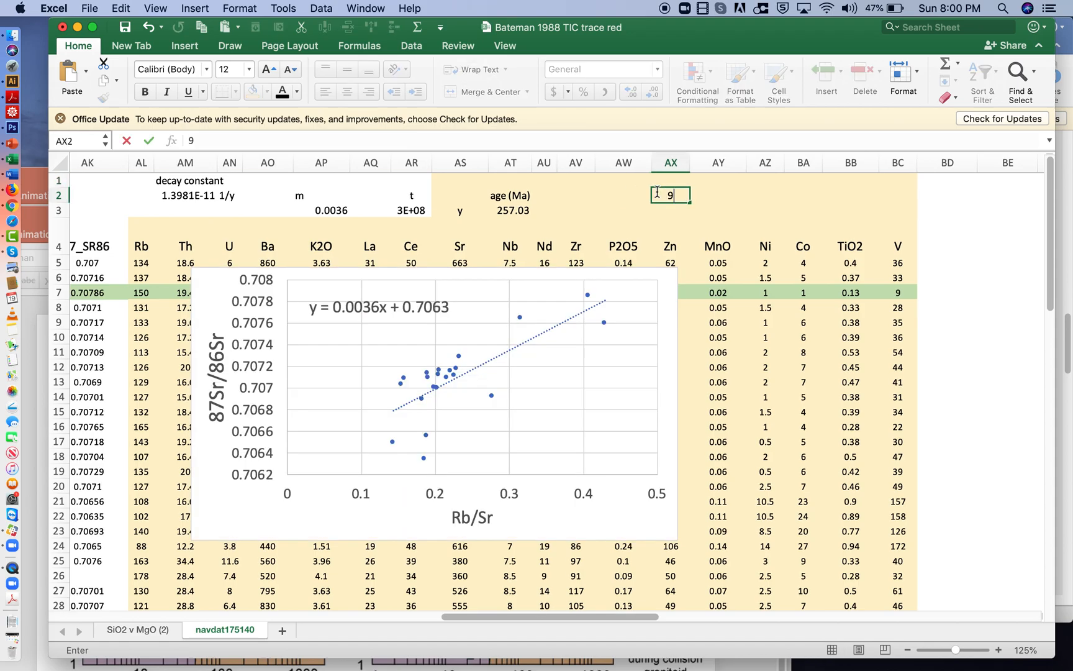
{"action": "type", "text": "5 to"}
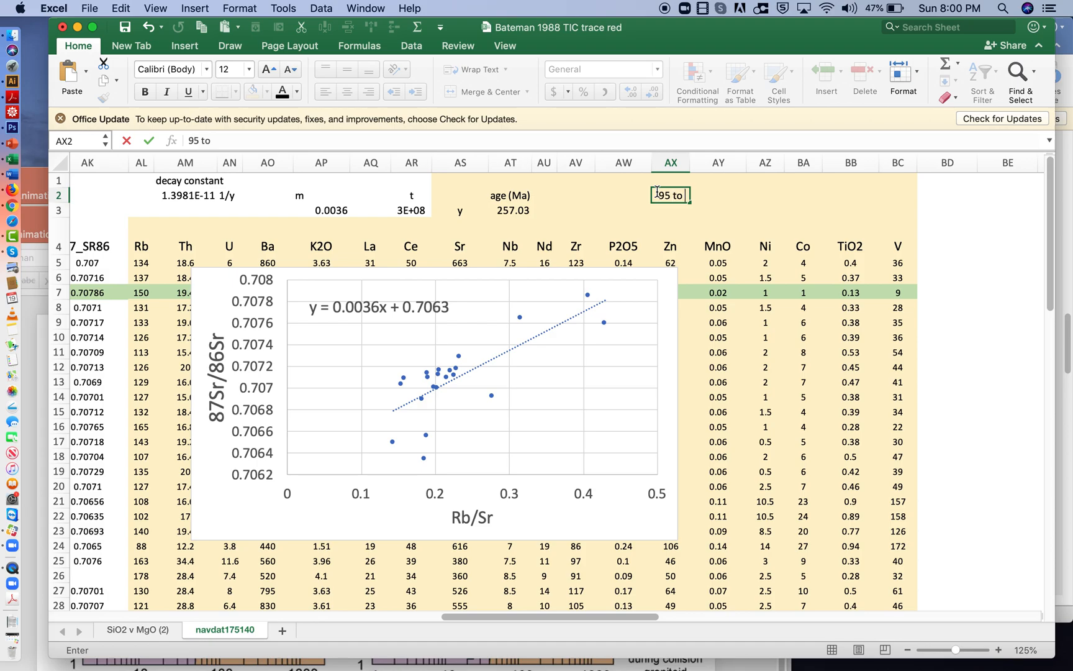
{"action": "type", "text": "80 Ma"}
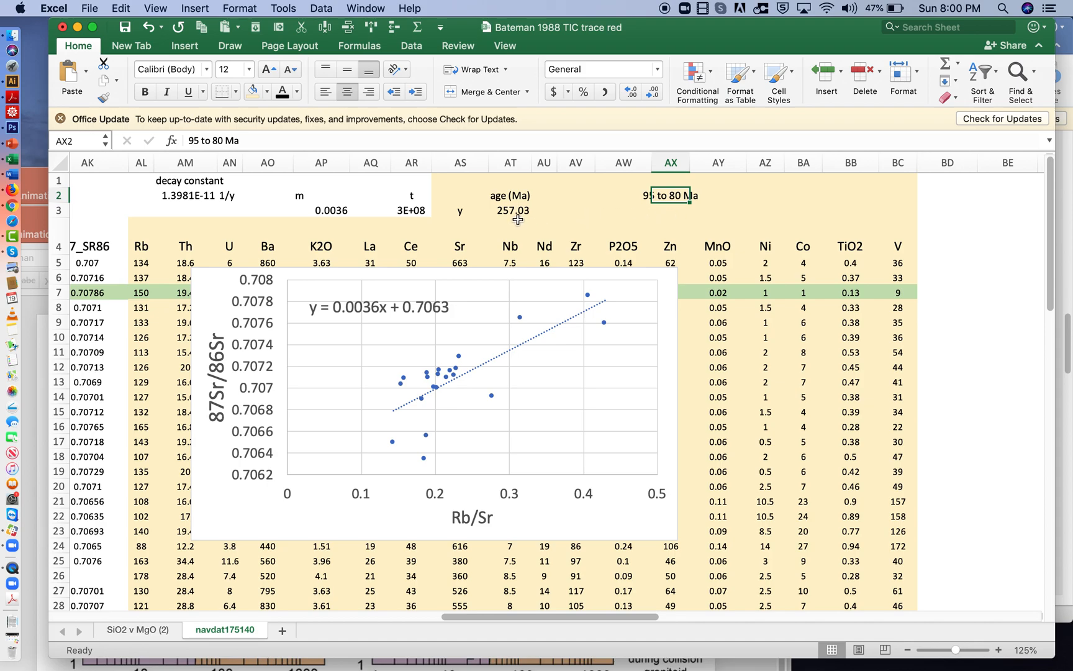
{"action": "left_click", "coordinate": [510, 210]}
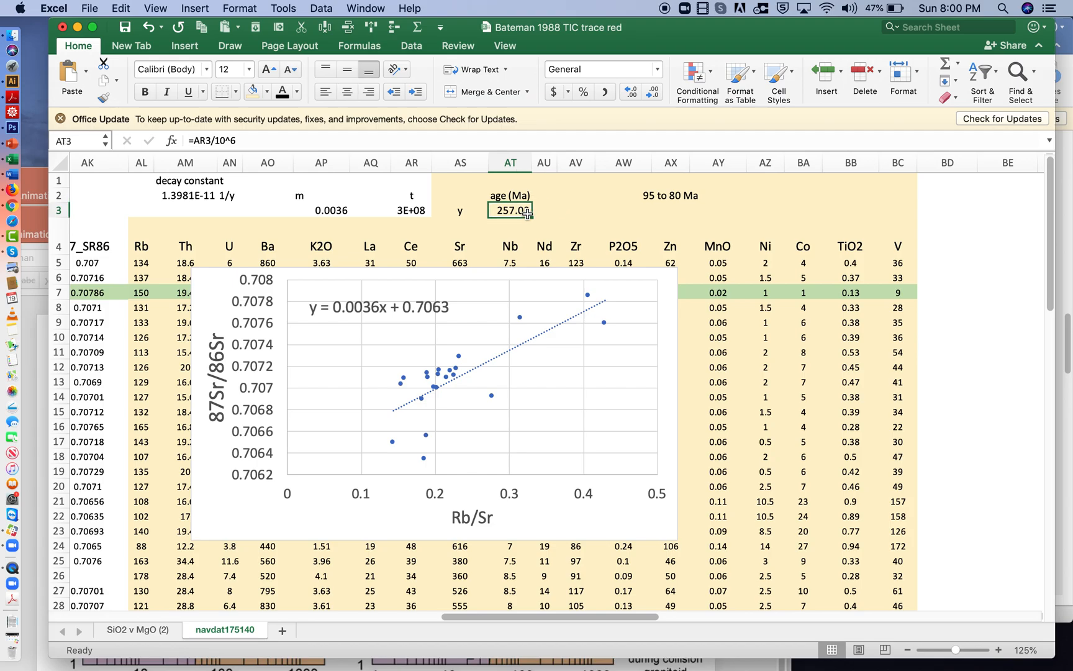
{"action": "mouse_move", "coordinate": [596, 216]}
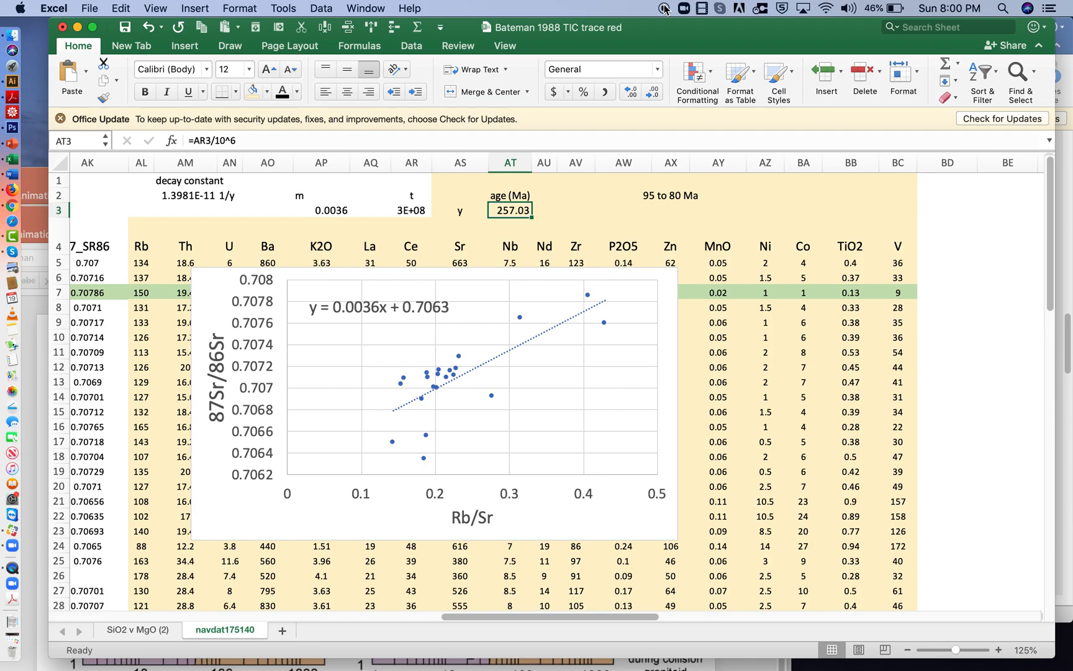
{"action": "mouse_move", "coordinate": [663, 9]}
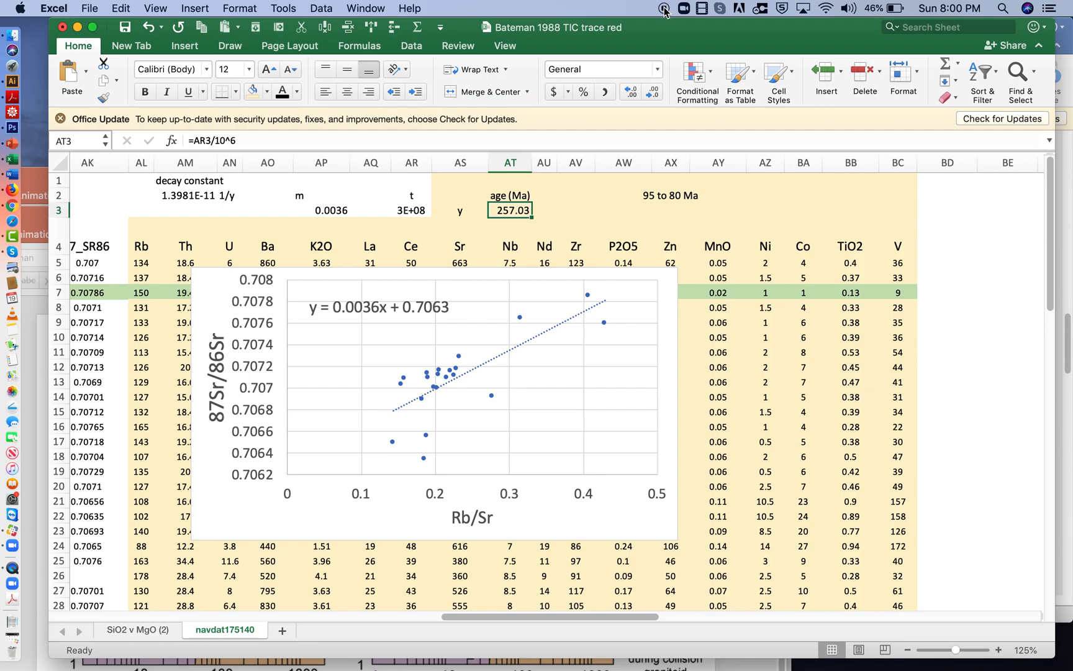